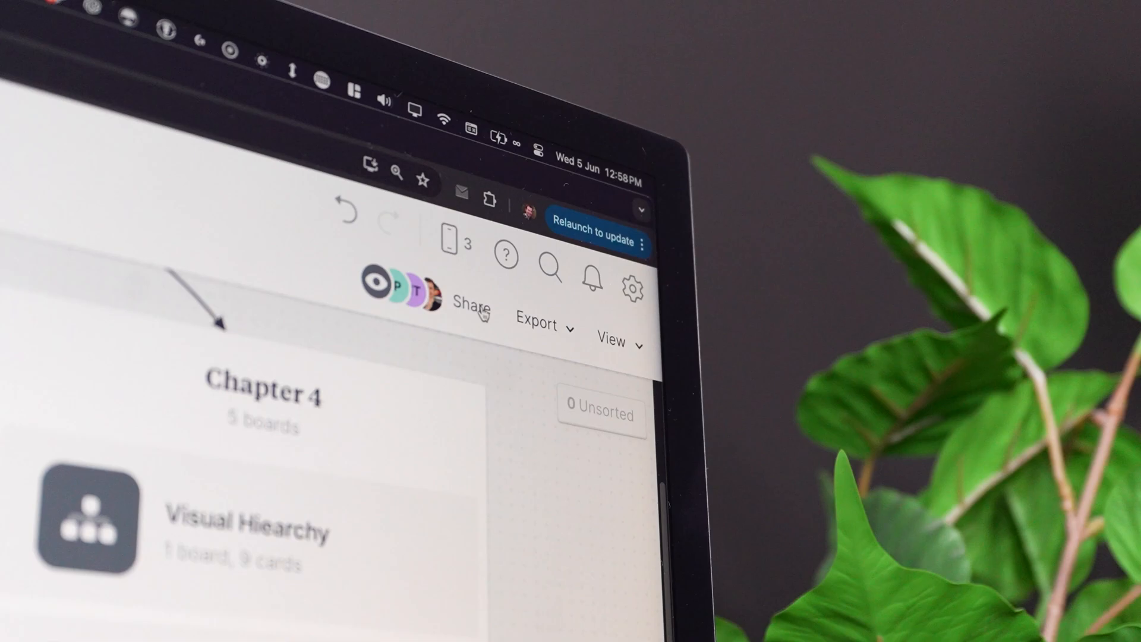
Briefly view the board's sharing options, then open the Join the Community board.
click(471, 304)
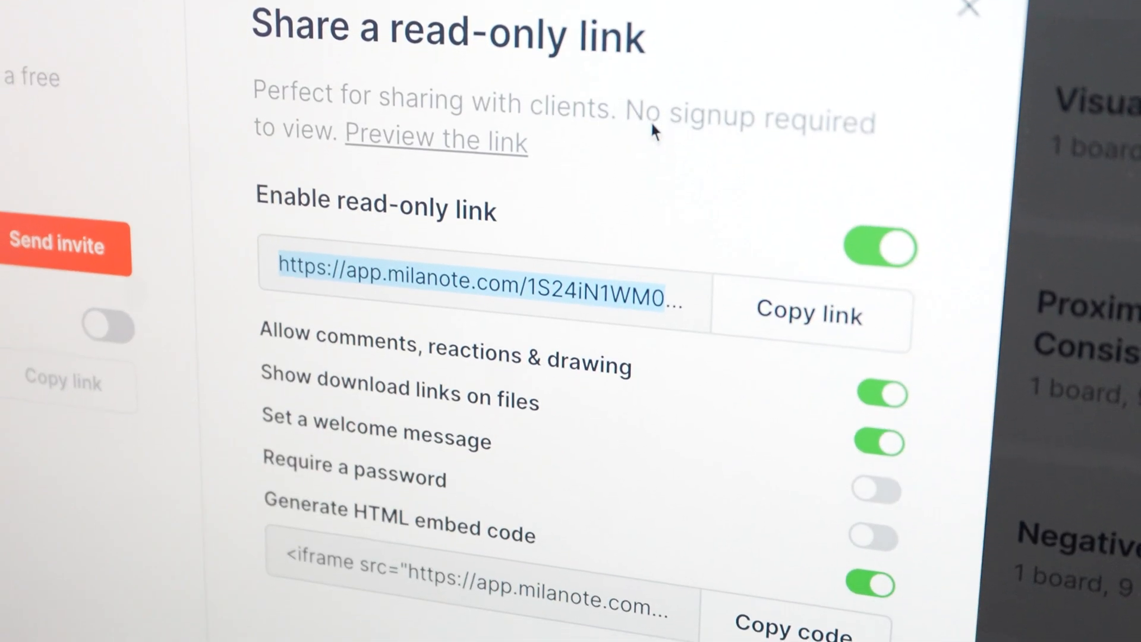
click(968, 9)
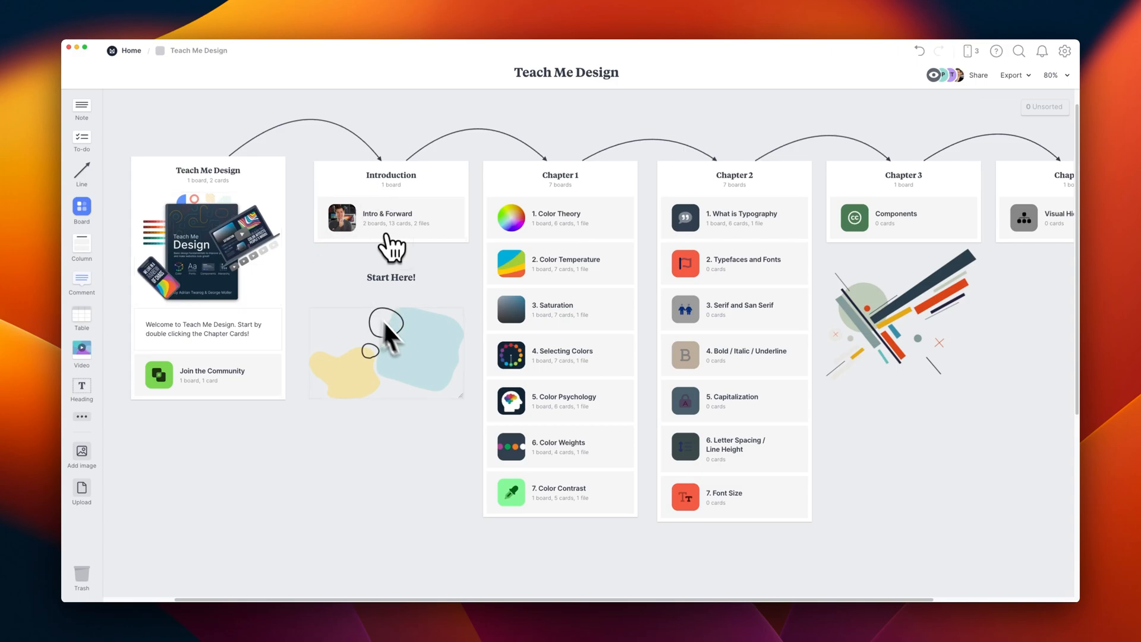
mouse_move(395, 356)
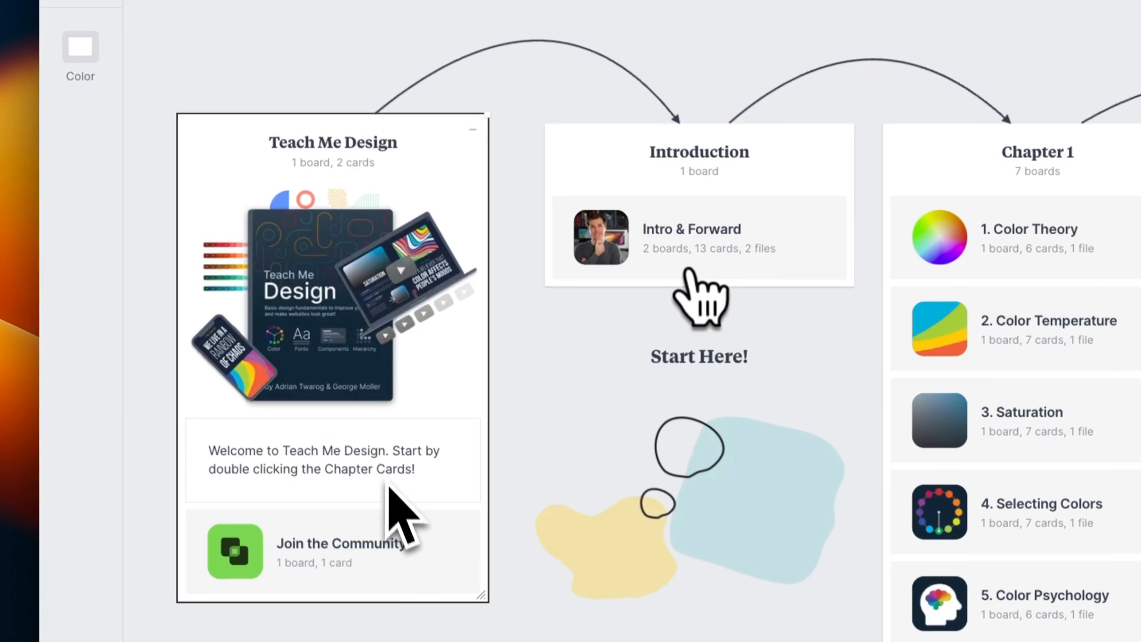
scroll(up, 3)
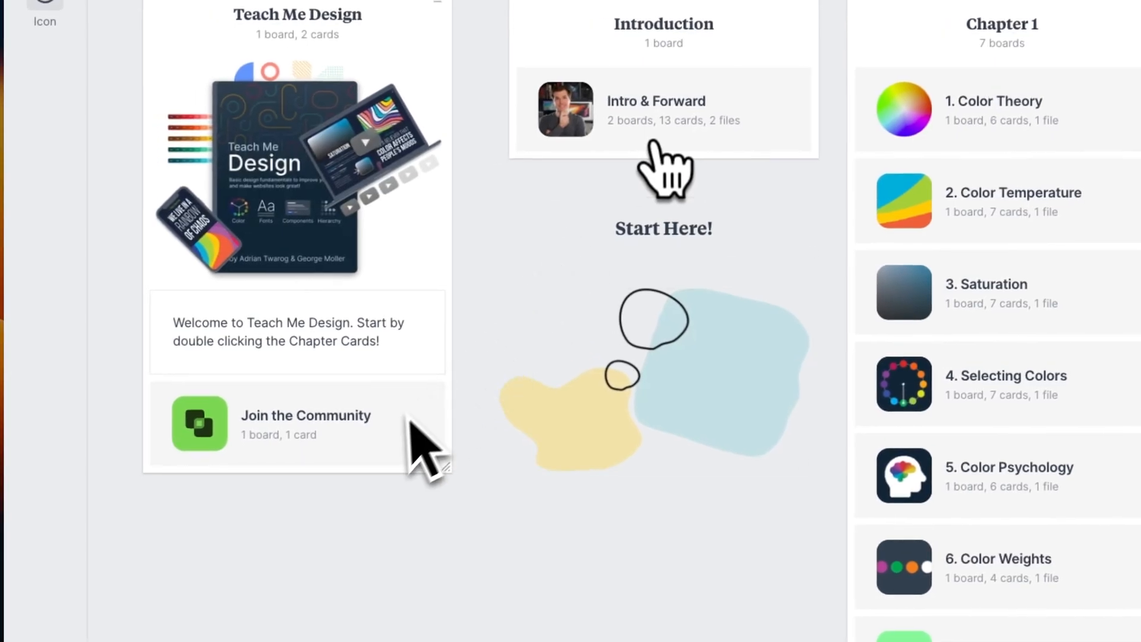
double_click(297, 424)
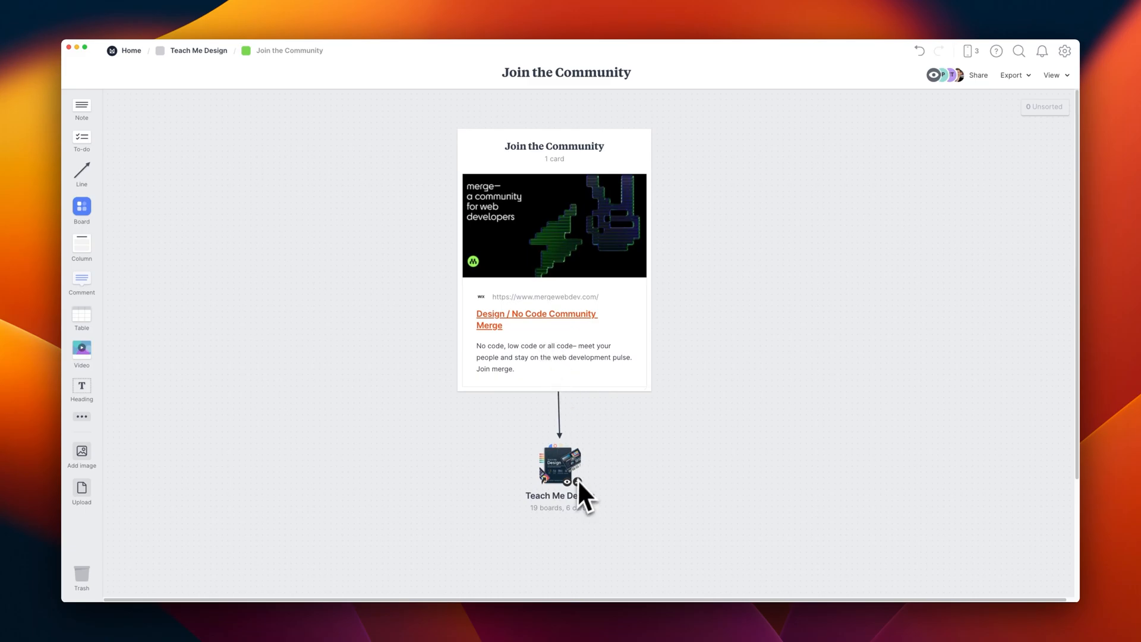
Follow the linked Teach Me Design card back to the main board.
click(536, 318)
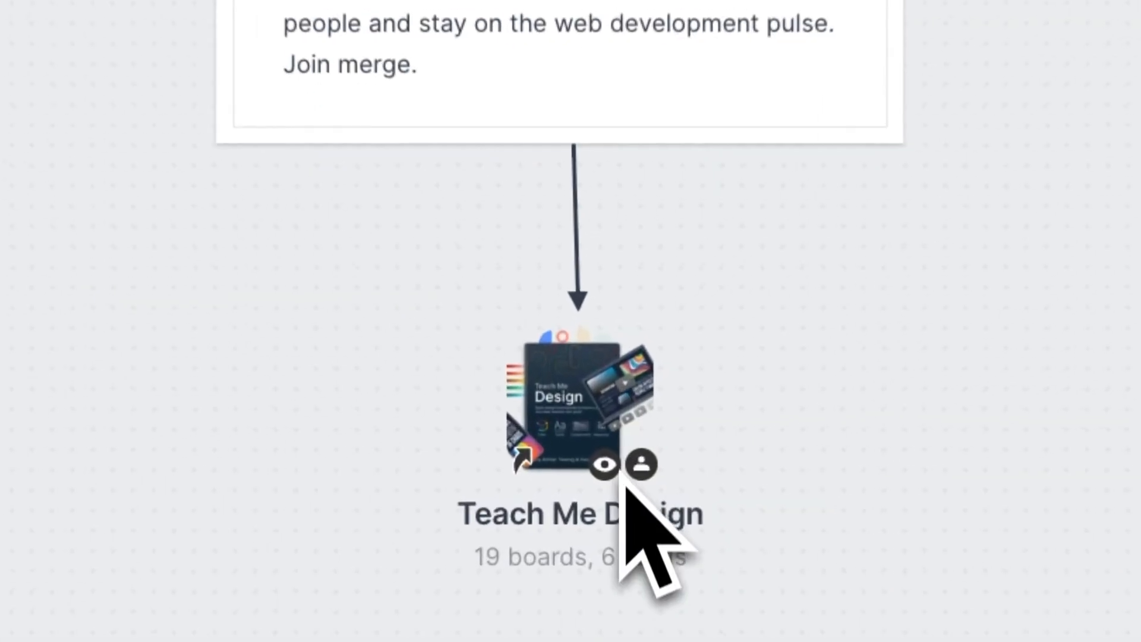
click(573, 404)
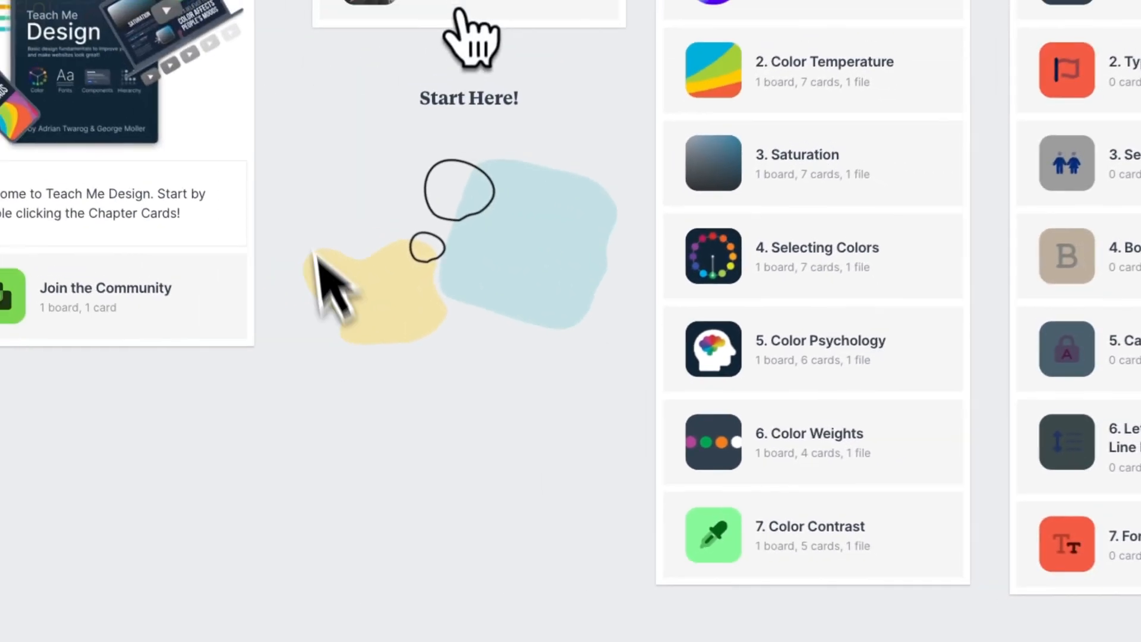
scroll(down, 3)
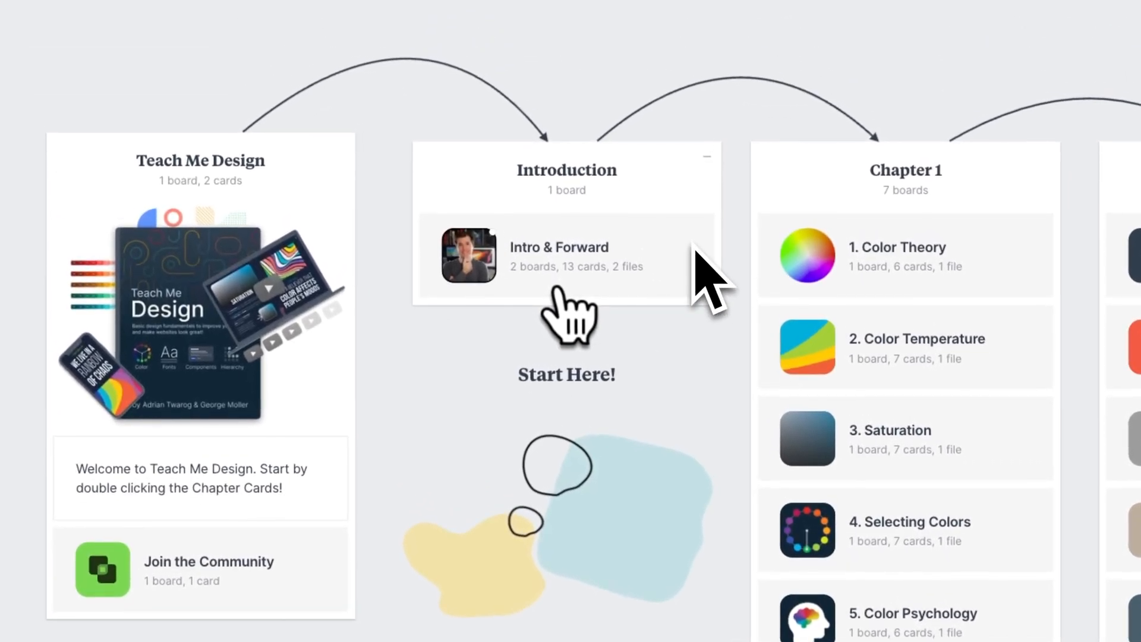
double_click(558, 256)
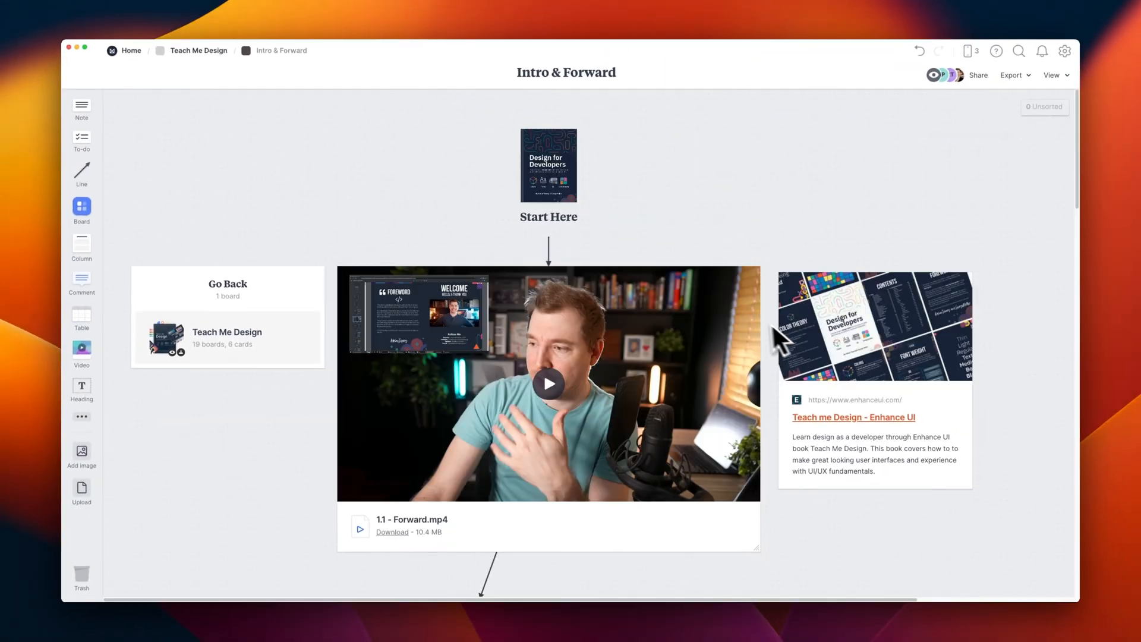
scroll(down, 3)
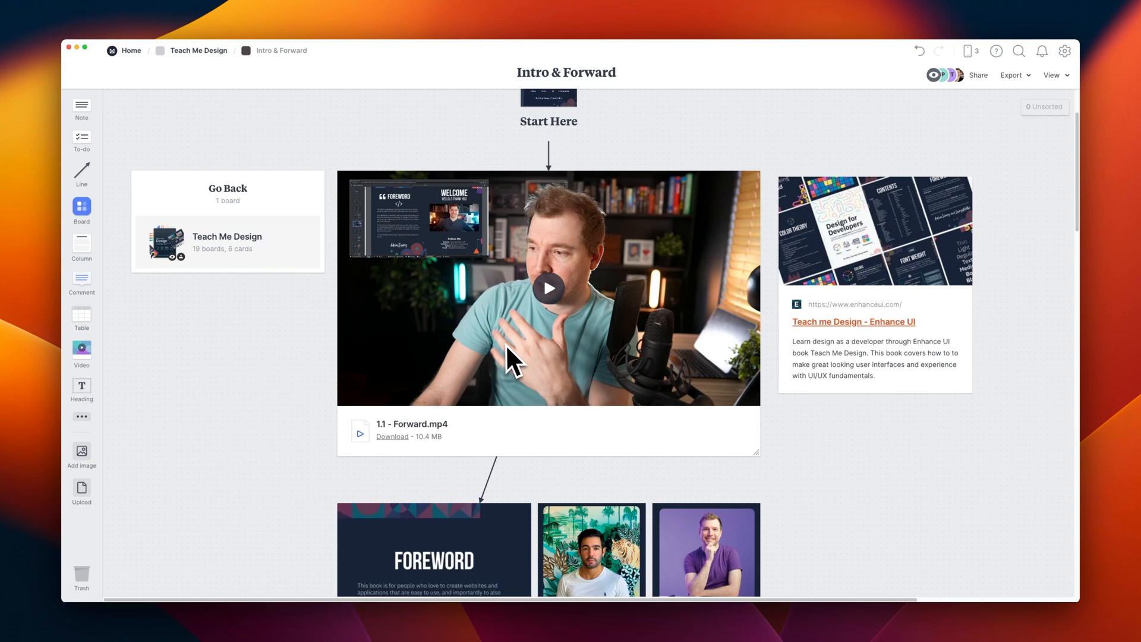
click(548, 289)
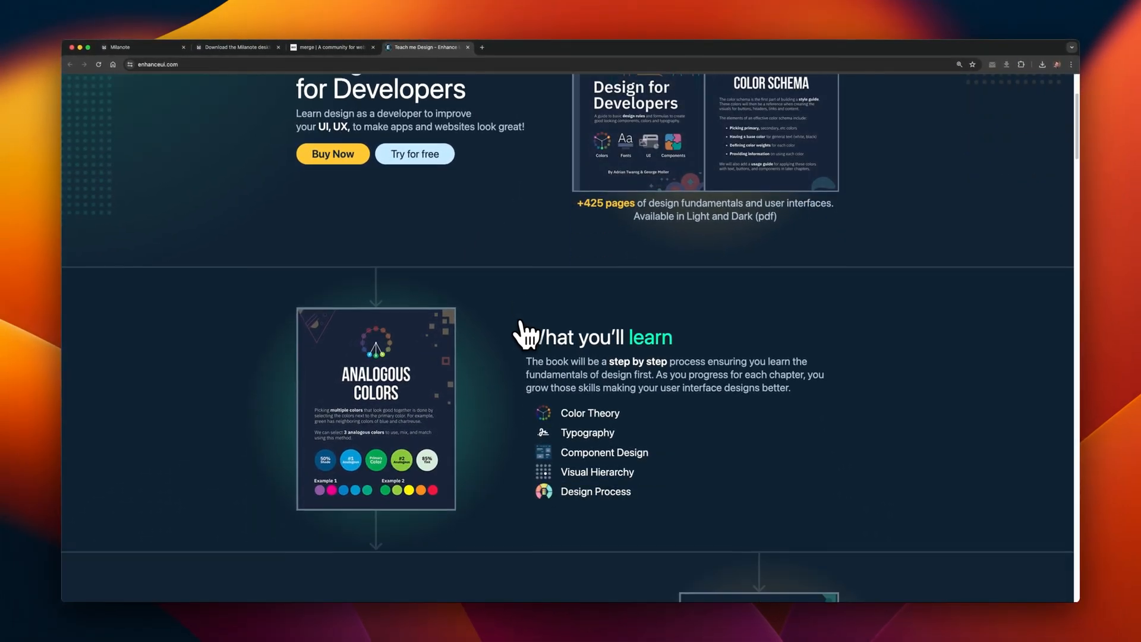
scroll(up, 3)
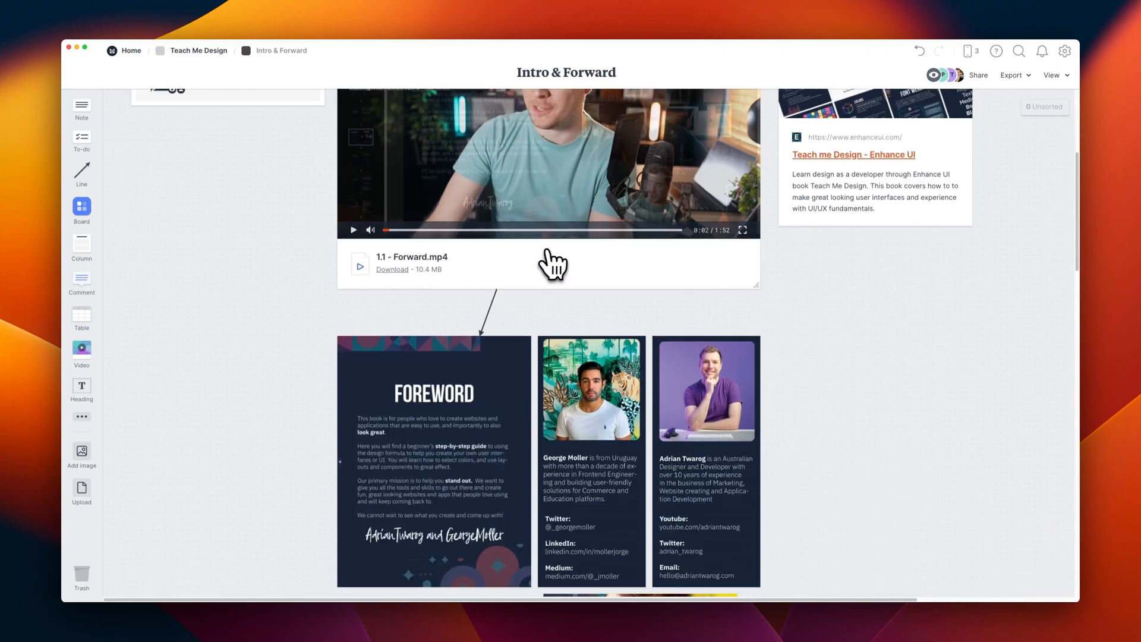
scroll(down, 3)
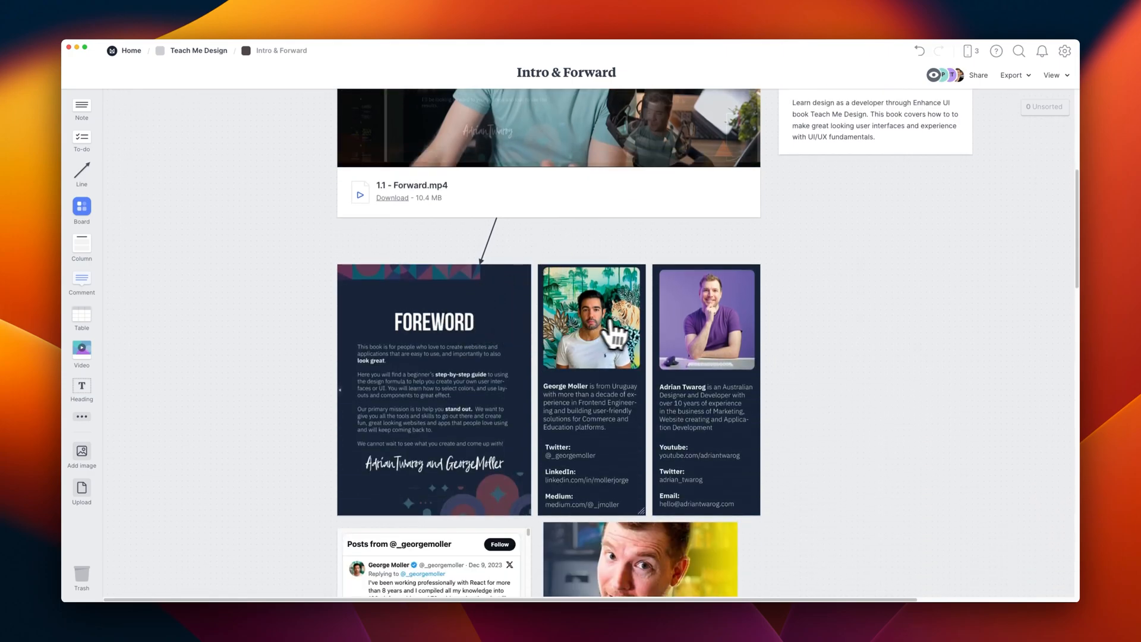
scroll(down, 3)
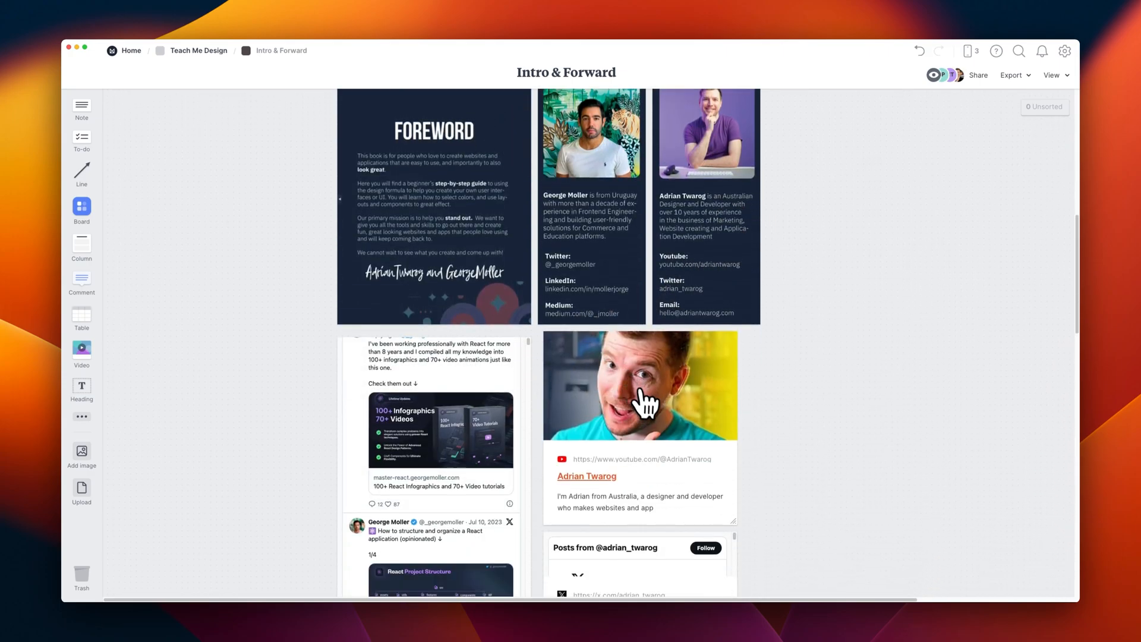
scroll(down, 3)
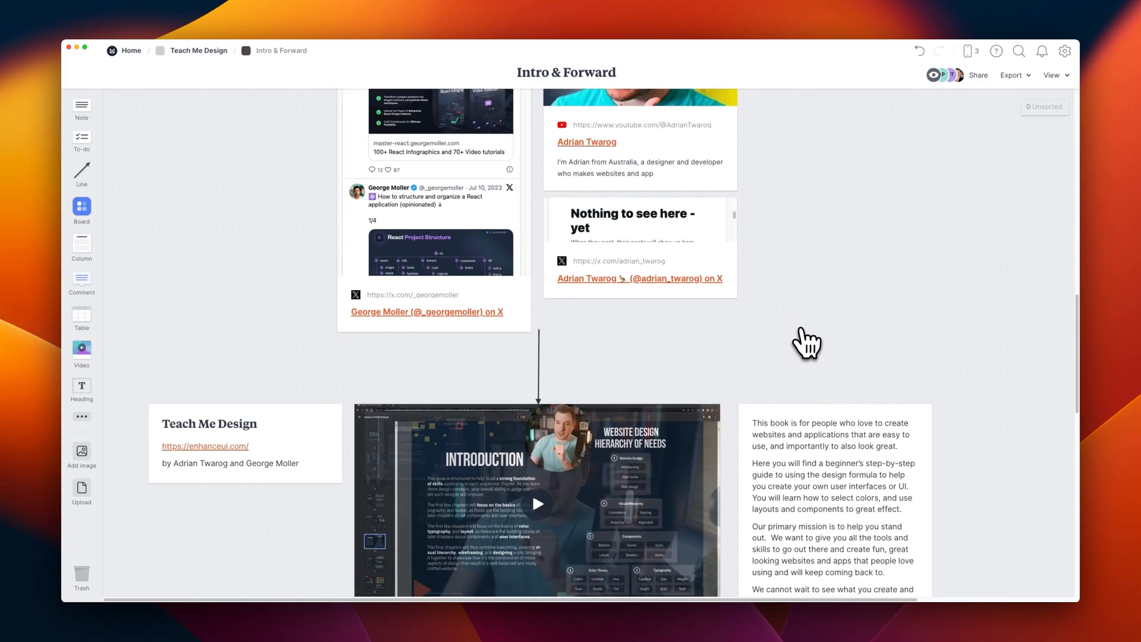
scroll(down, 3)
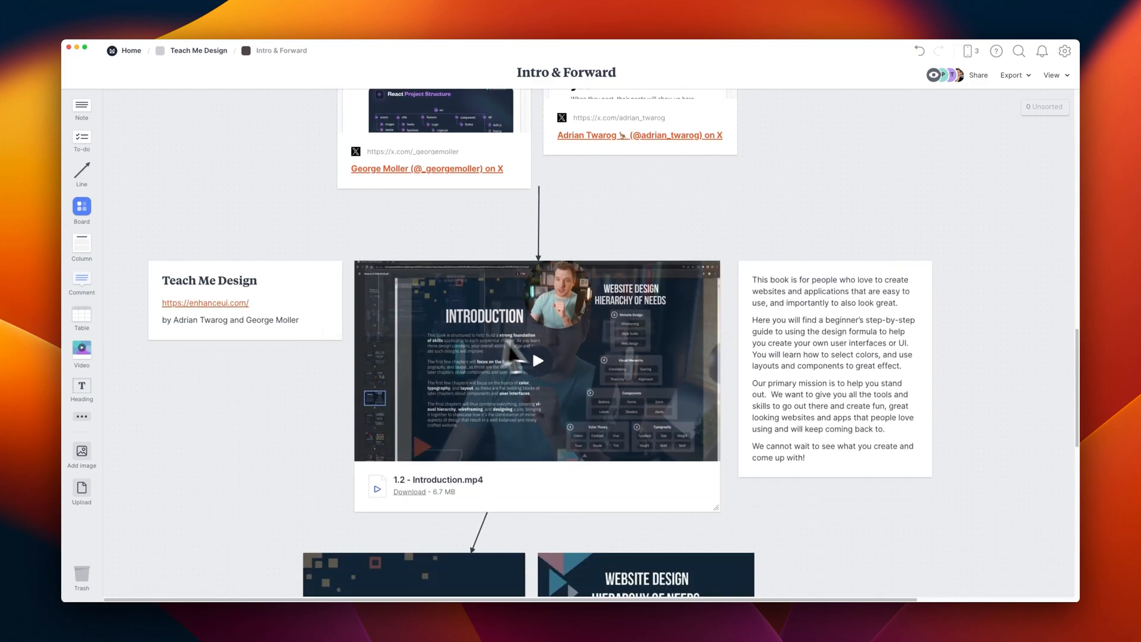
scroll(down, 3)
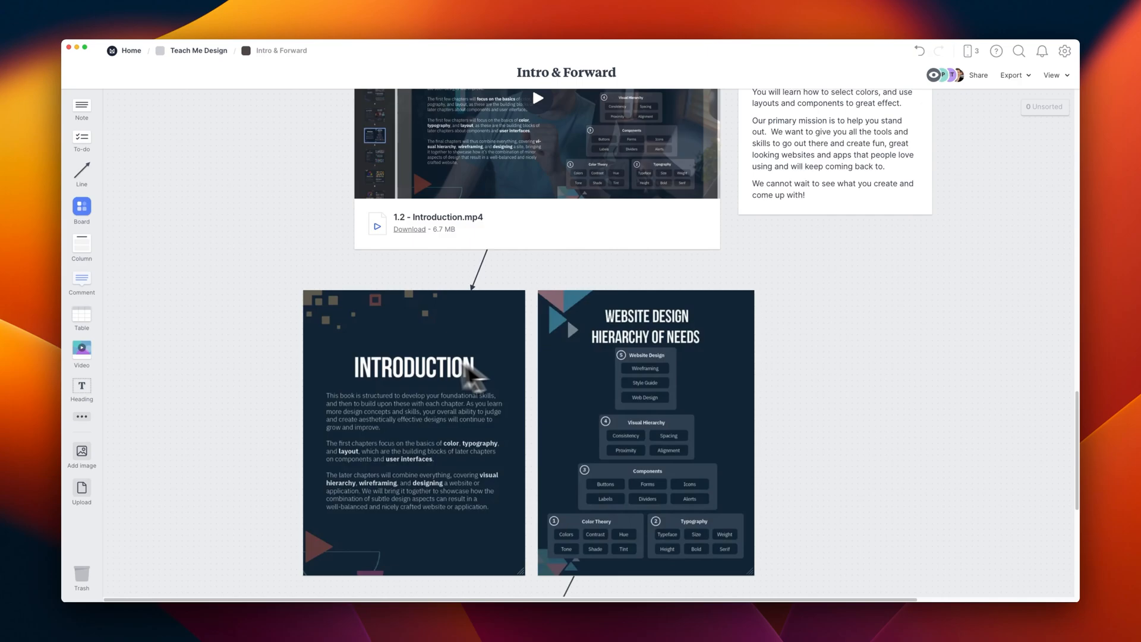
click(196, 50)
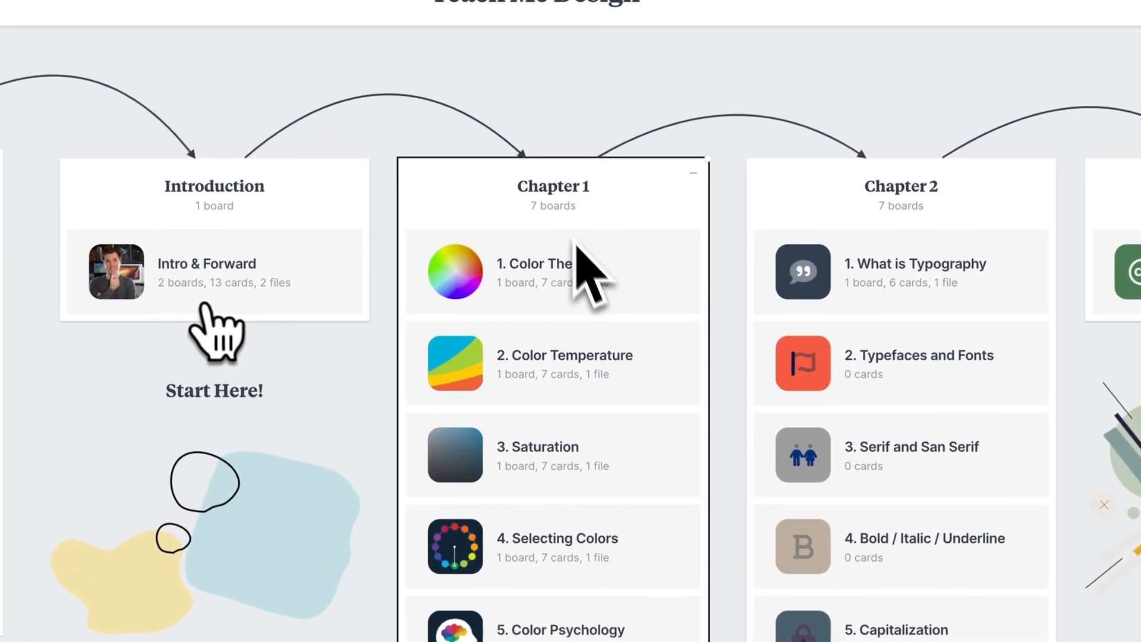
mouse_move(589, 429)
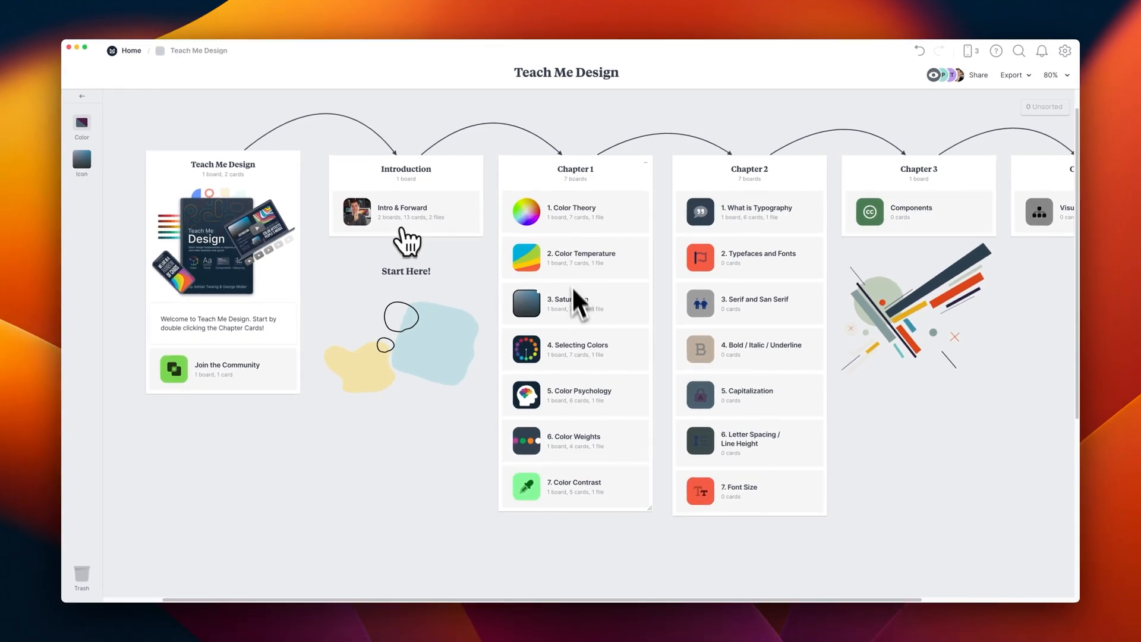
Open the 1. Color Theory board from the Chapter 1 column.
double_click(571, 212)
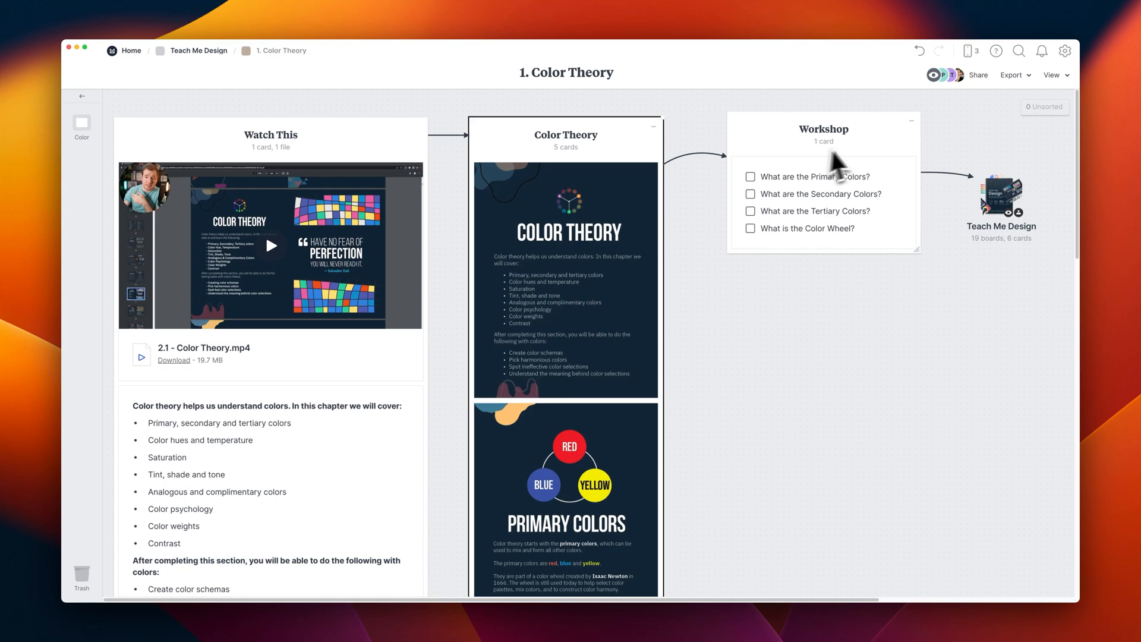
mouse_move(789, 197)
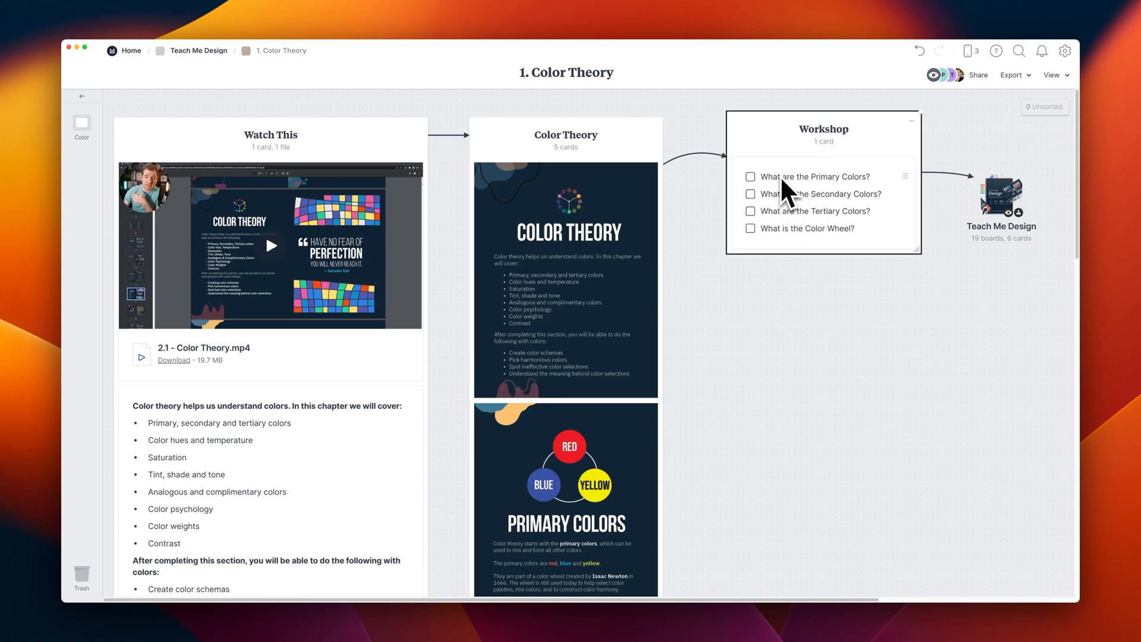
Scroll the 1. Color Theory board to reveal the chapter outline and Primary Colors card.
scroll(down, 3)
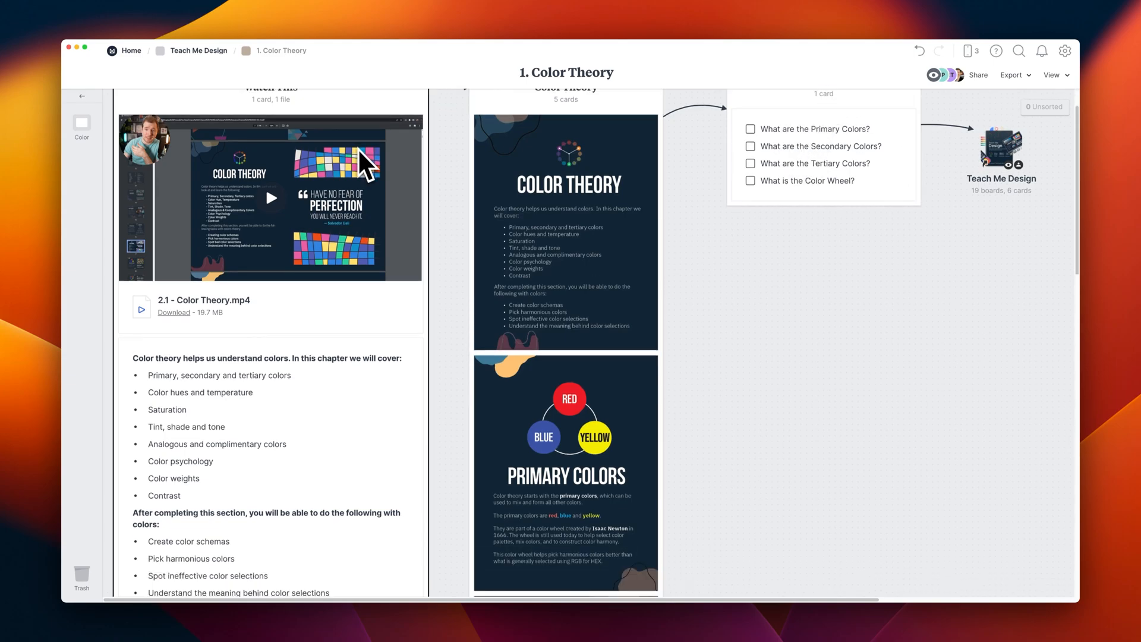
mouse_move(548, 149)
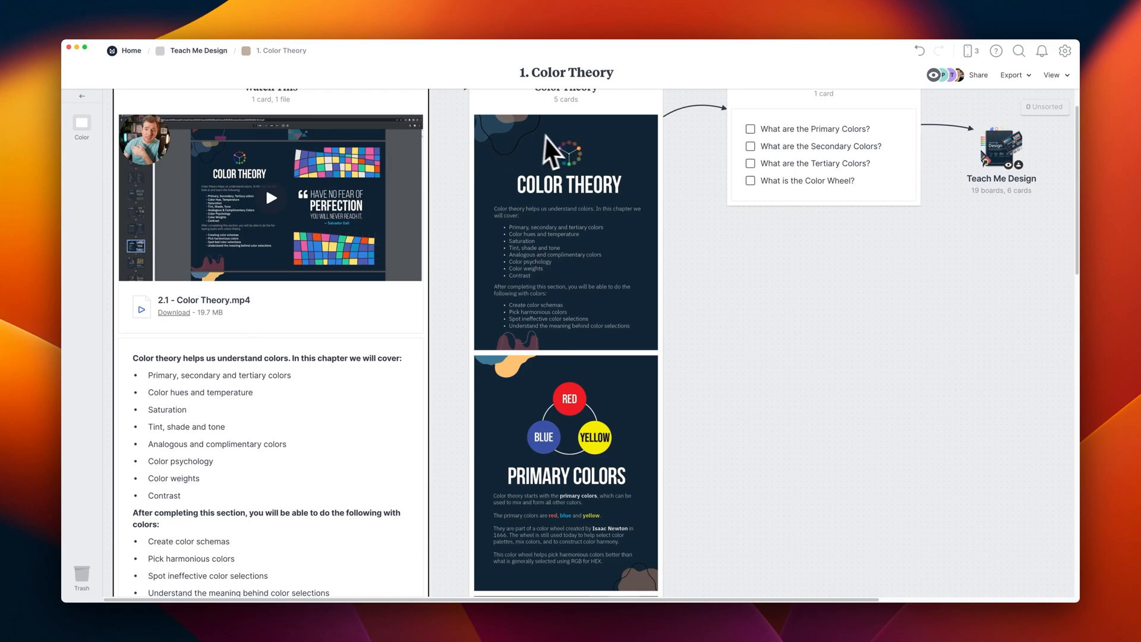
mouse_move(600, 169)
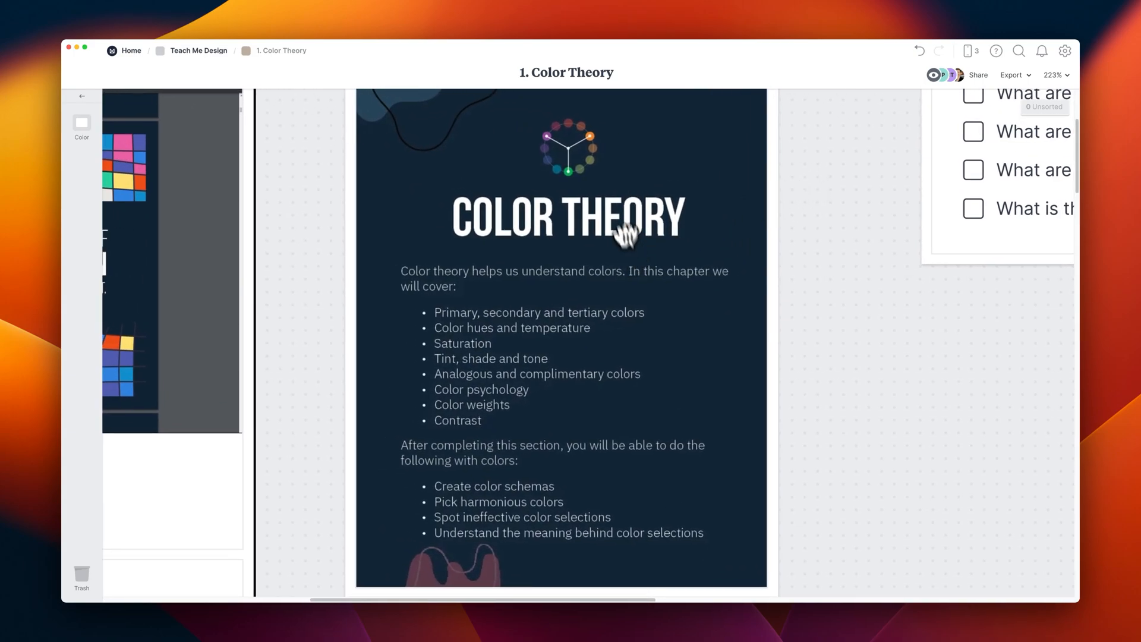
mouse_move(509, 231)
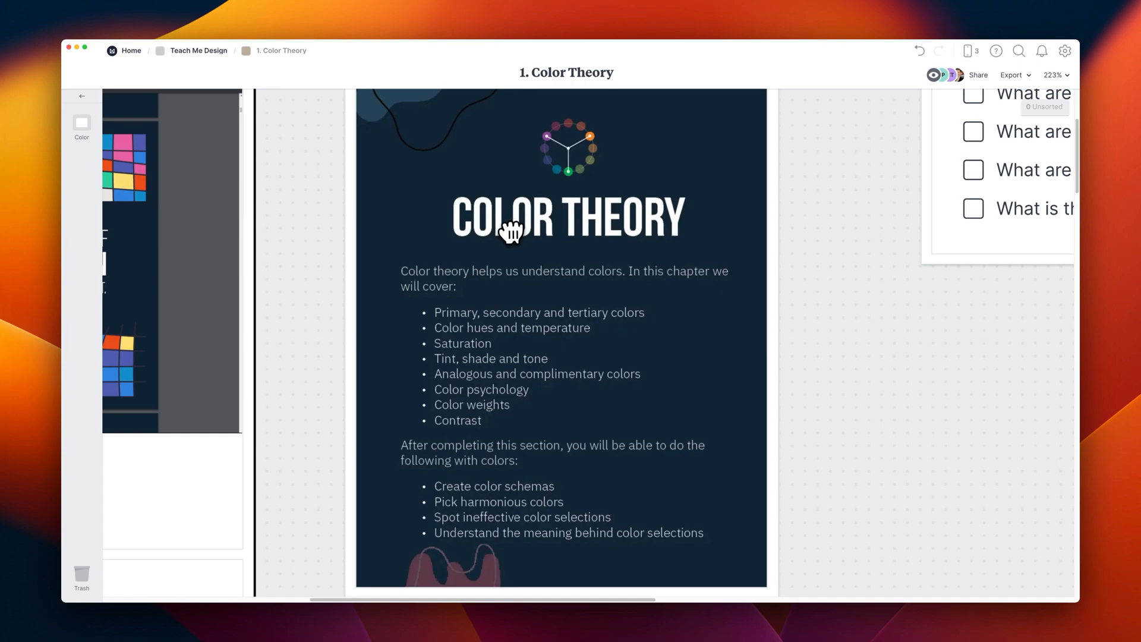
mouse_move(629, 237)
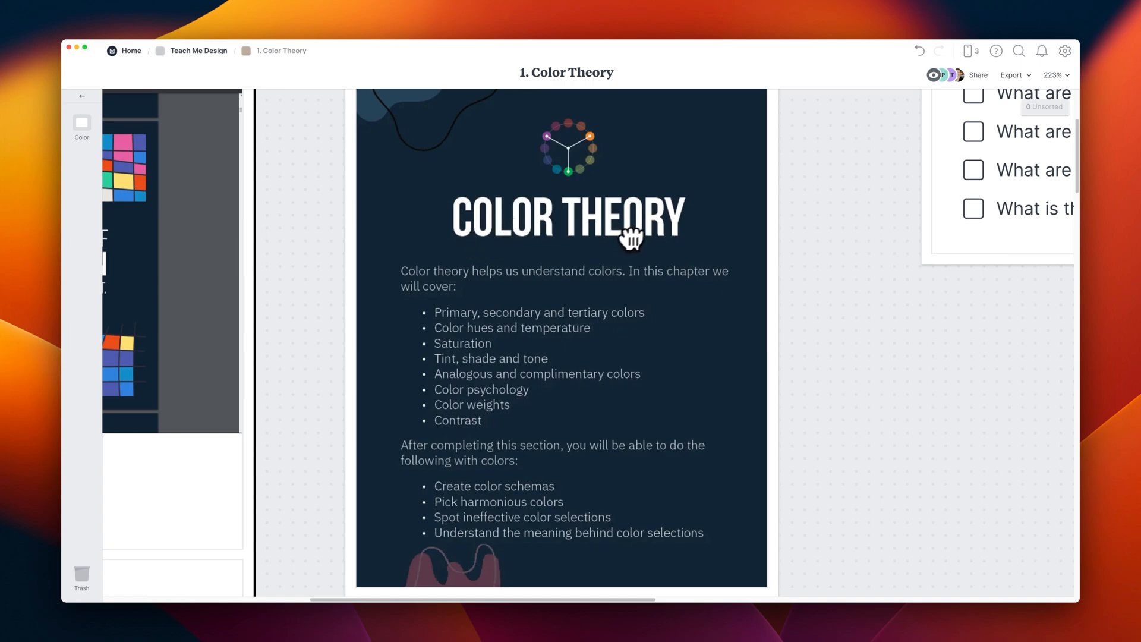
mouse_move(489, 296)
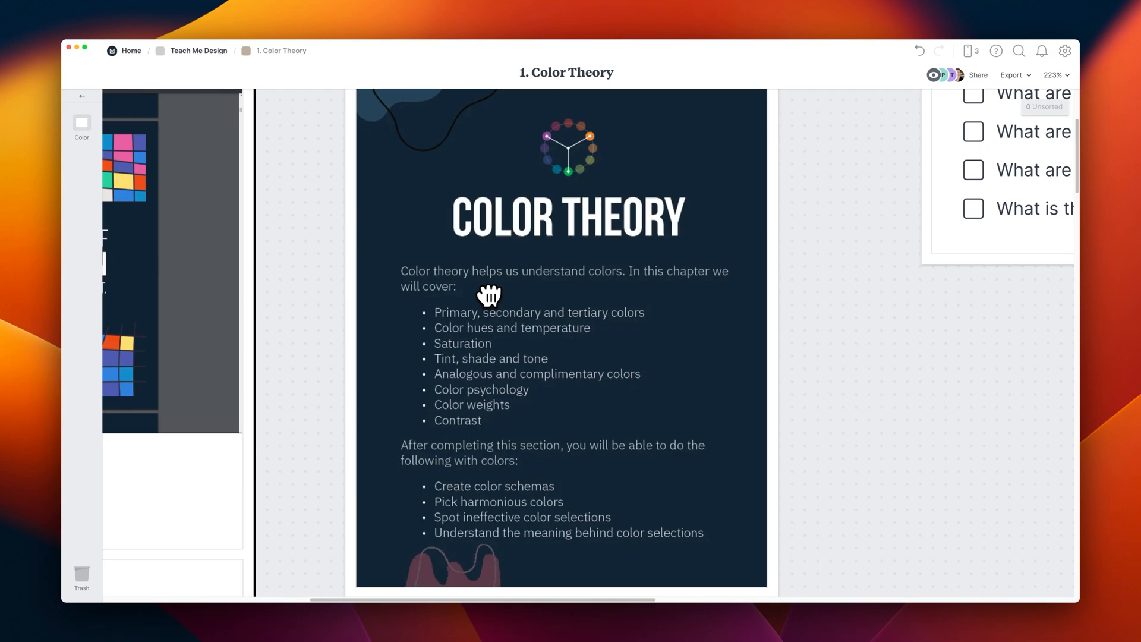
mouse_move(503, 350)
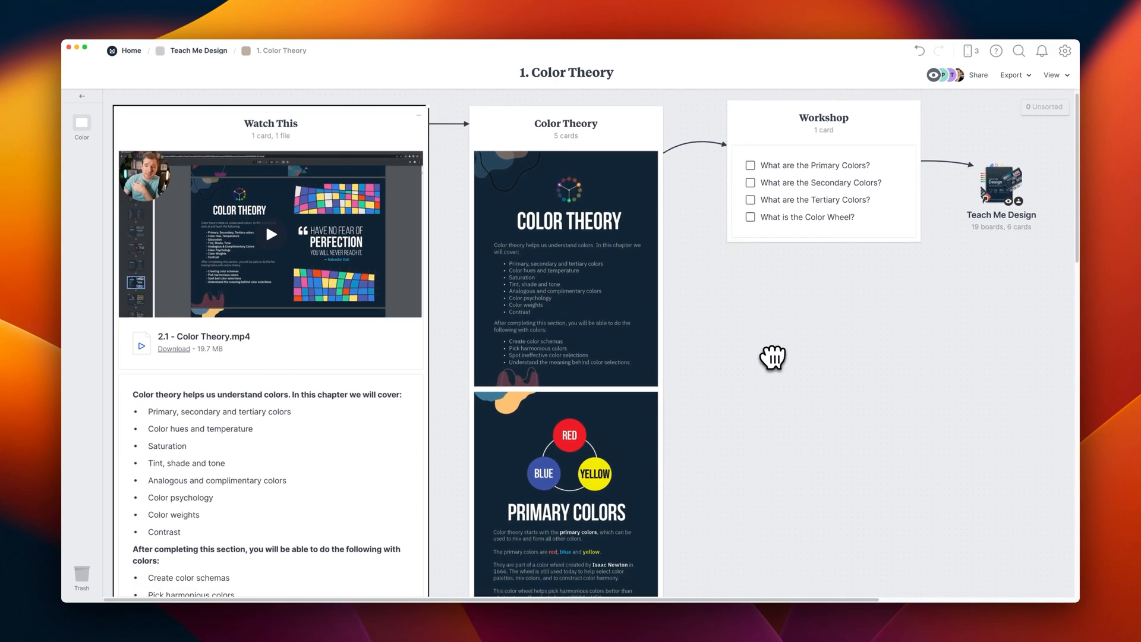
Scroll through Primary, Secondary and Tertiary Colors to Hue / Color Wheel and follow its color.adobe.com link.
scroll(down, 3)
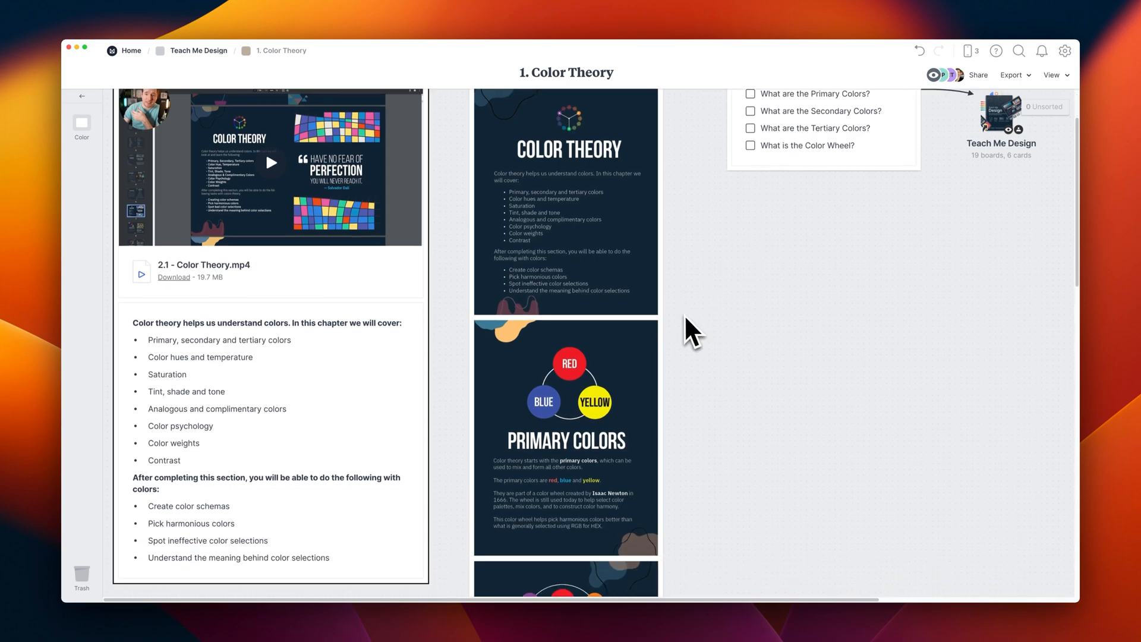
scroll(down, 3)
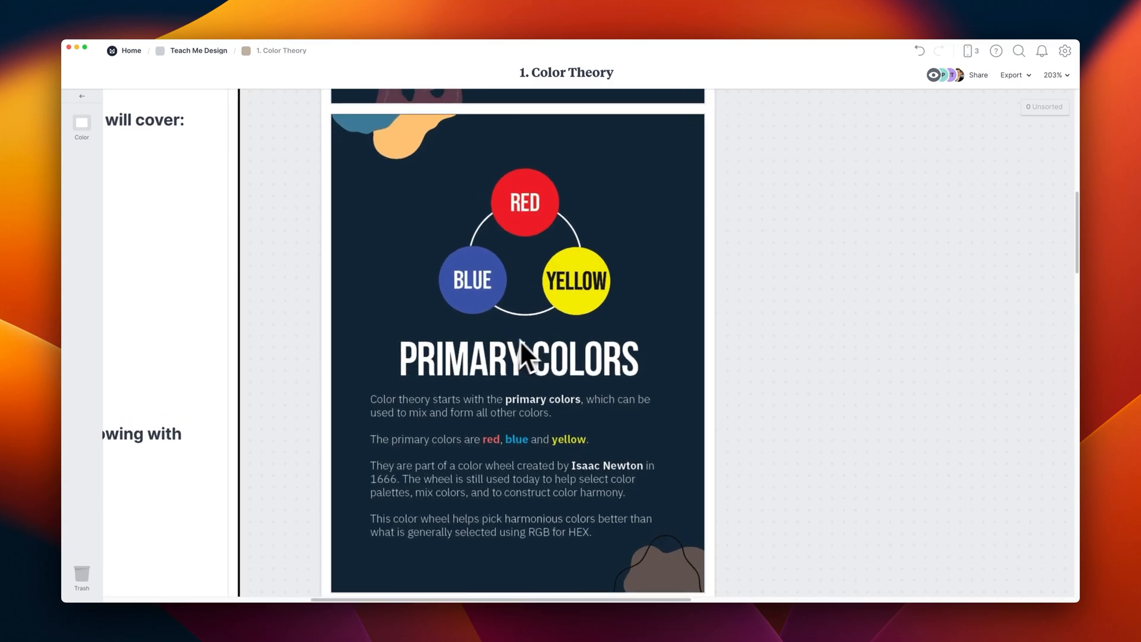
mouse_move(516, 424)
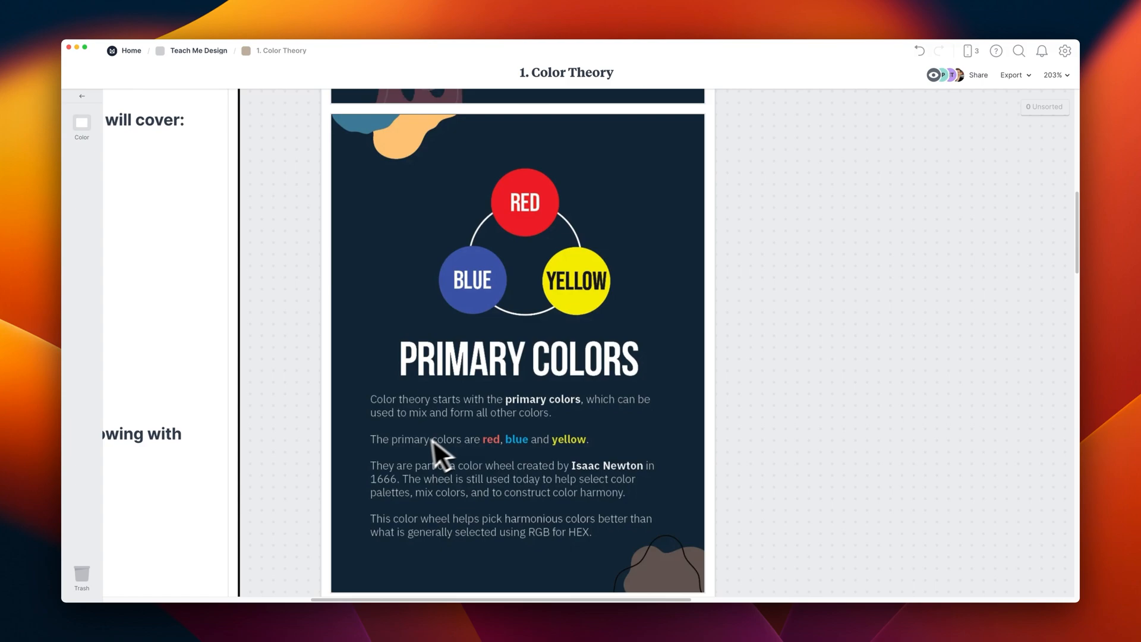
mouse_move(578, 465)
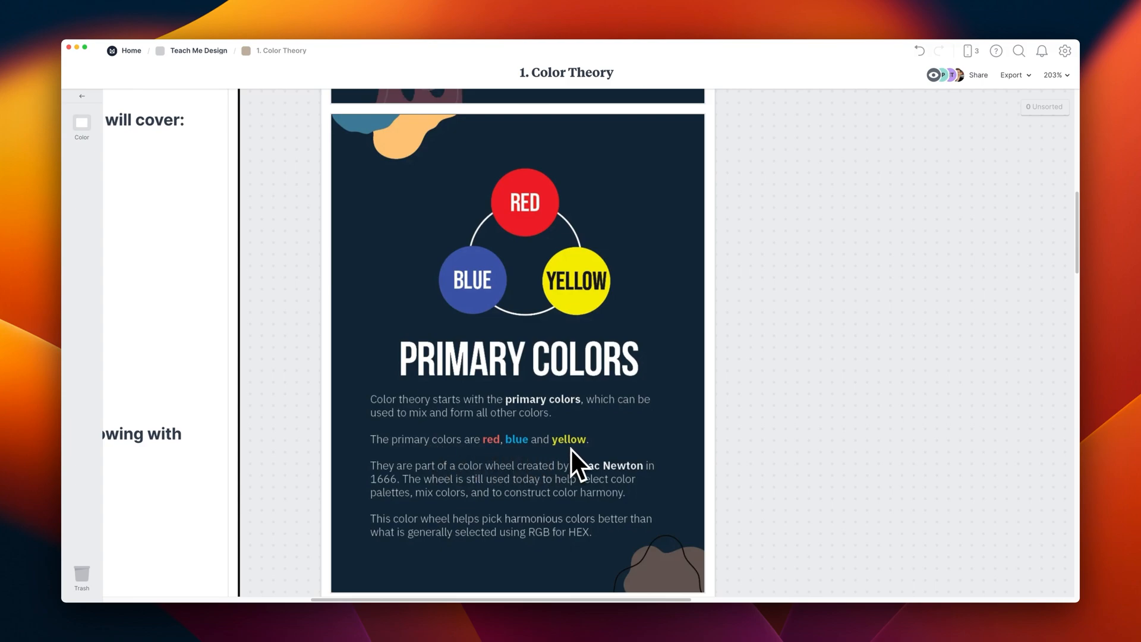
mouse_move(632, 469)
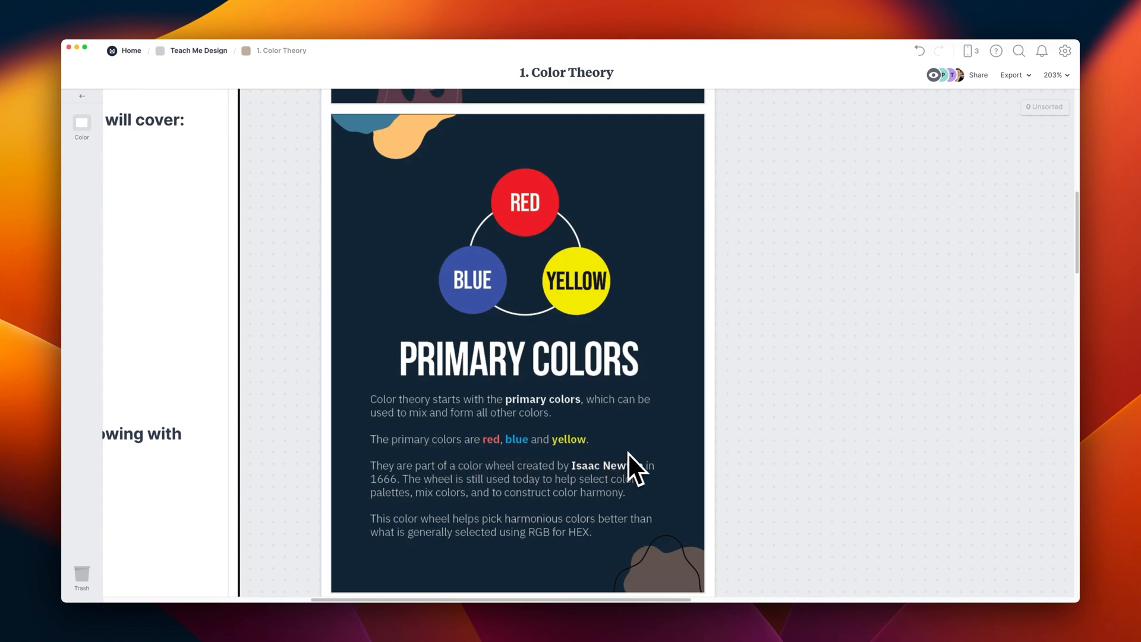
mouse_move(520, 524)
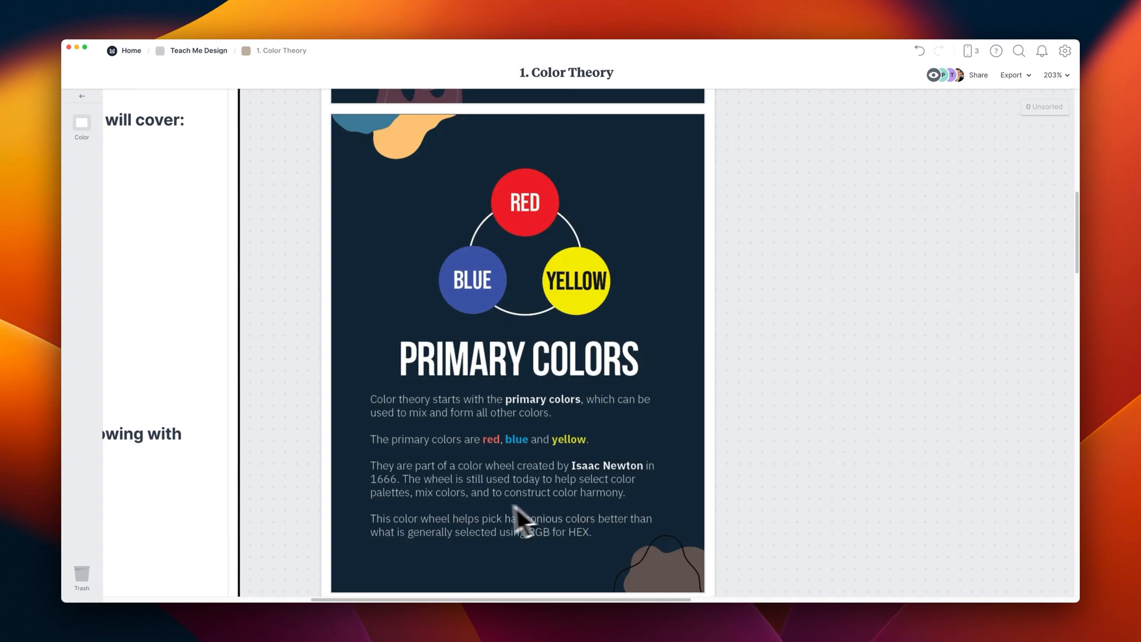
mouse_move(646, 505)
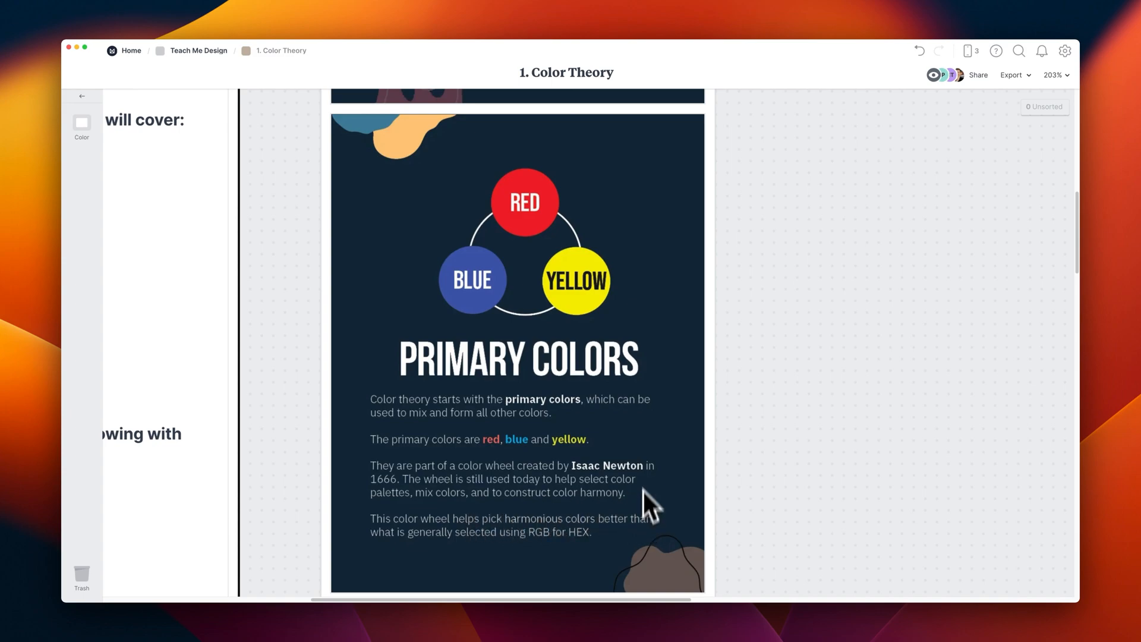
scroll(down, 3)
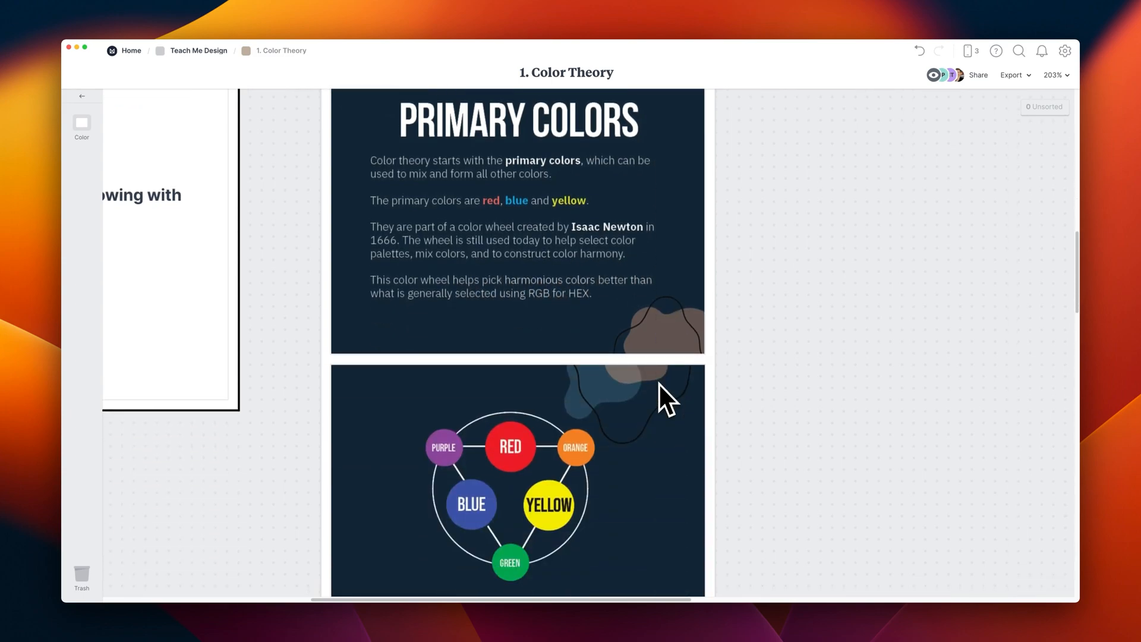
scroll(down, 3)
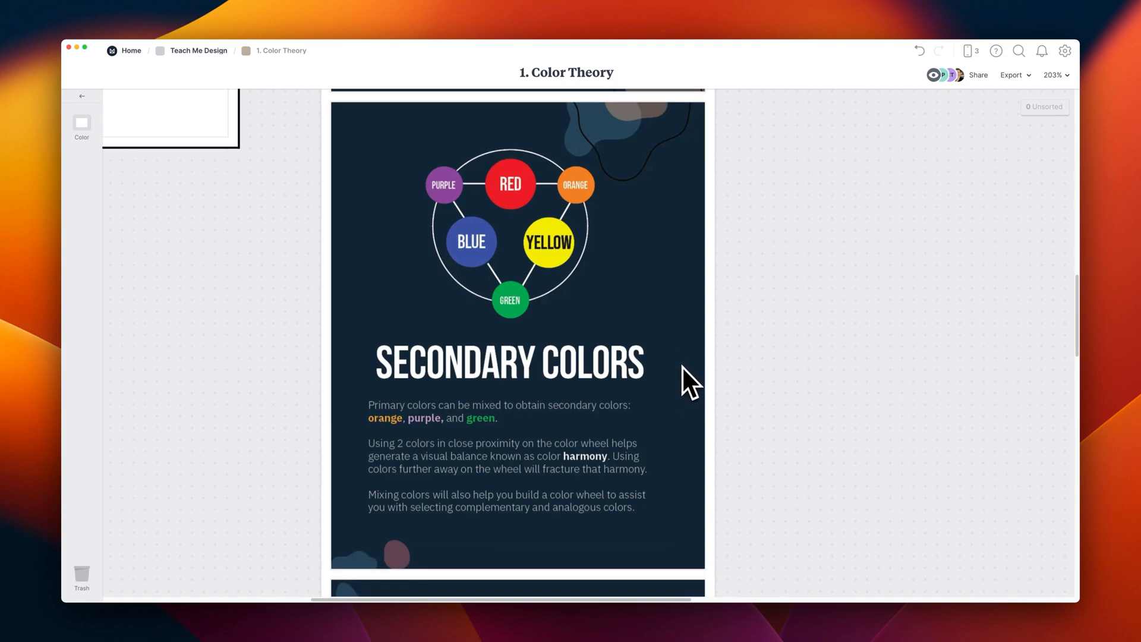
mouse_move(405, 433)
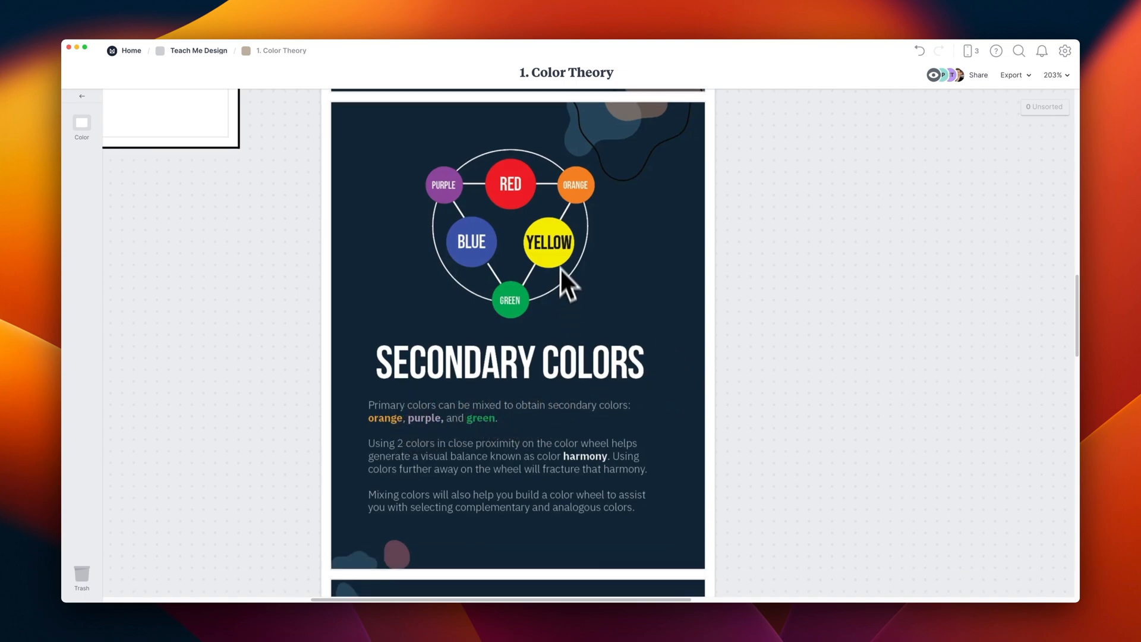
mouse_move(433, 165)
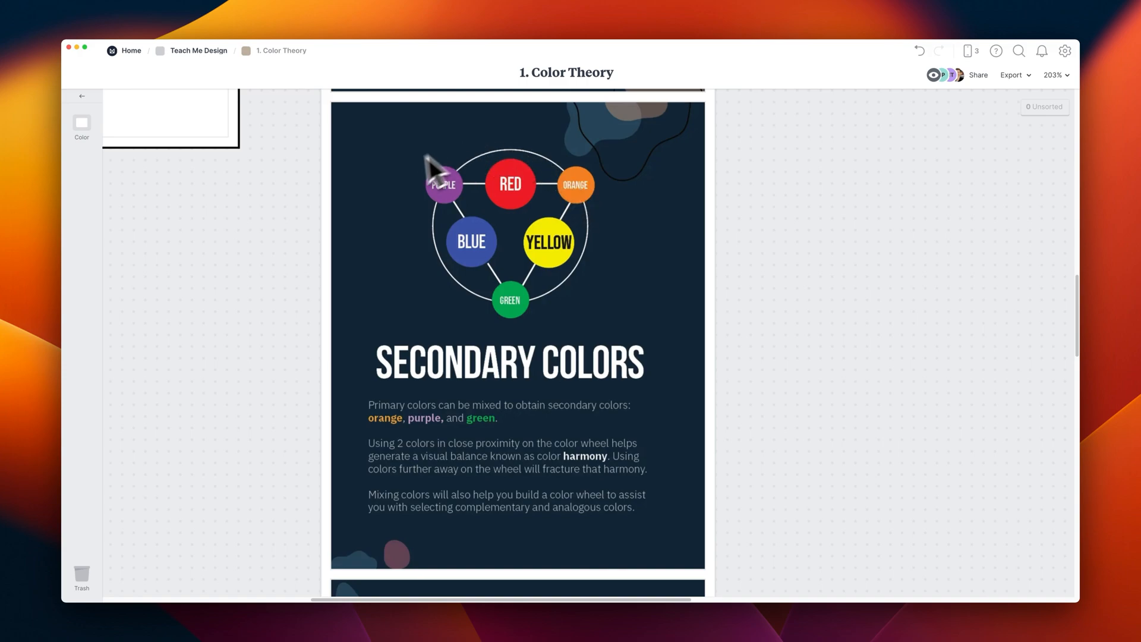
mouse_move(513, 313)
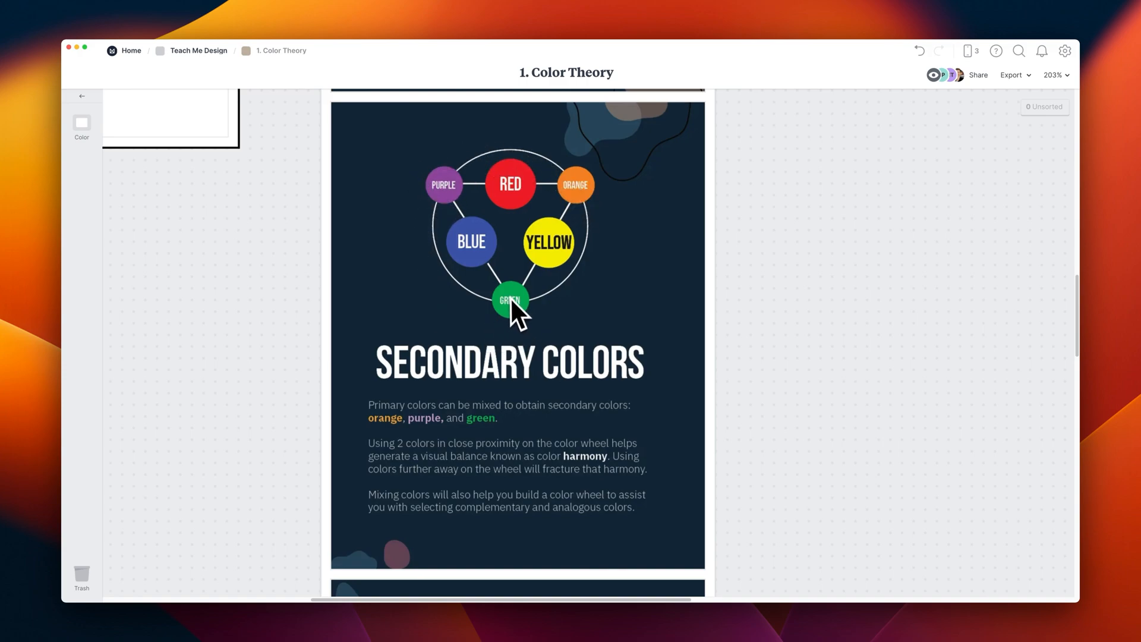
mouse_move(522, 315)
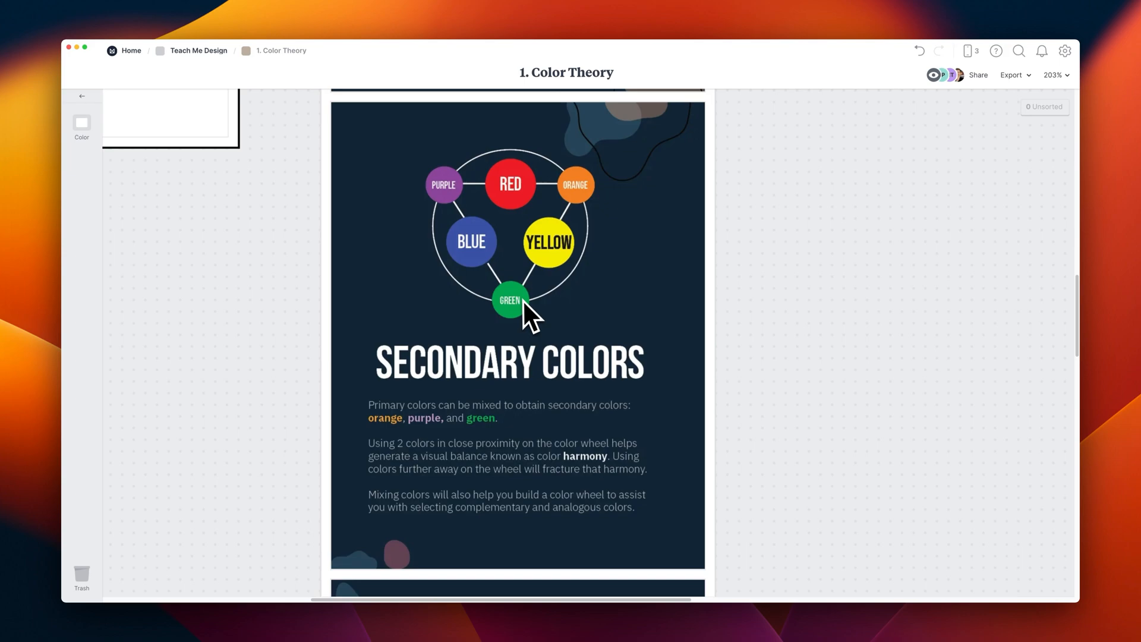
mouse_move(593, 480)
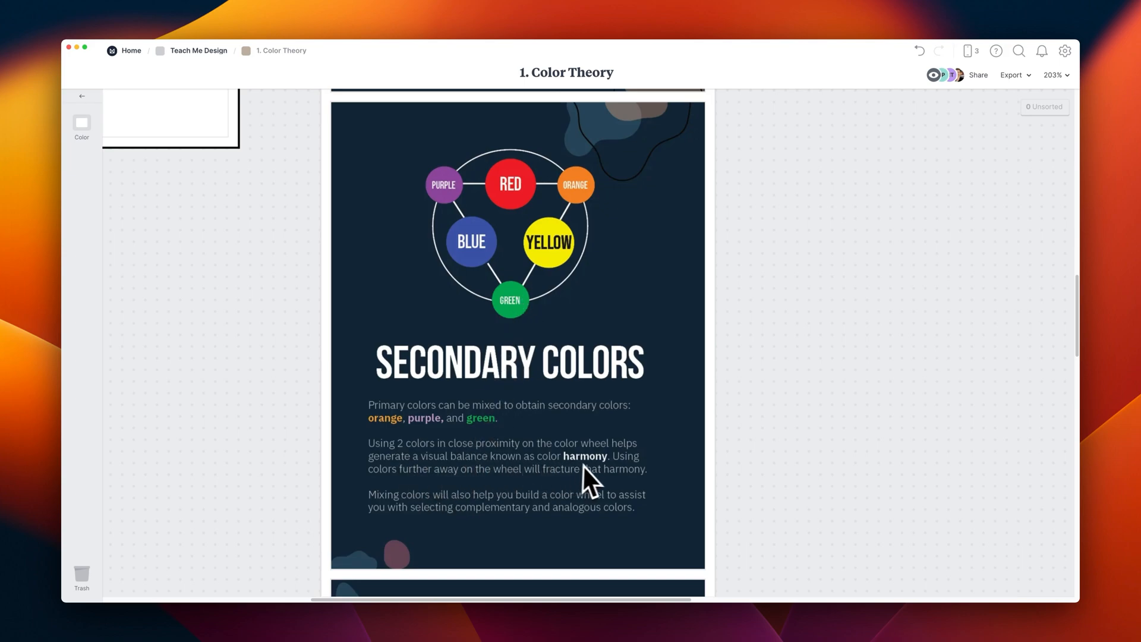
mouse_move(574, 491)
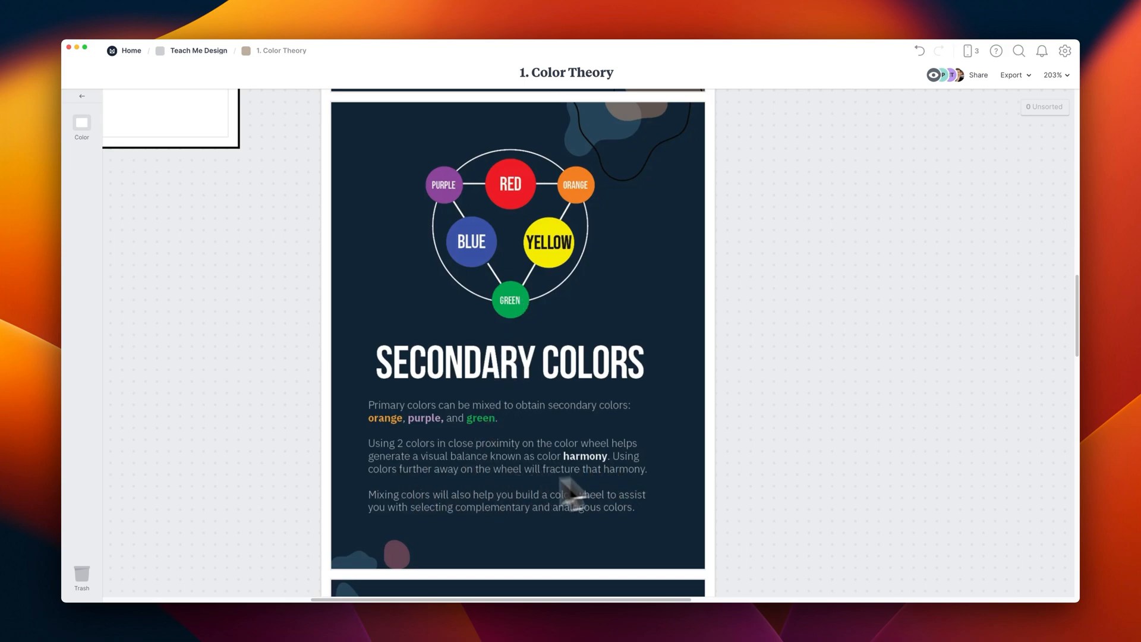
scroll(down, 3)
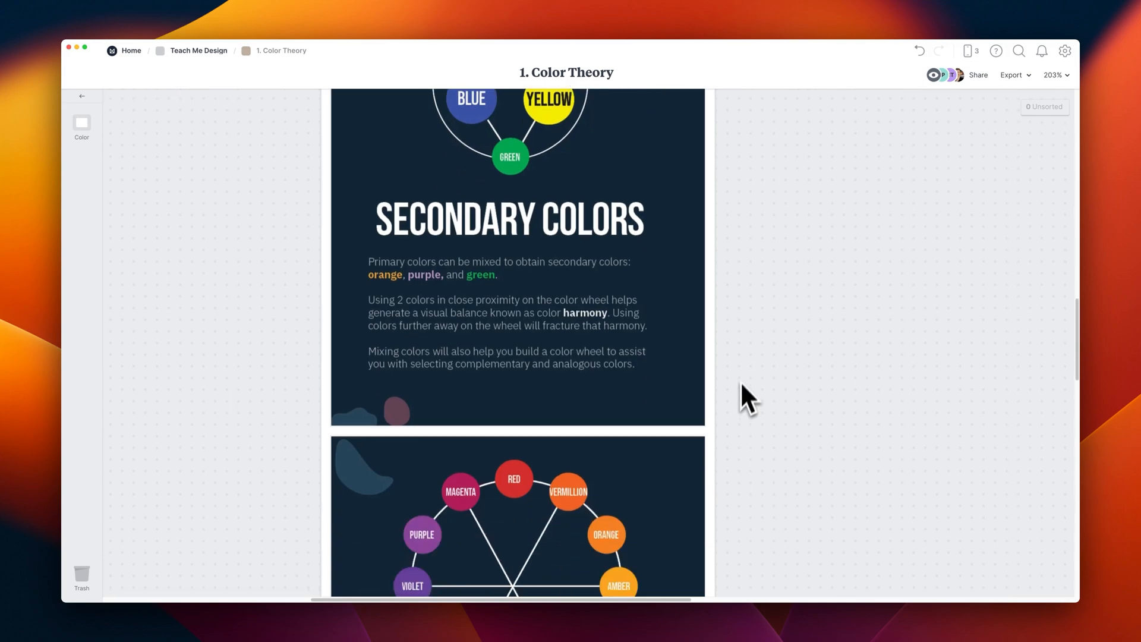
scroll(down, 3)
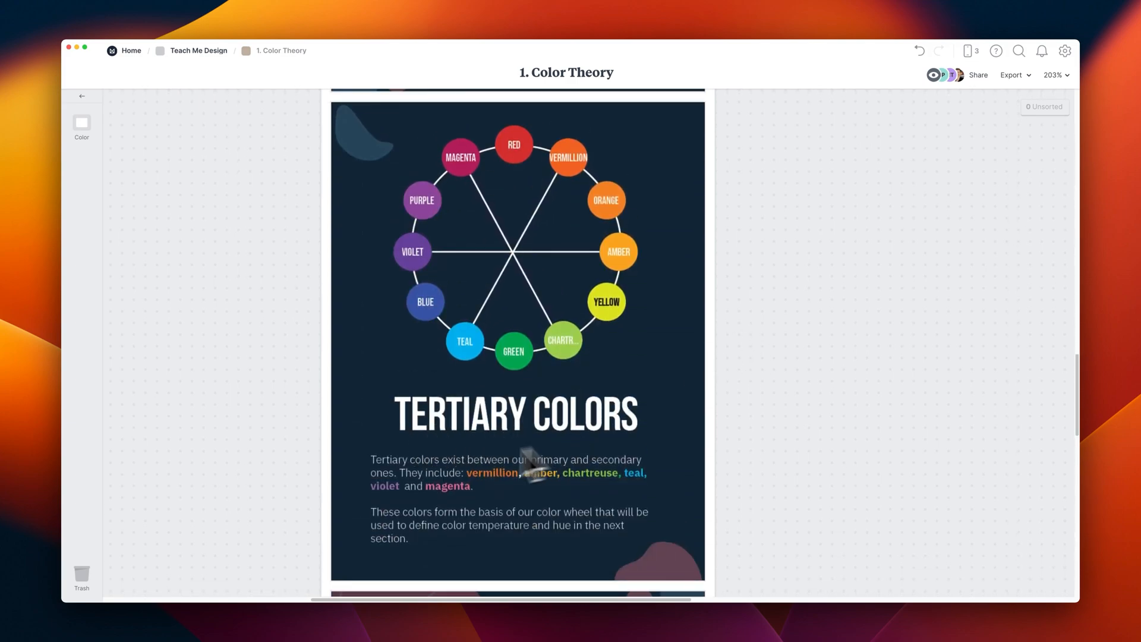
mouse_move(440, 495)
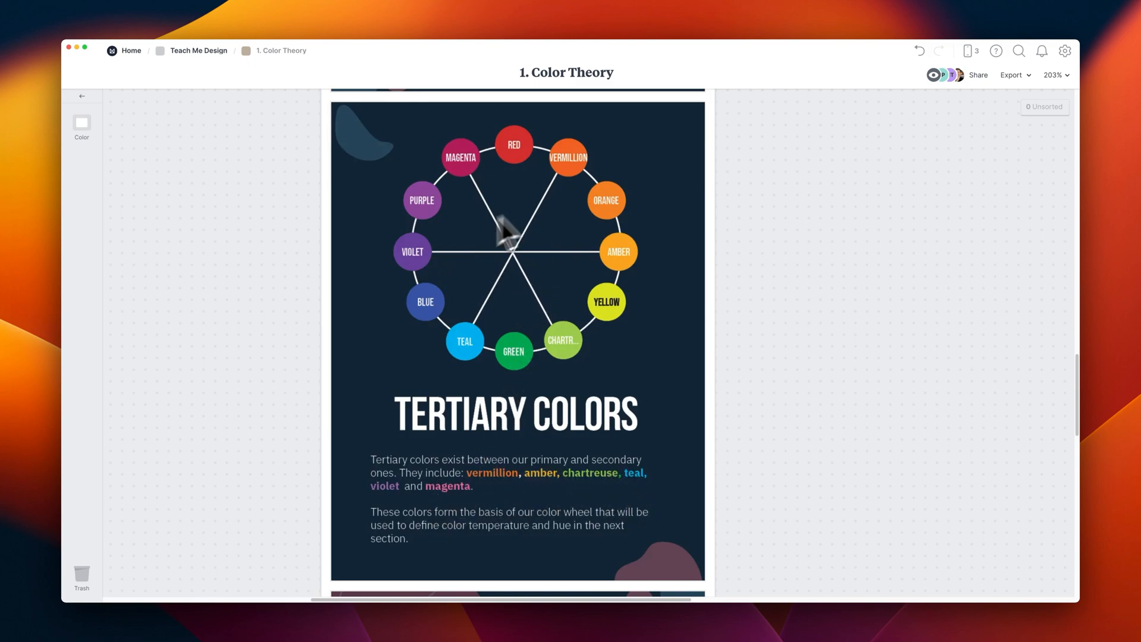
scroll(down, 3)
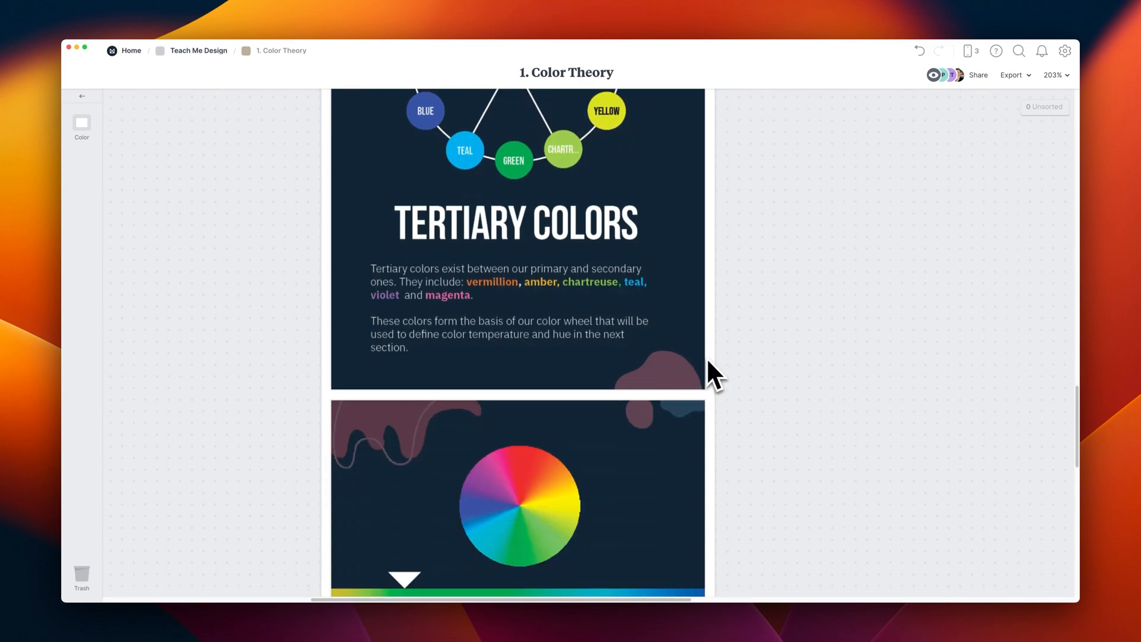
scroll(down, 3)
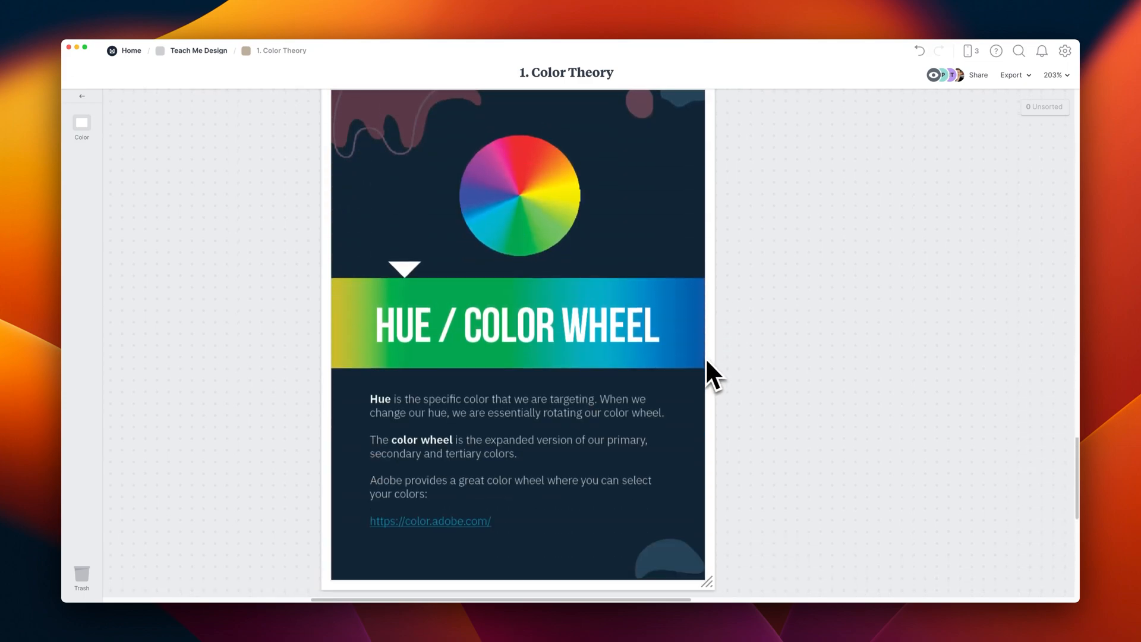
mouse_move(502, 314)
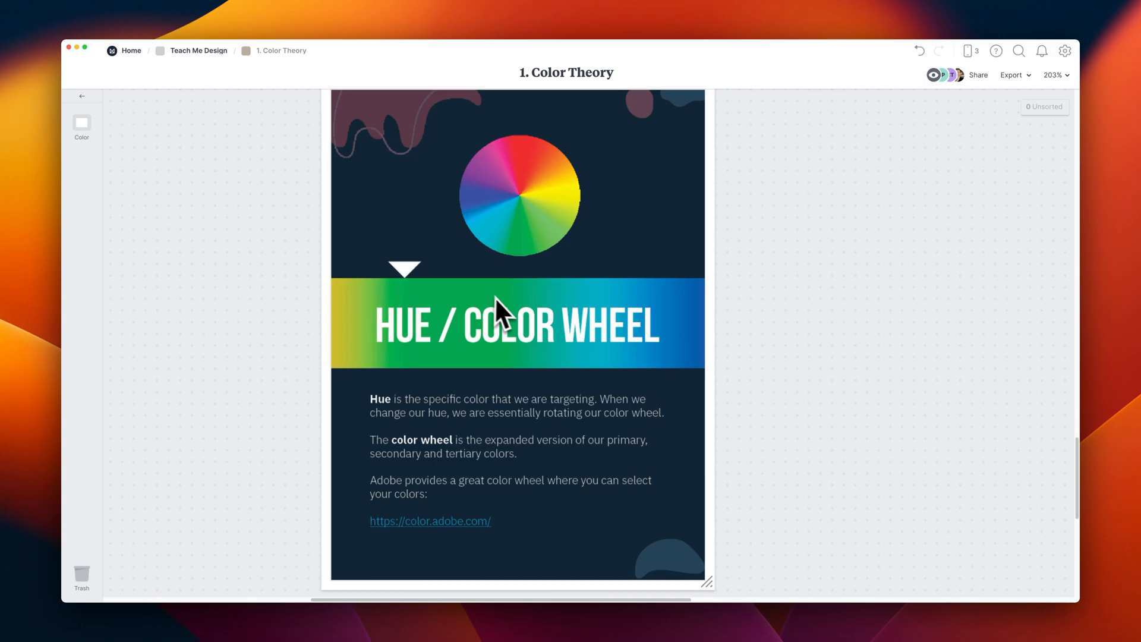
mouse_move(489, 537)
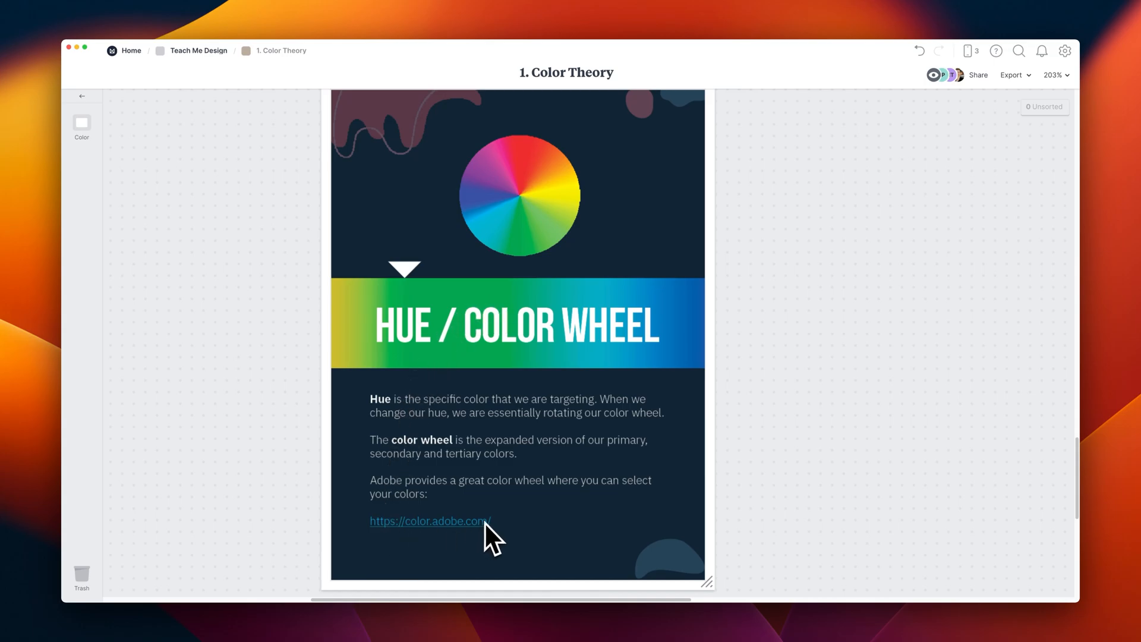
click(428, 520)
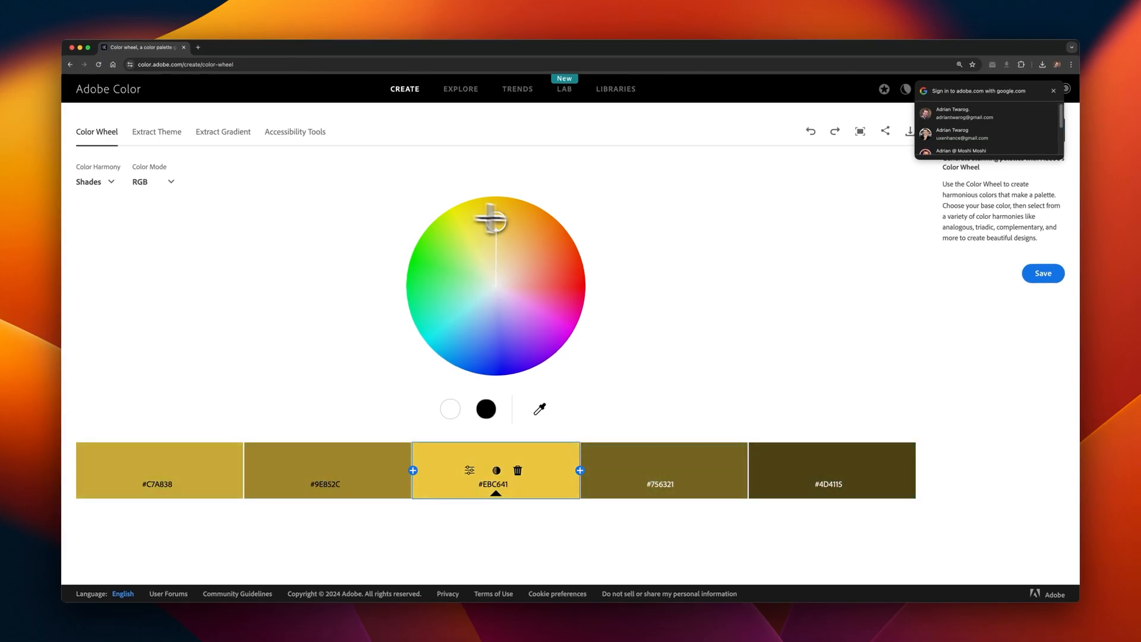
Try a harmony rule in Adobe Color, then set the Color Harmony to Complementary.
click(95, 181)
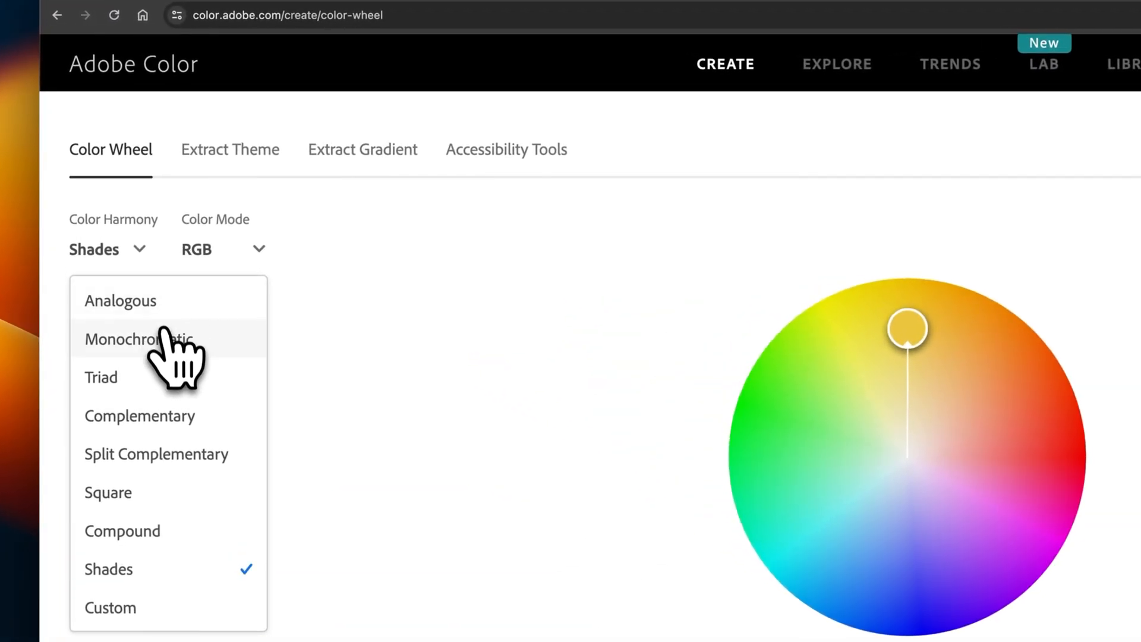
click(139, 340)
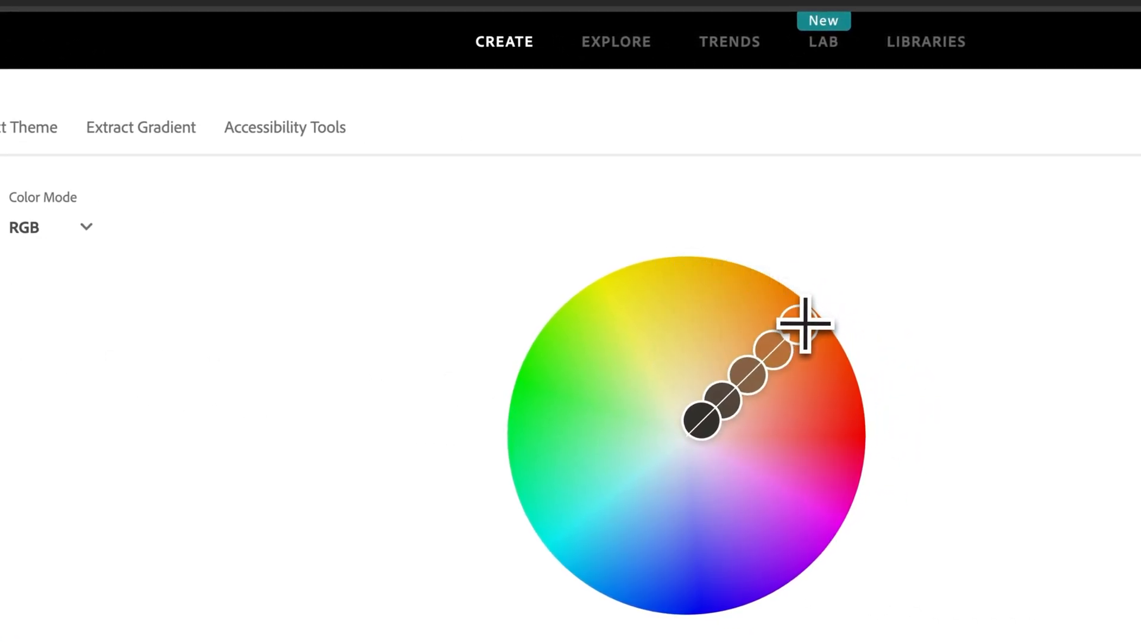
click(139, 225)
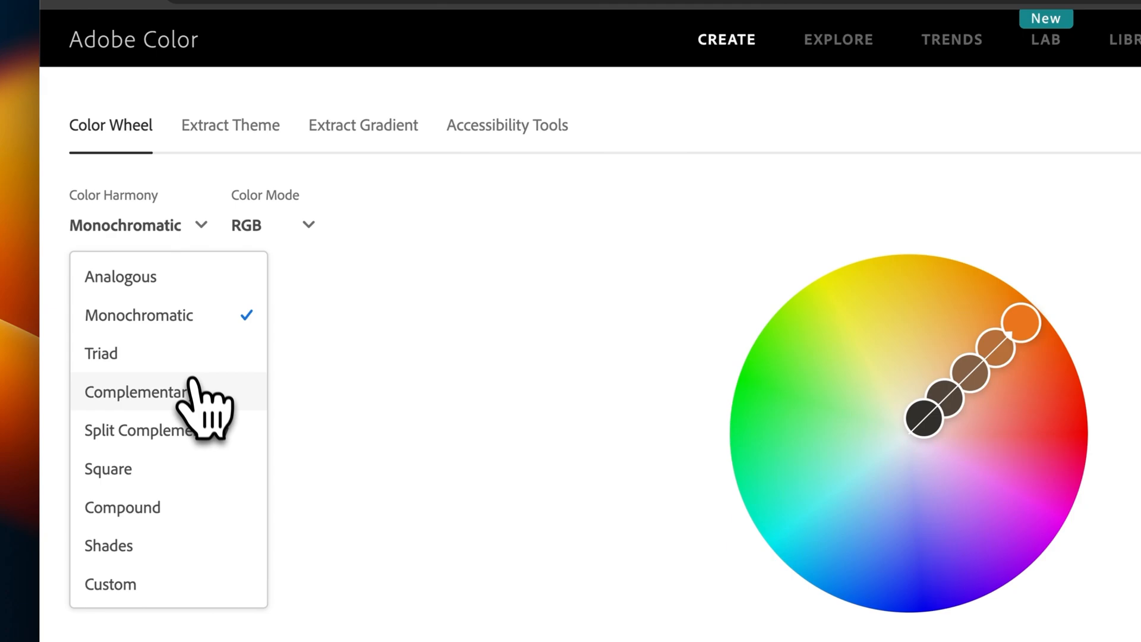
click(135, 392)
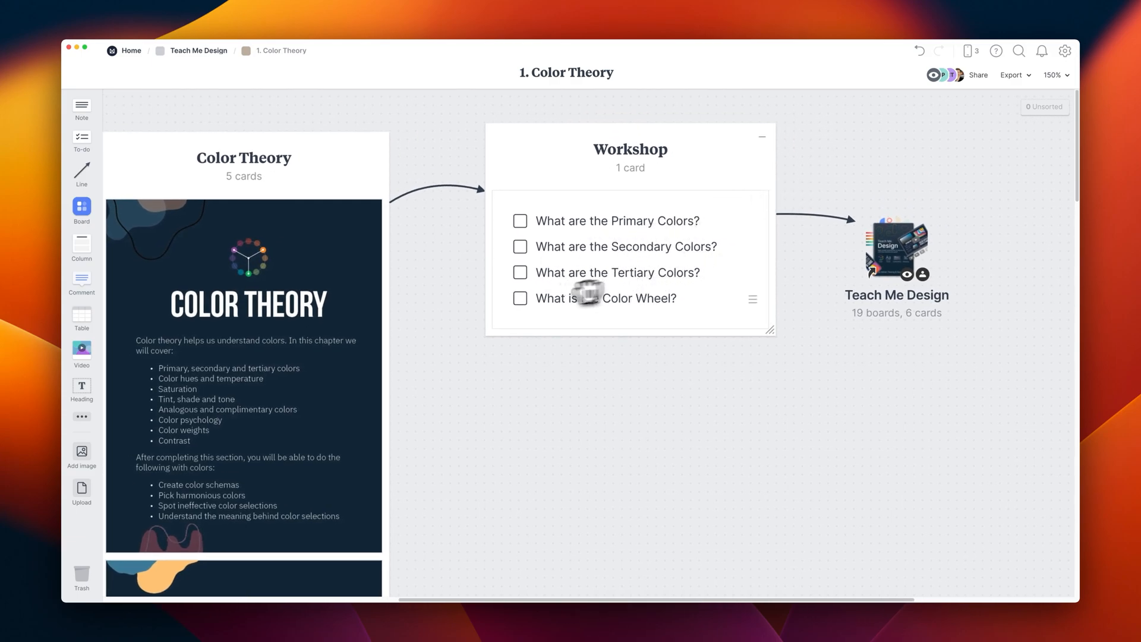
Return from the Color Theory board toward the main Teach Me Design board.
click(519, 221)
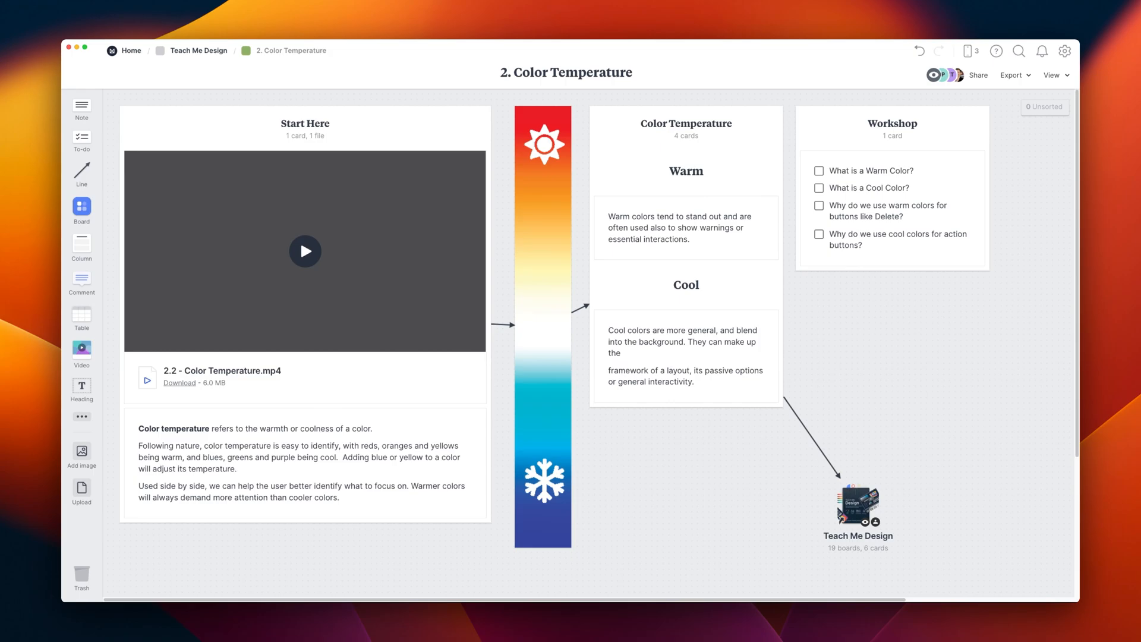
Look over the 2. Color Temperature board, then return to the main Teach Me Design board.
click(305, 250)
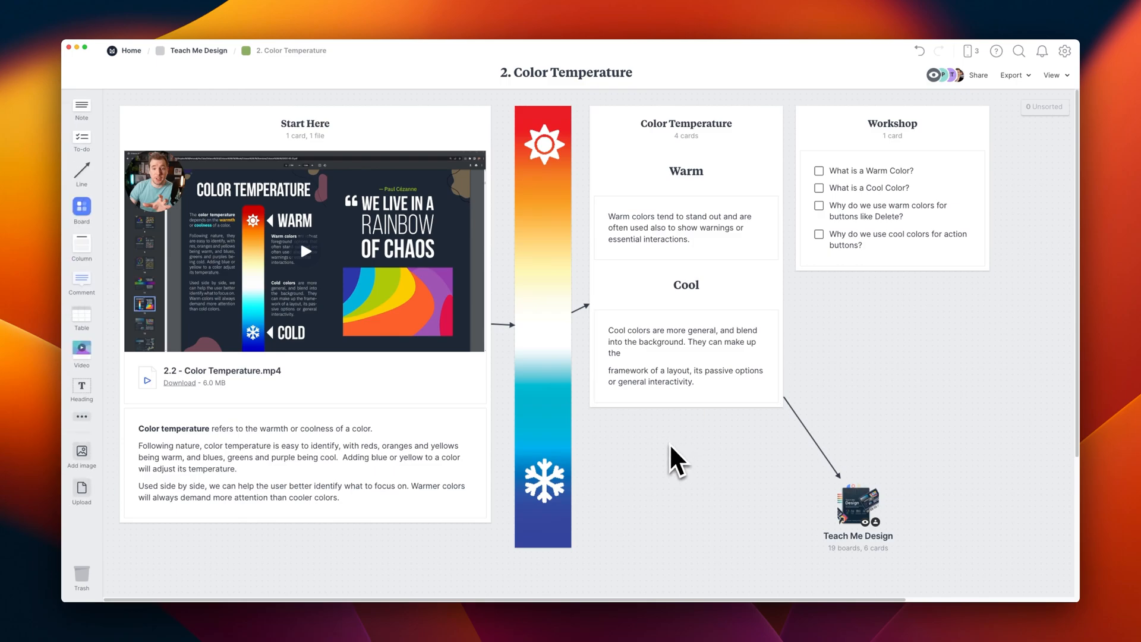
mouse_move(686, 451)
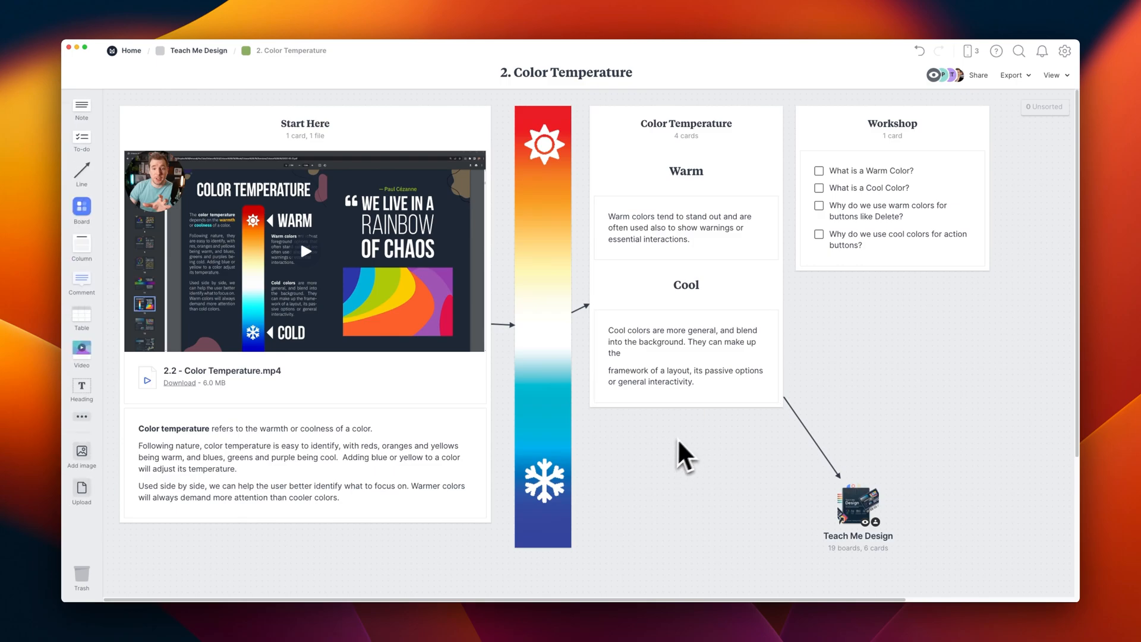
click(198, 50)
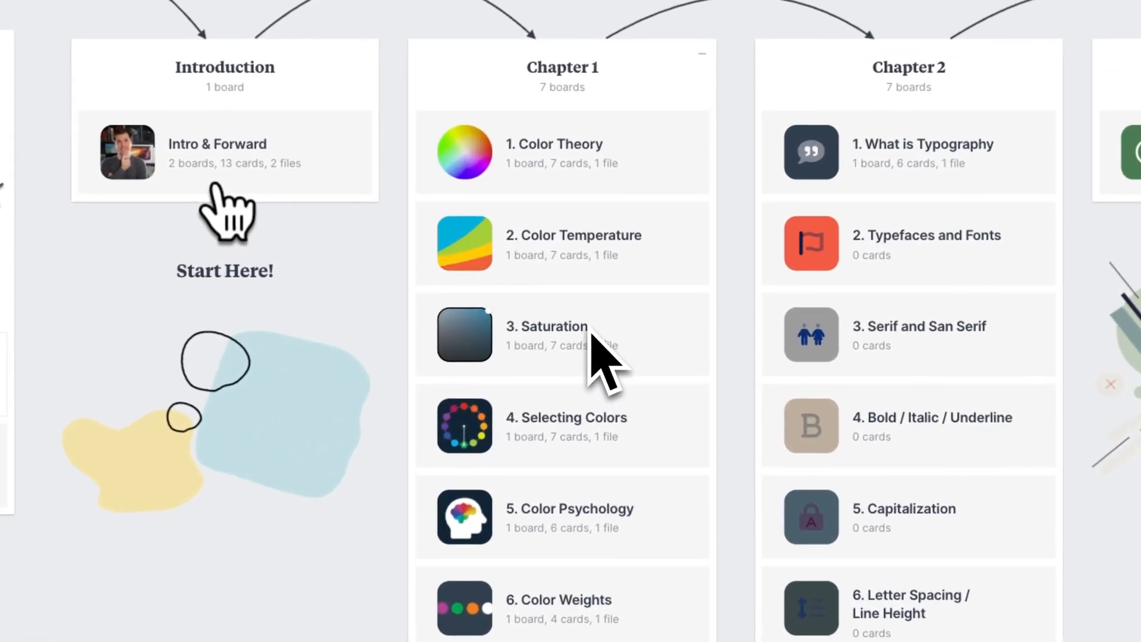
Open the 3. Saturation board from the Chapter 1 column.
click(547, 326)
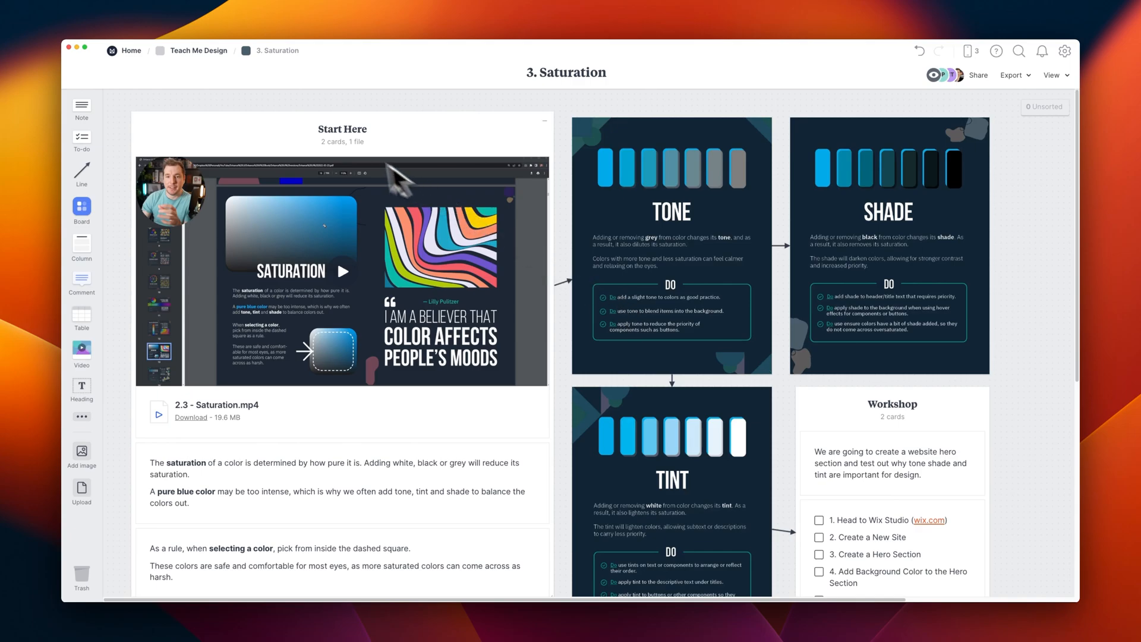
mouse_move(278, 489)
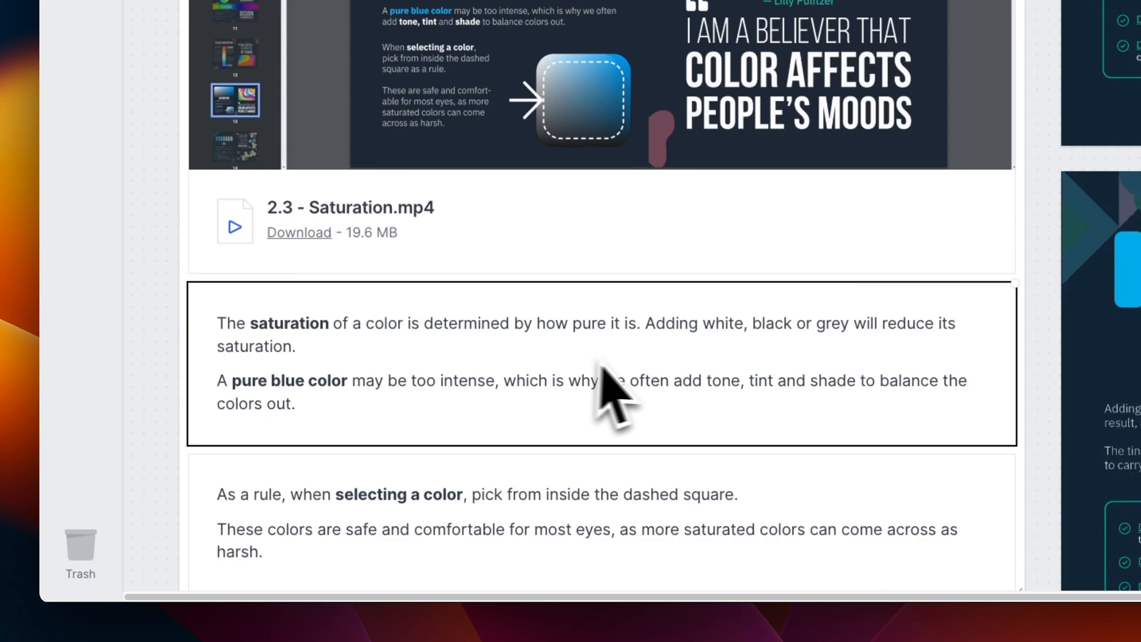
mouse_move(351, 447)
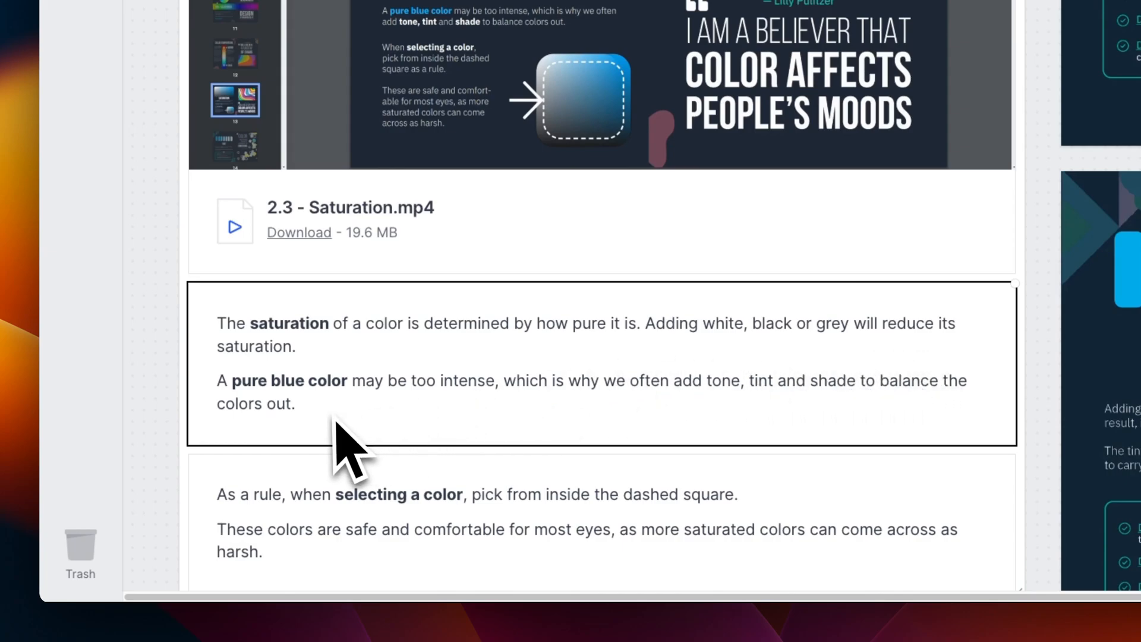
mouse_move(905, 429)
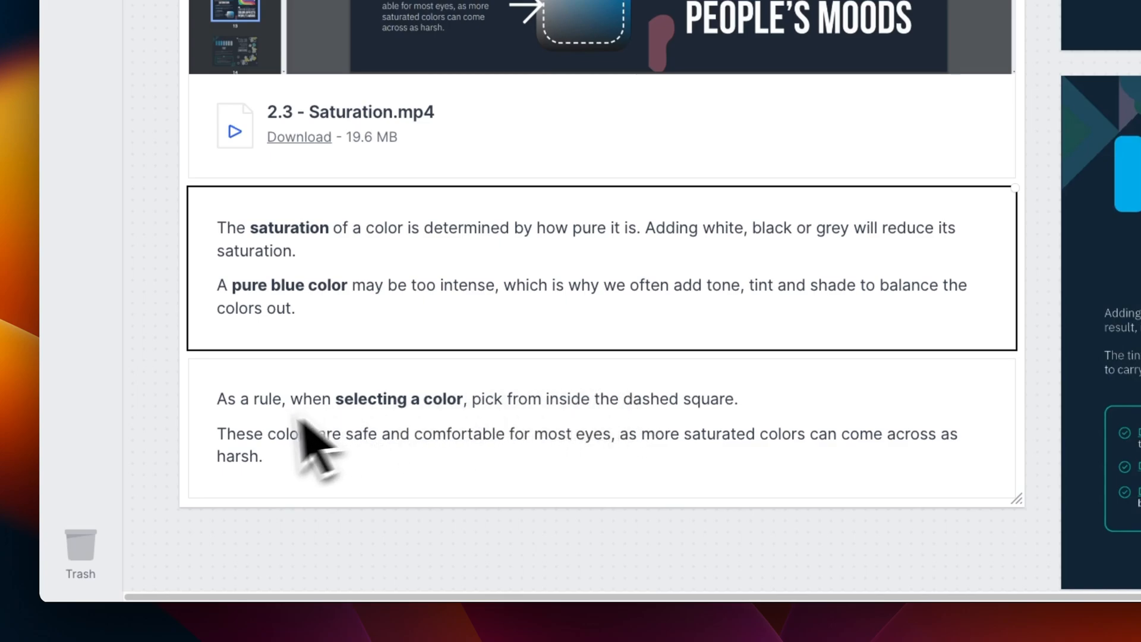
mouse_move(480, 451)
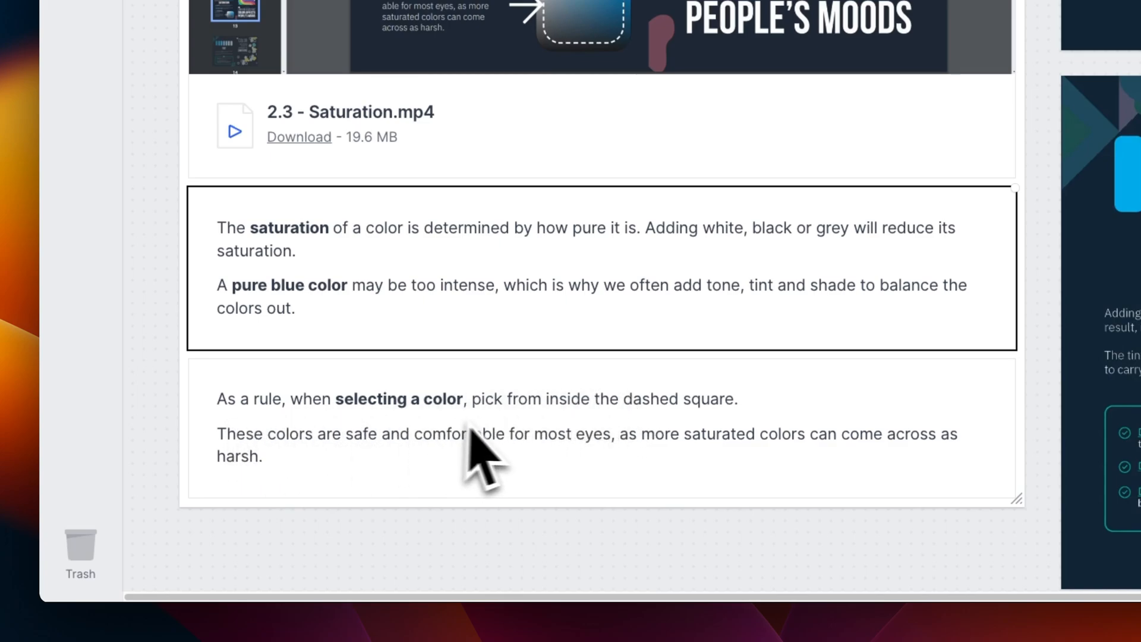
mouse_move(627, 480)
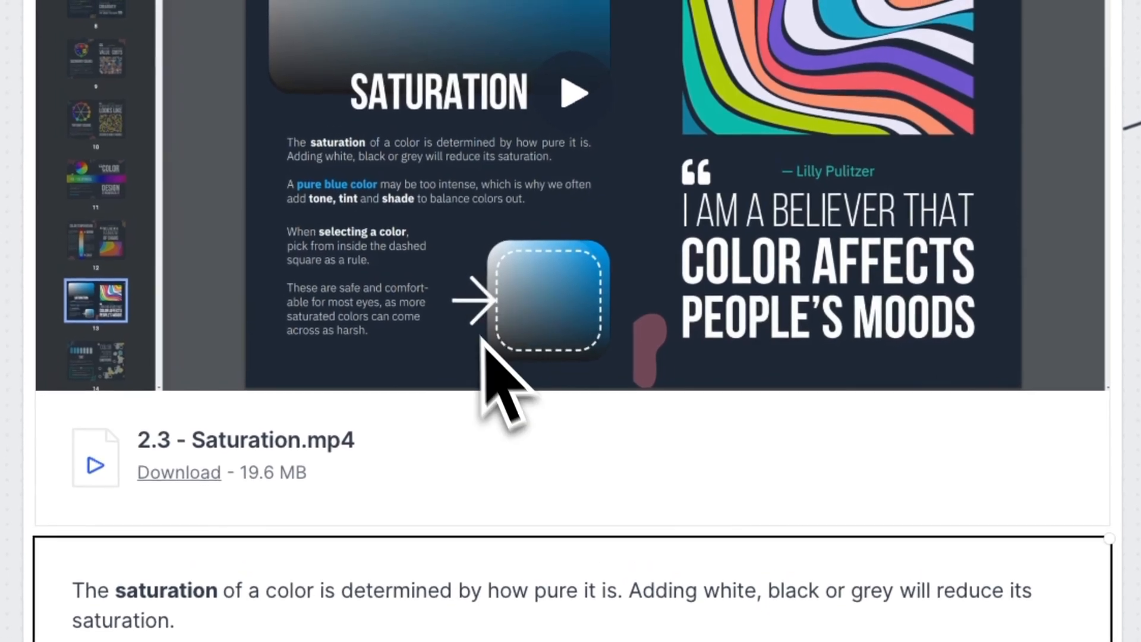
mouse_move(561, 320)
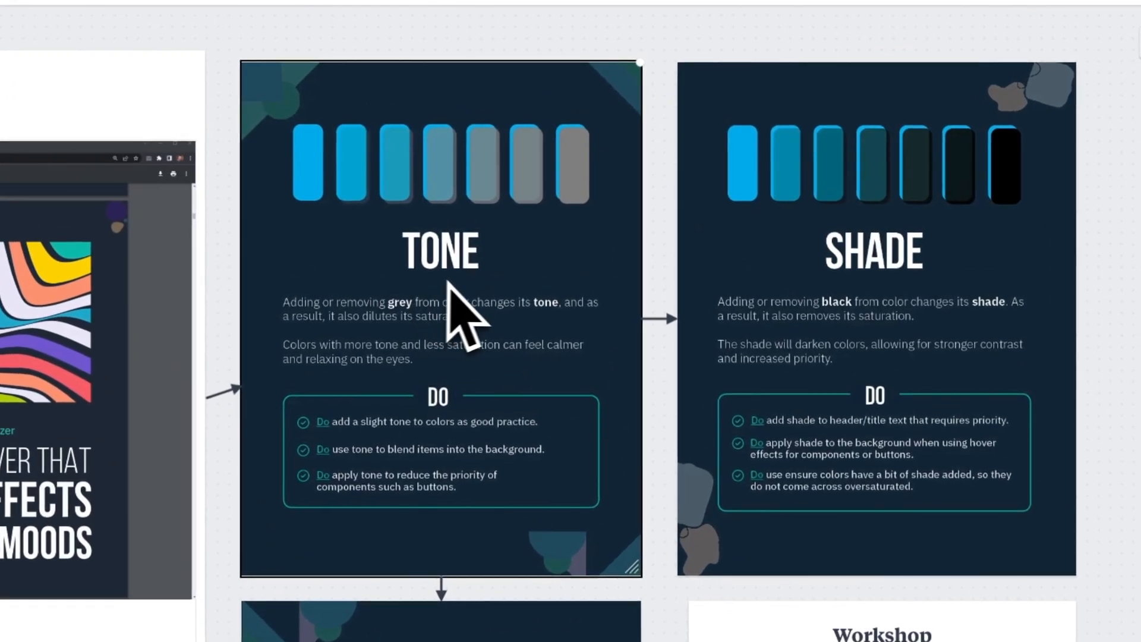
mouse_move(859, 320)
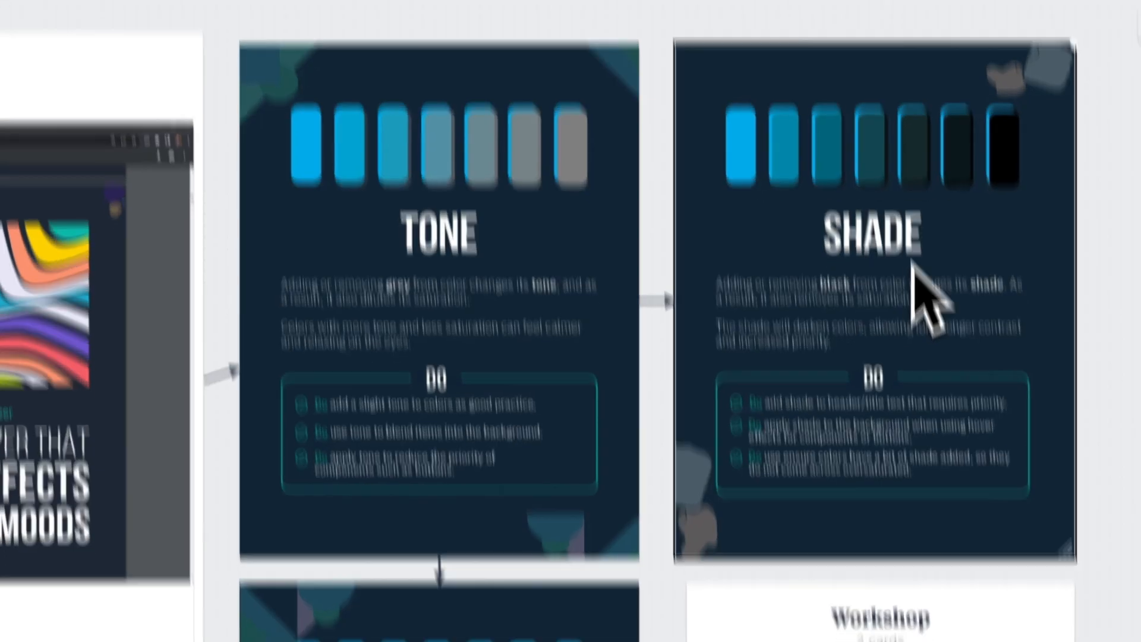
scroll(down, 3)
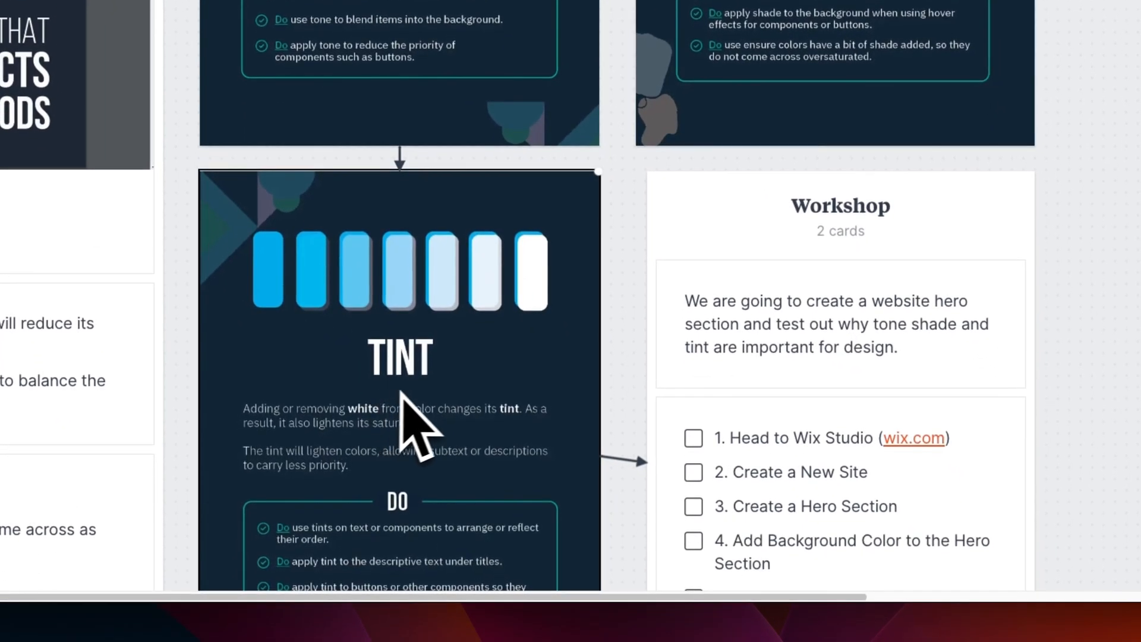
mouse_move(454, 422)
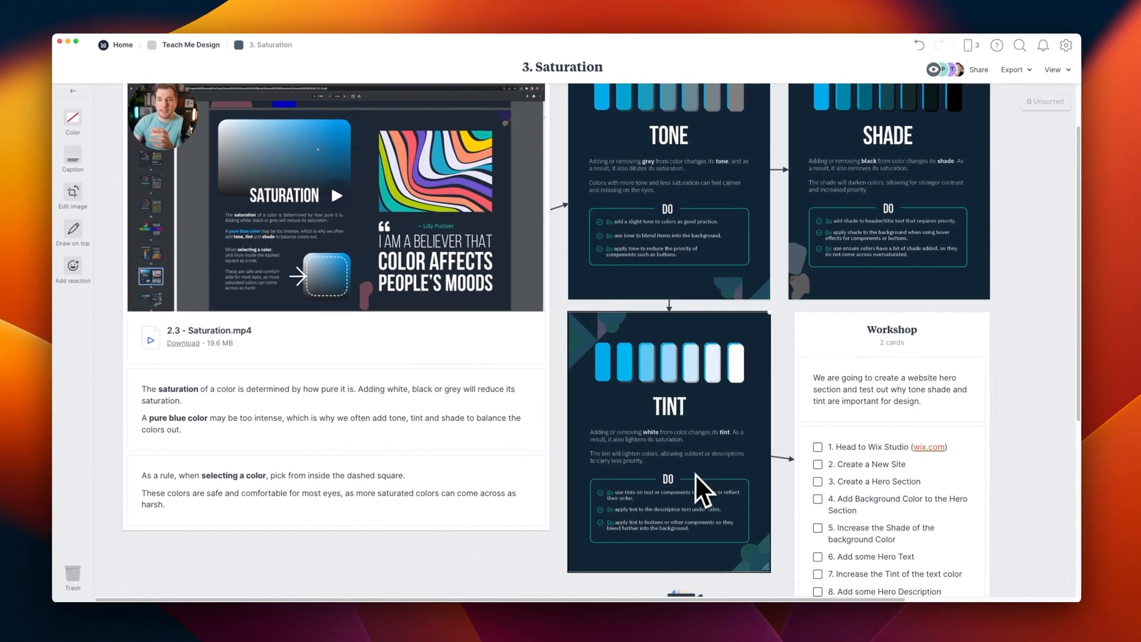
scroll(down, 3)
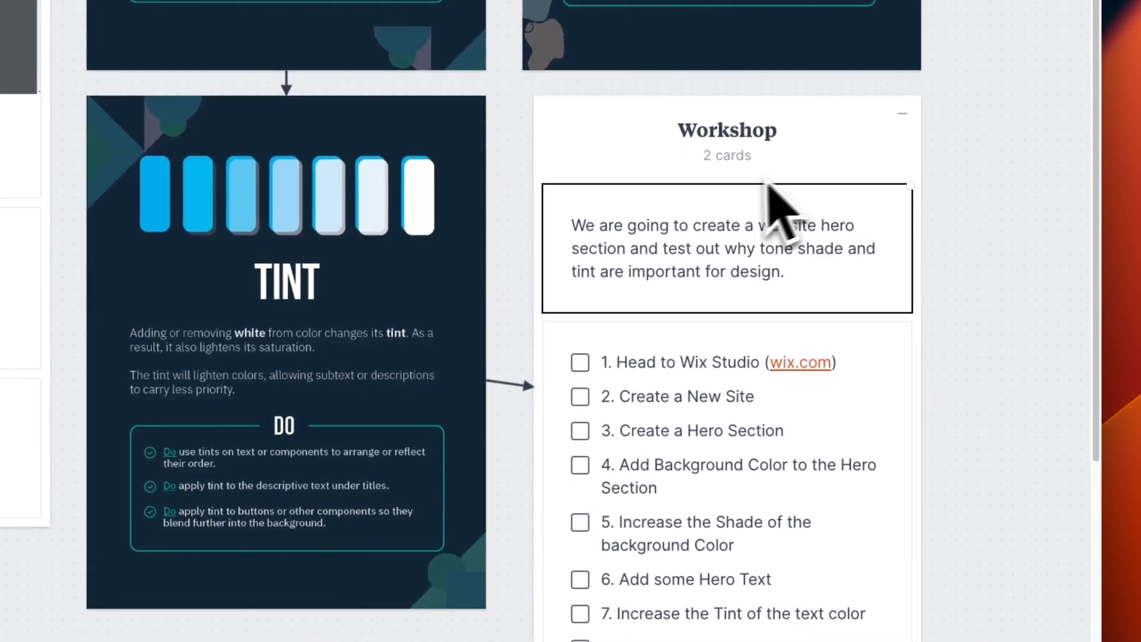
mouse_move(858, 444)
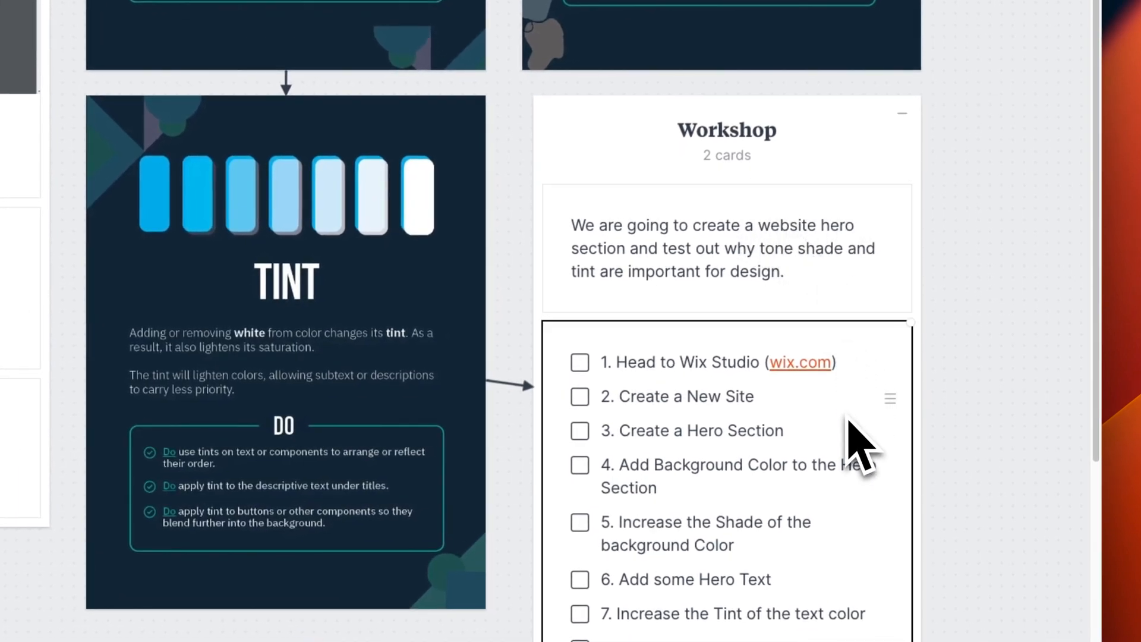
mouse_move(862, 454)
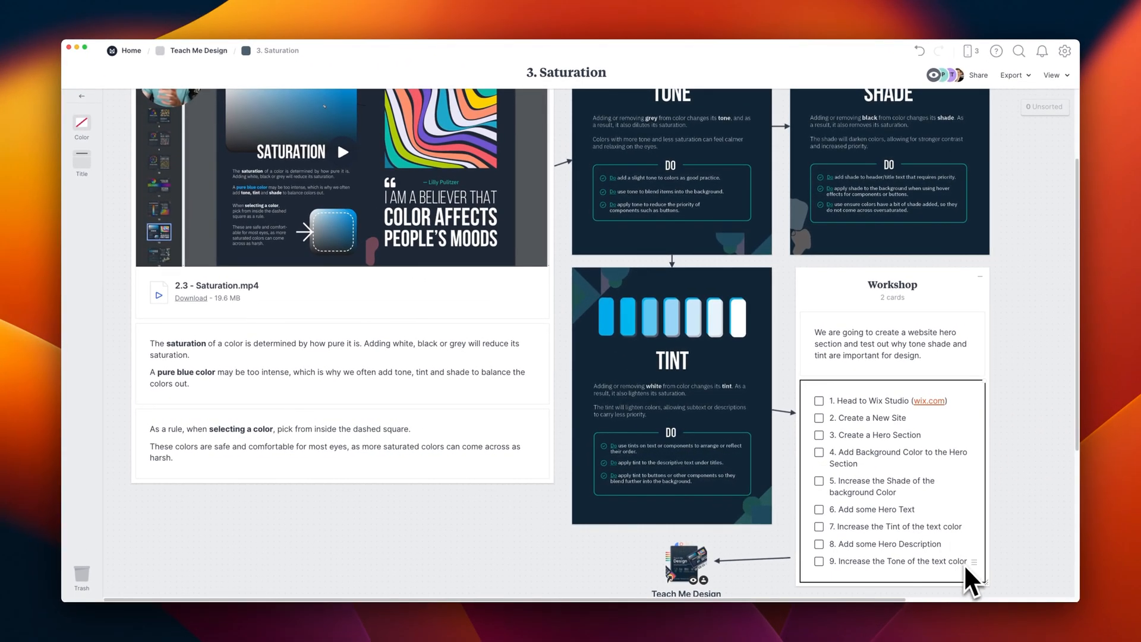
mouse_move(567, 87)
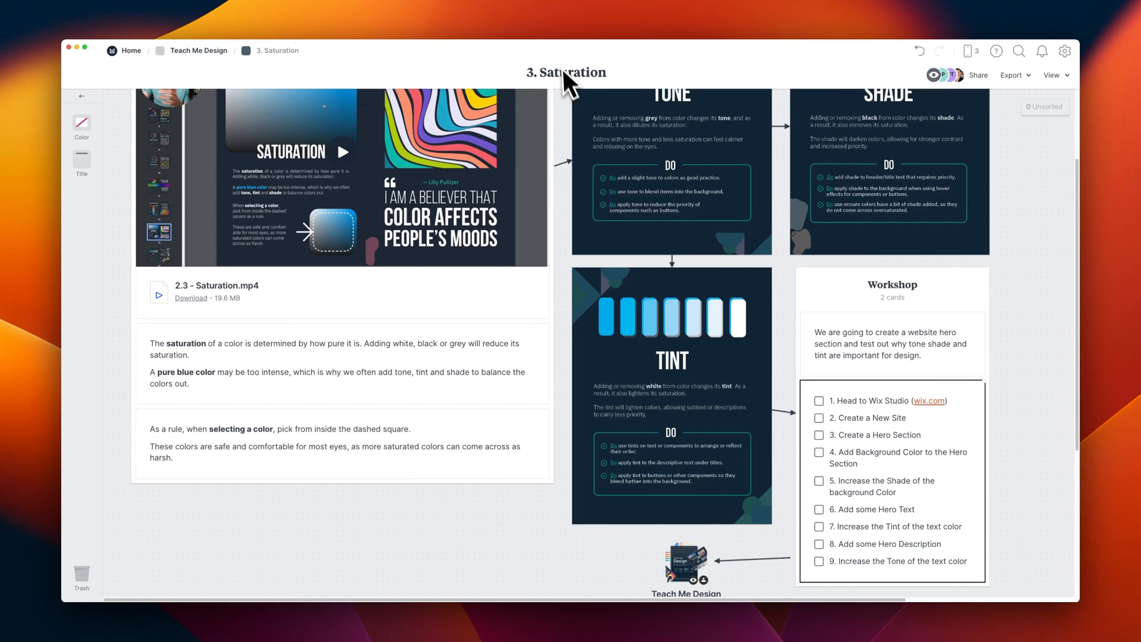
In Wix Studio, create a new site from the Multipurpose Wireframe template in the Wireframes category and open it for editing.
click(929, 400)
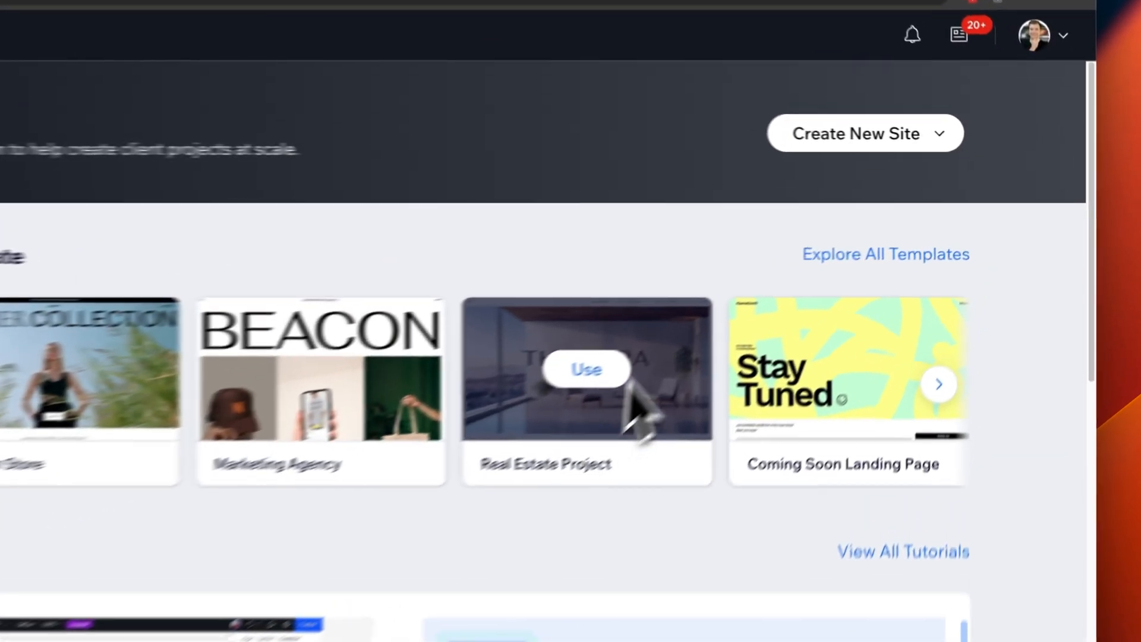
click(863, 133)
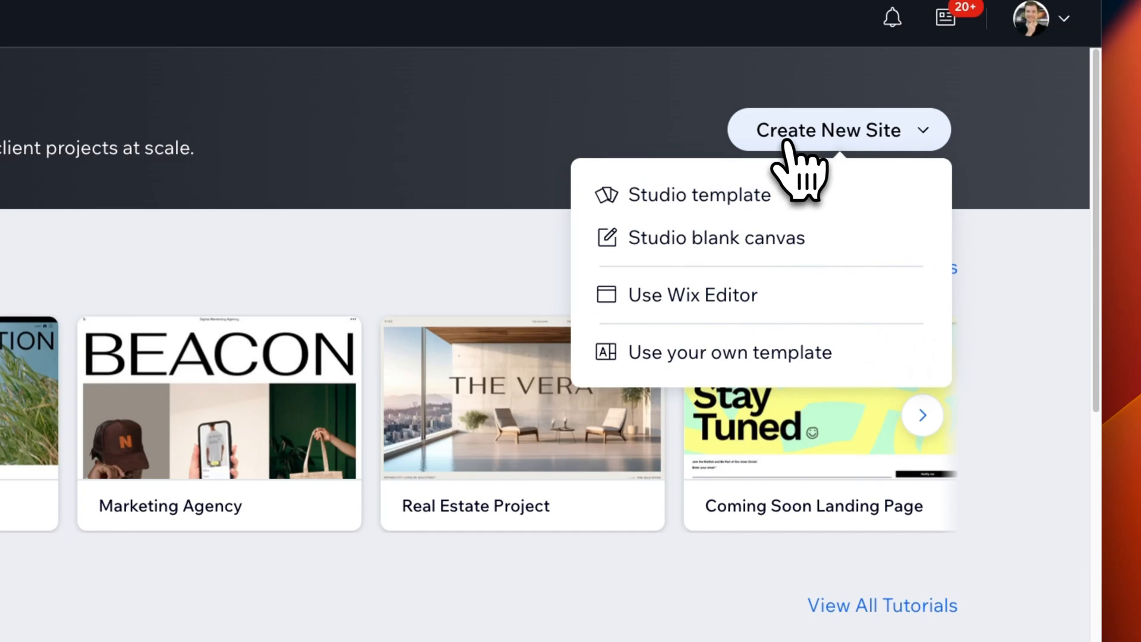
click(700, 194)
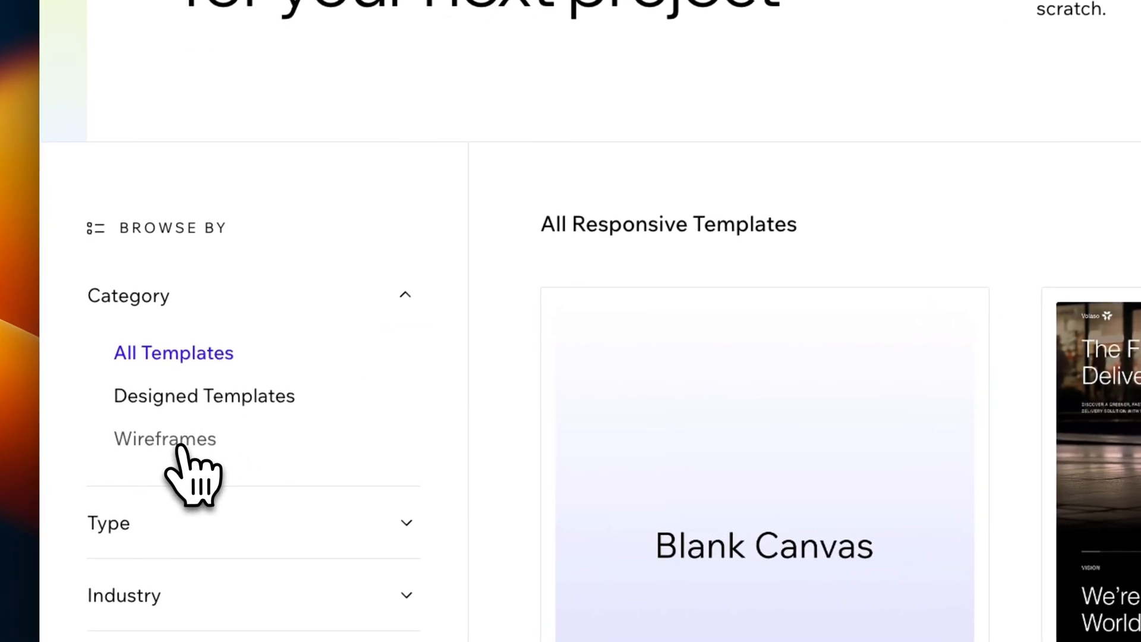
click(165, 438)
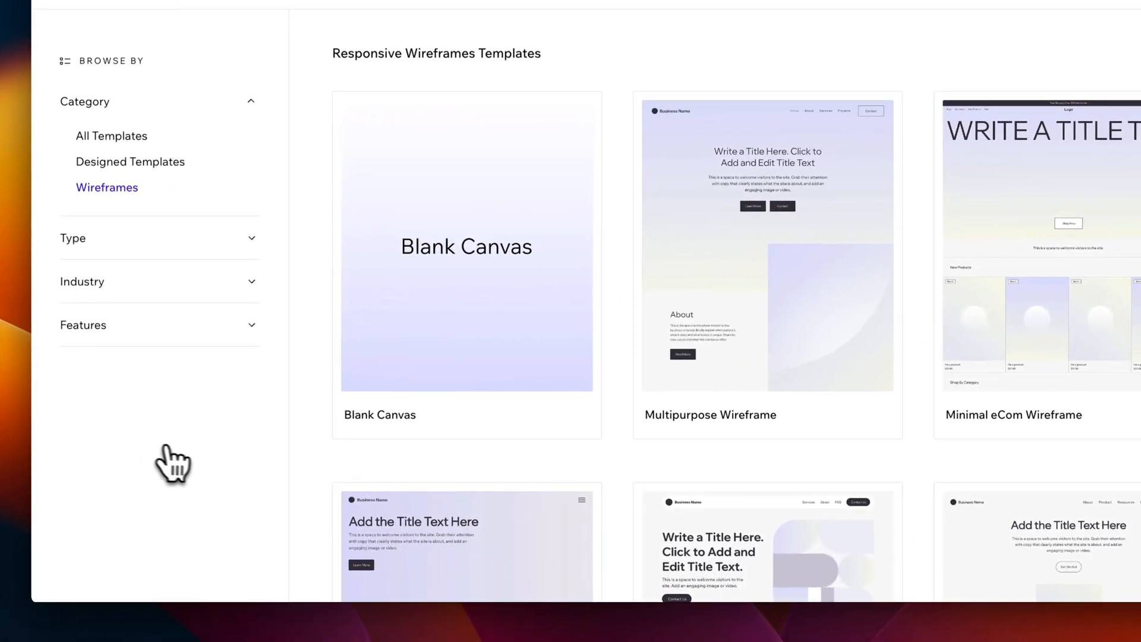
mouse_move(607, 437)
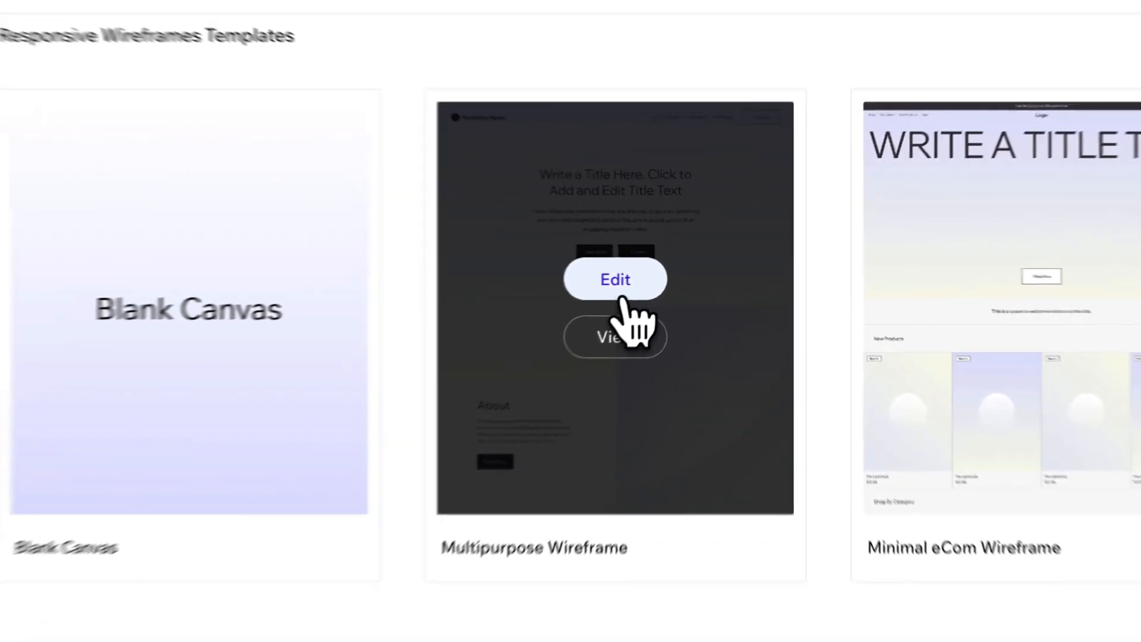
click(615, 279)
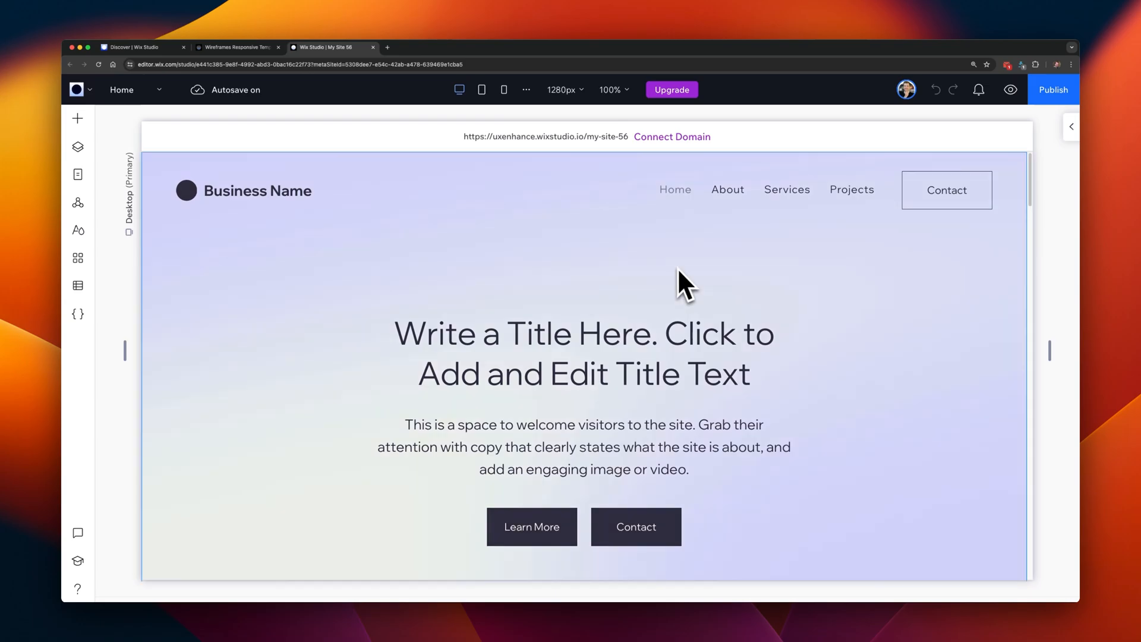
Give the hero section a custom soft lavender purple background in place of grey.
click(560, 284)
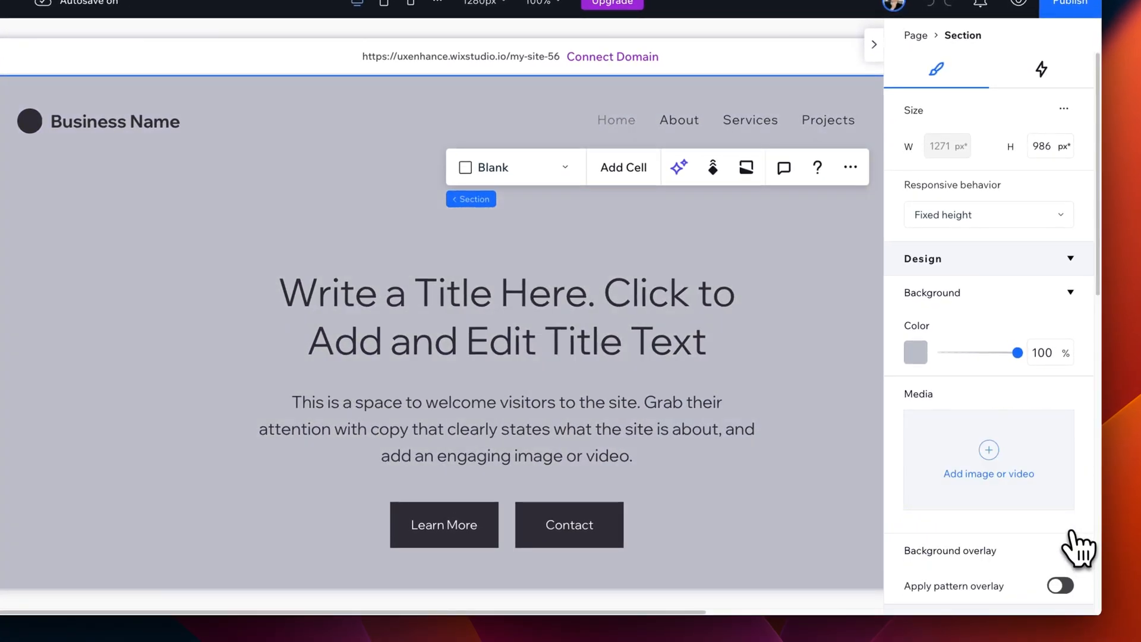
mouse_move(914, 353)
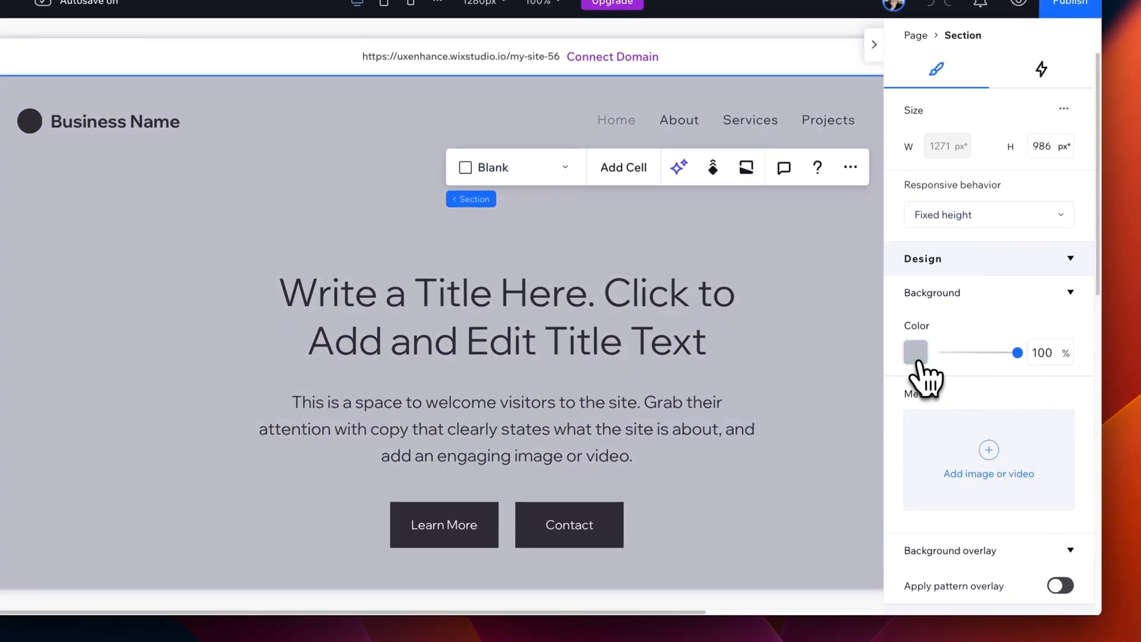
click(915, 352)
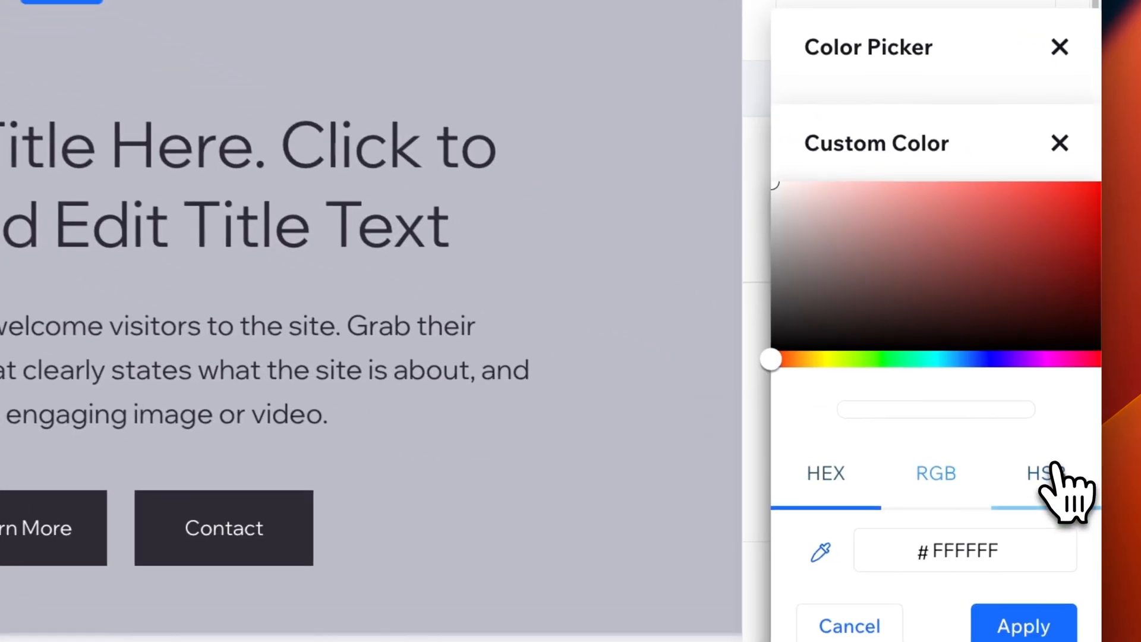
click(961, 242)
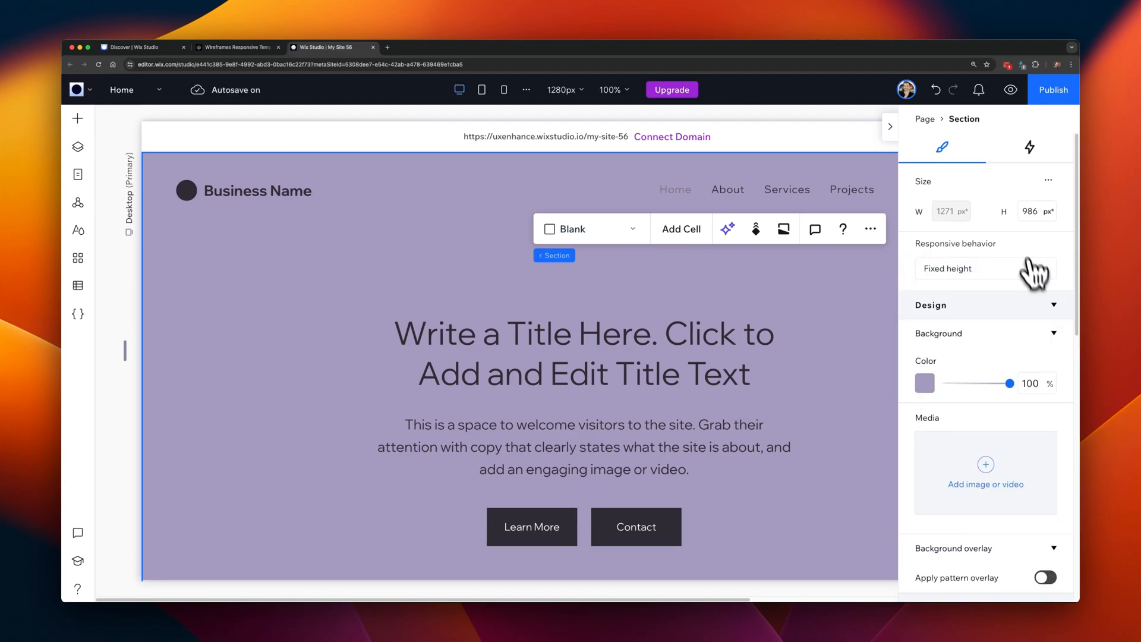
click(1052, 90)
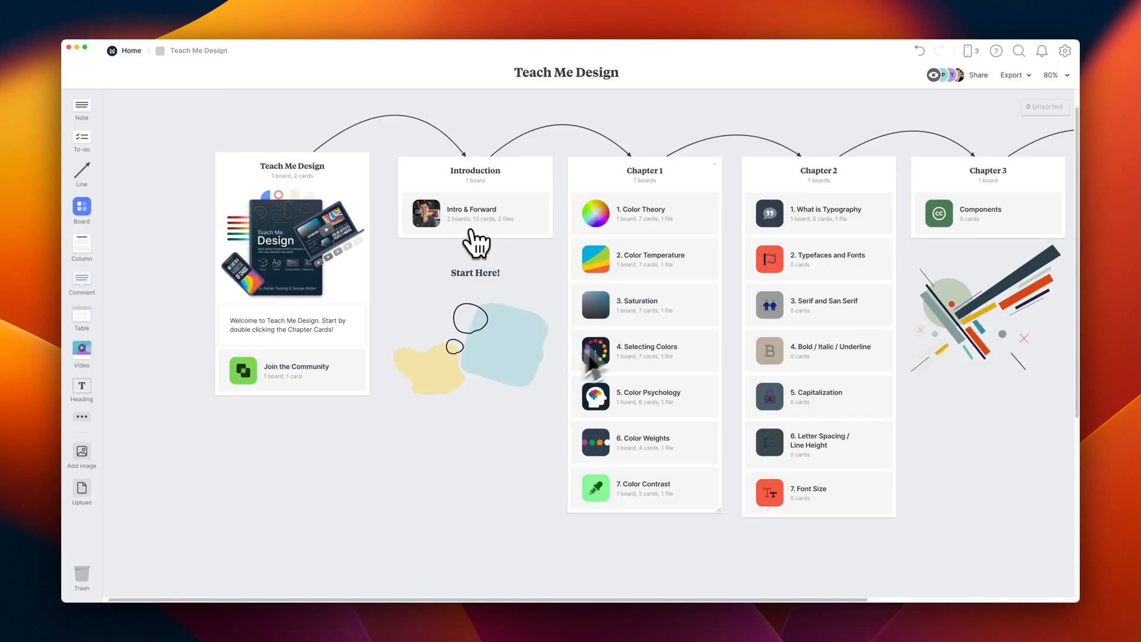
Enter the '4. Selecting Colors' chapter board and look over its video, checklist and color-scheme cards.
click(642, 171)
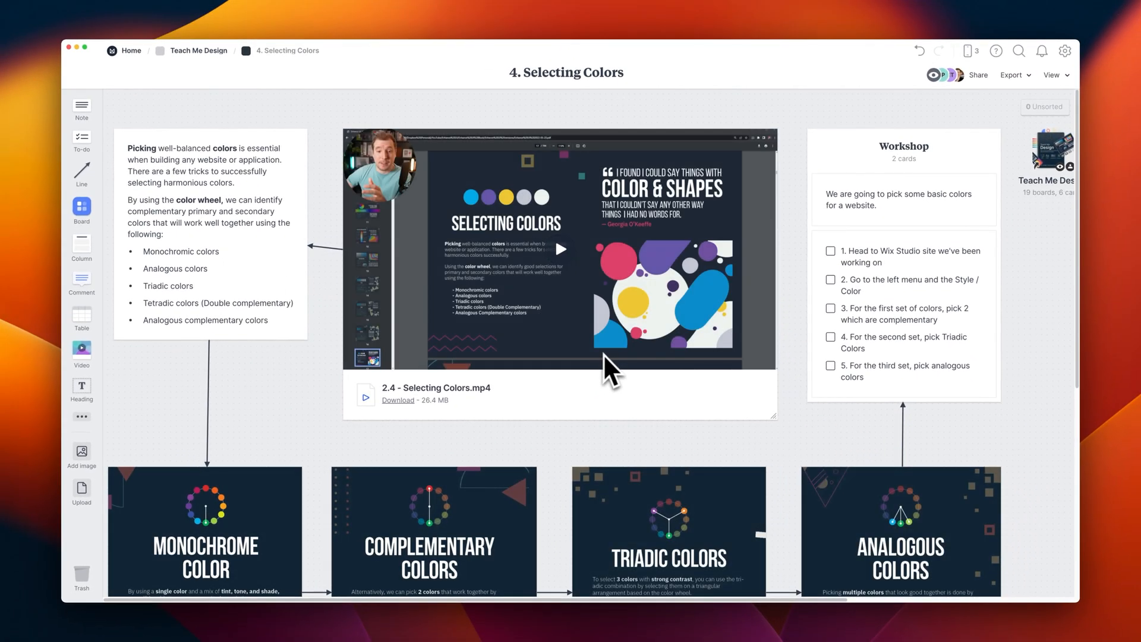
scroll(down, 3)
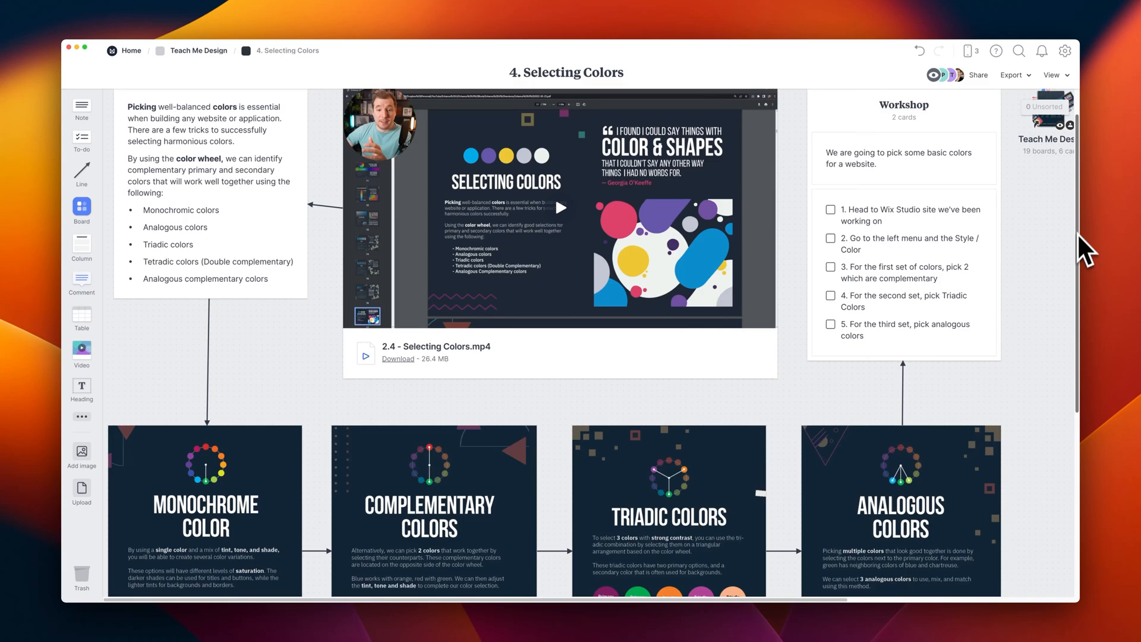
scroll(down, 3)
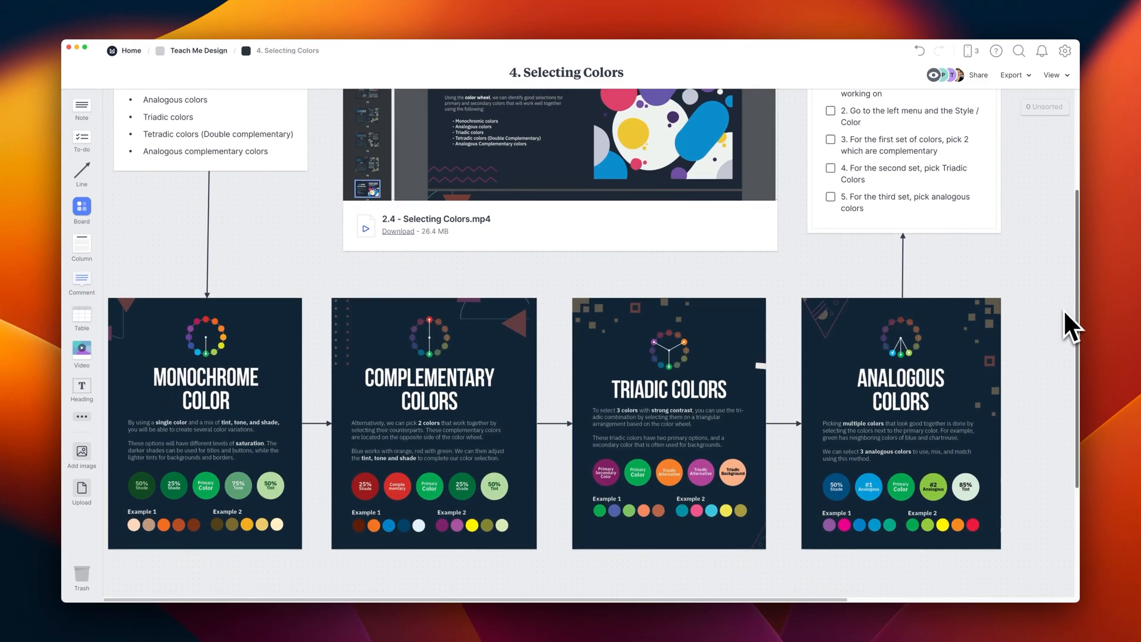
scroll(up, 3)
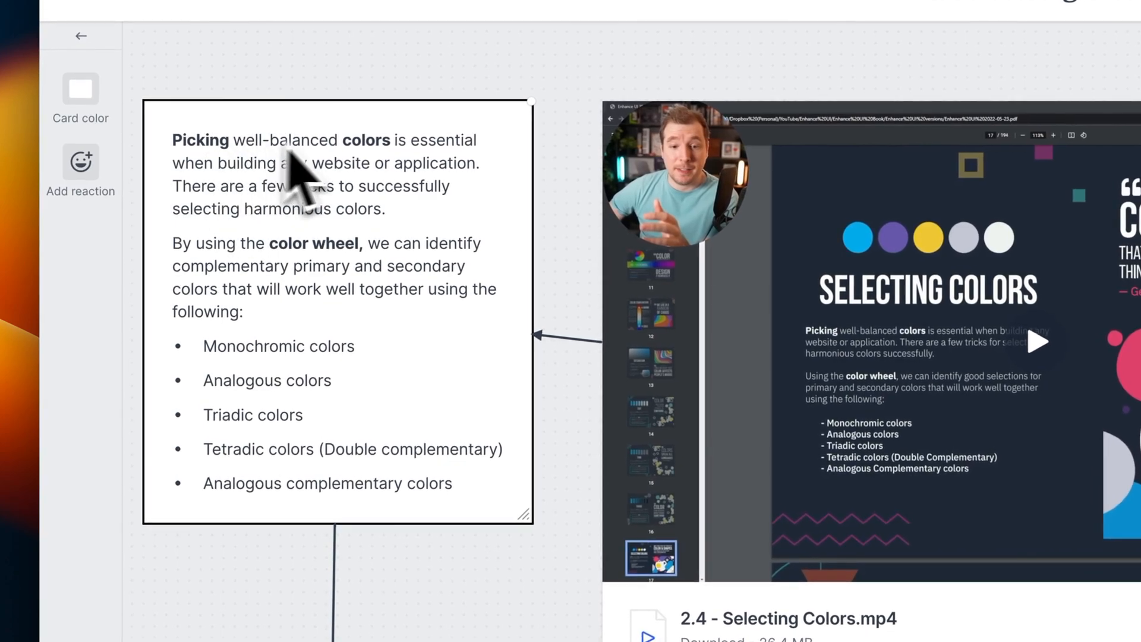
mouse_move(280, 302)
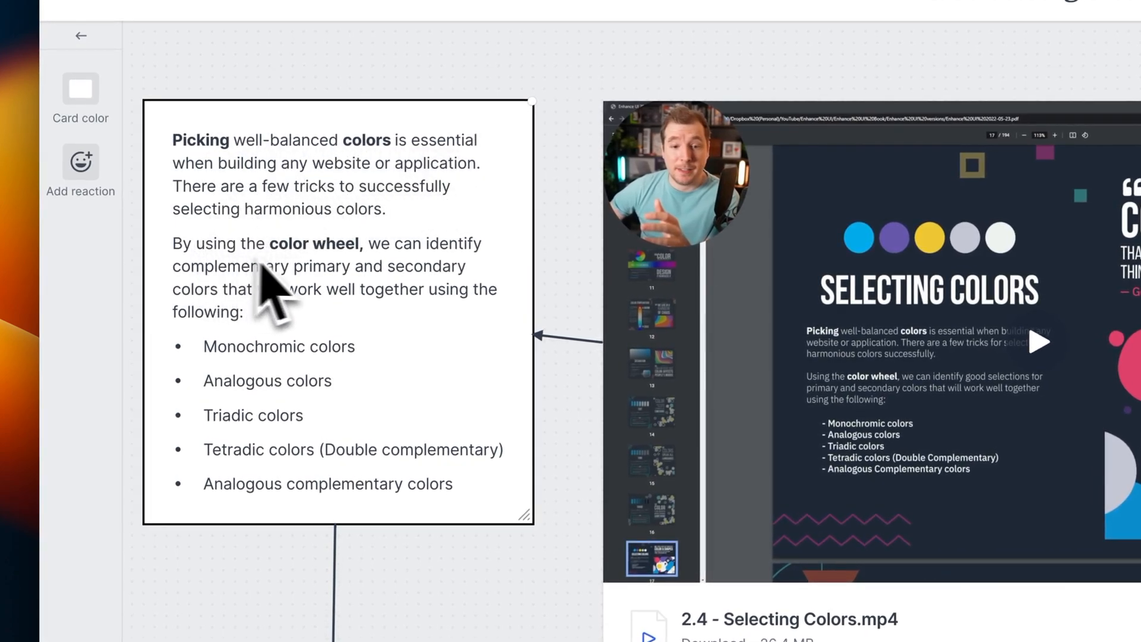
mouse_move(240, 392)
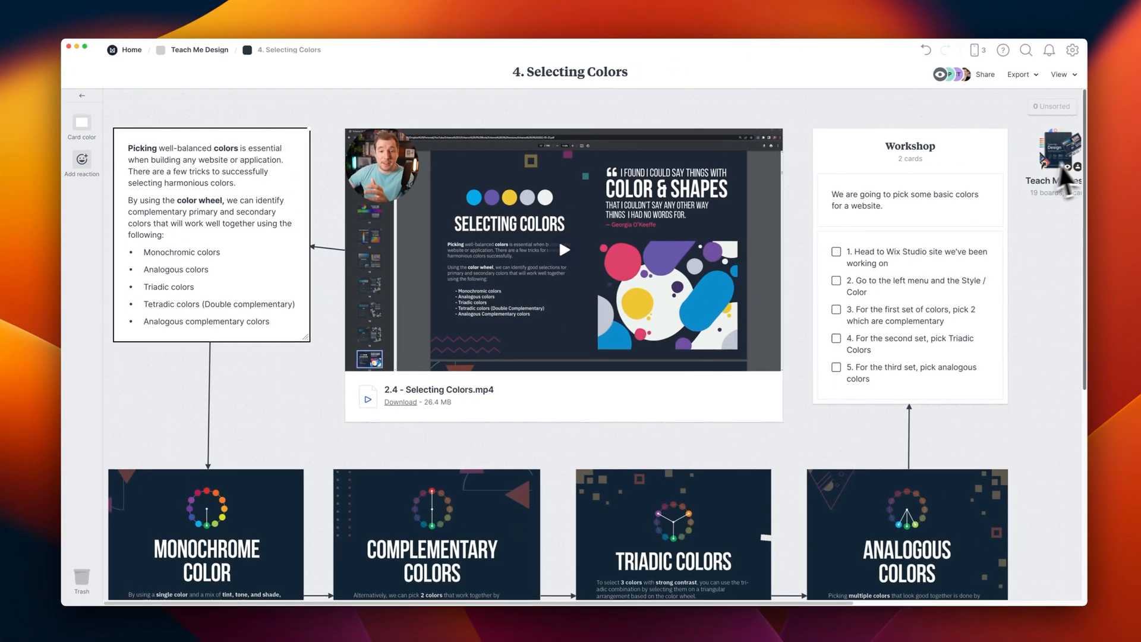
scroll(down, 3)
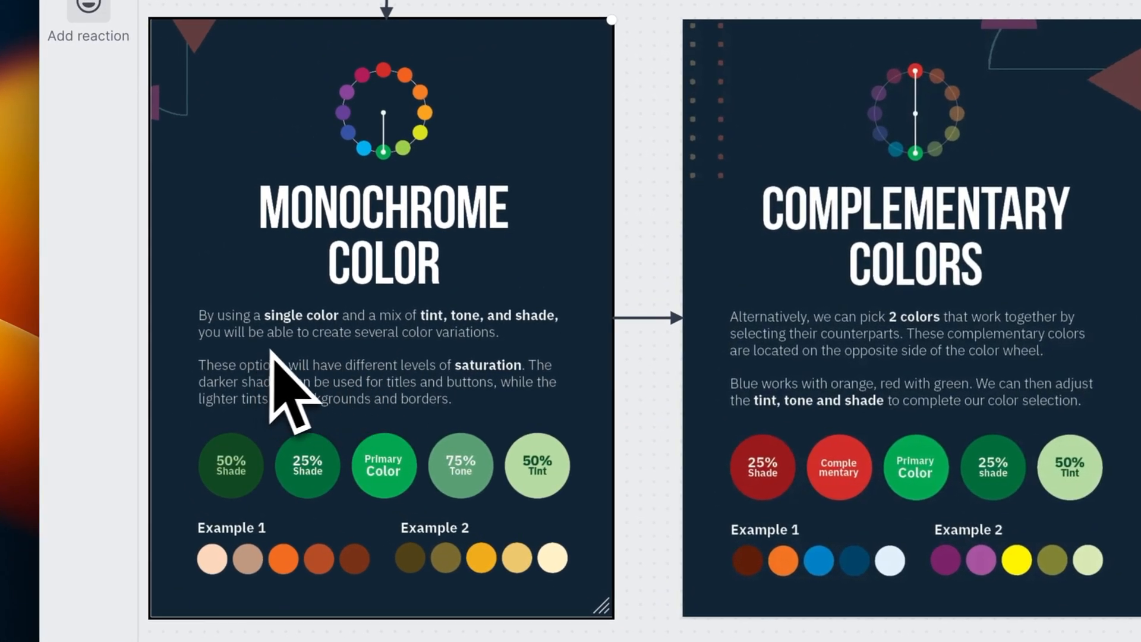
mouse_move(458, 408)
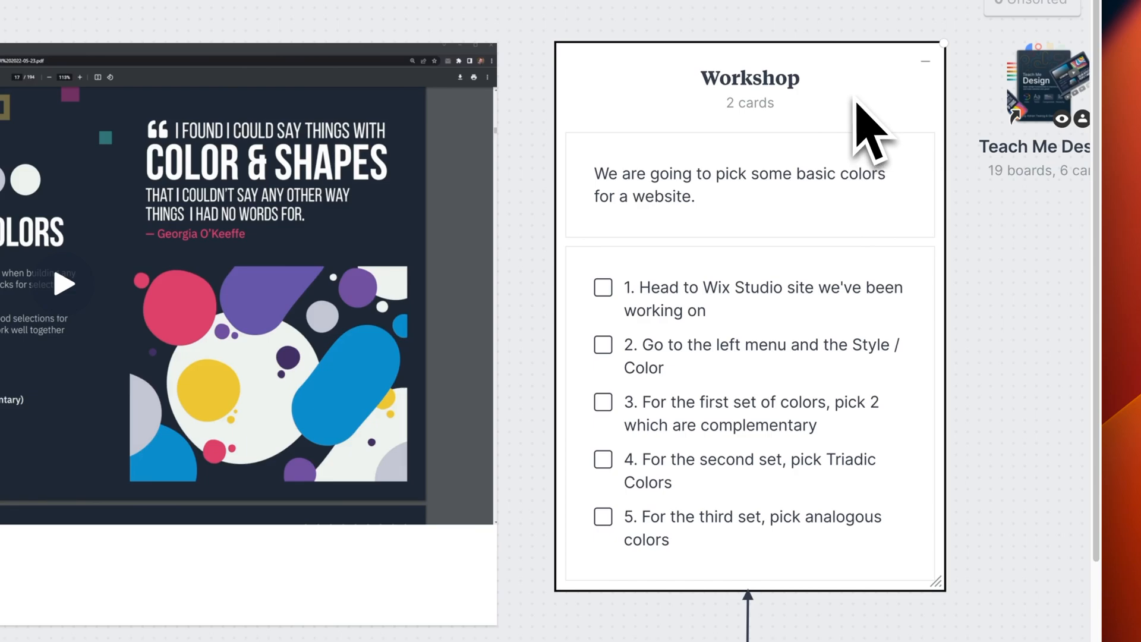
mouse_move(749, 393)
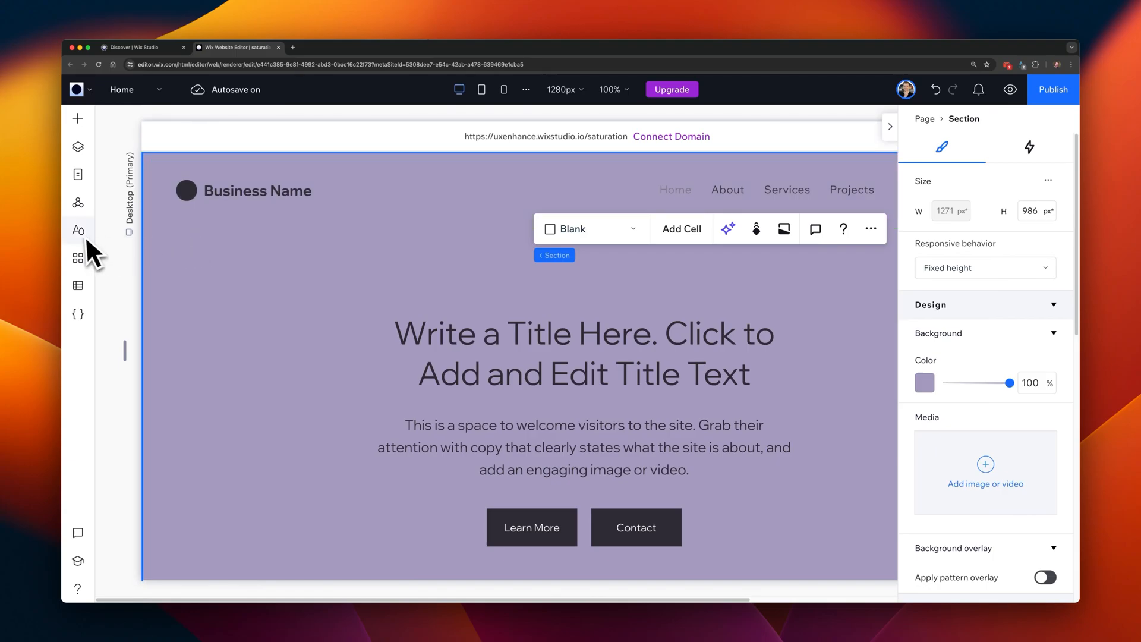
In Site Styles > Colors, set the darkest Background & Text shade to blue #2379BF.
click(77, 230)
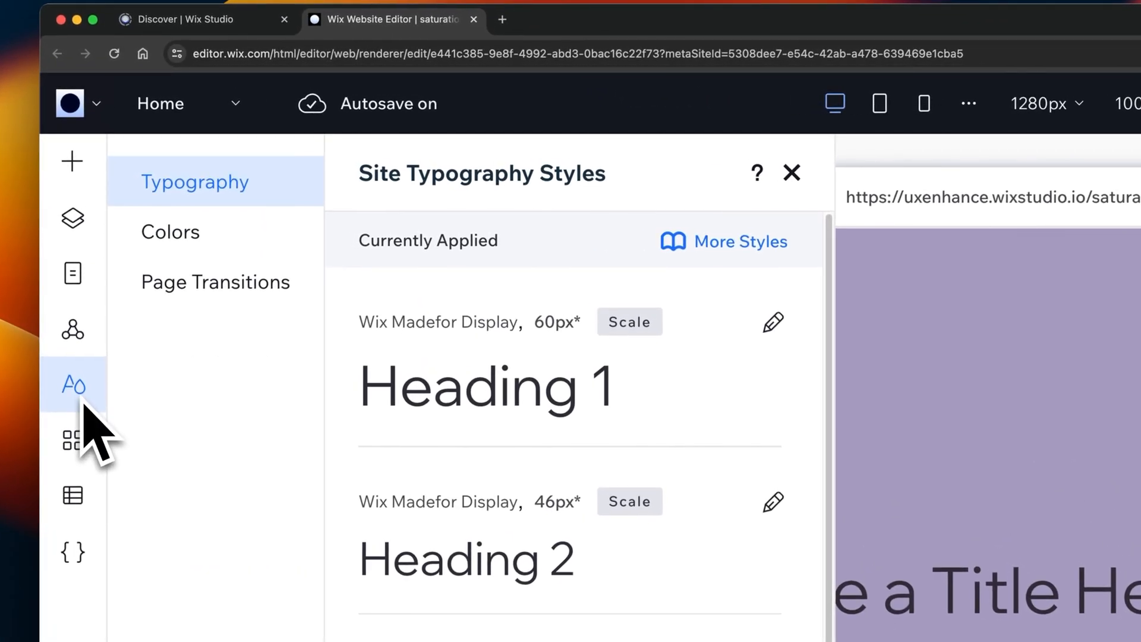
click(170, 231)
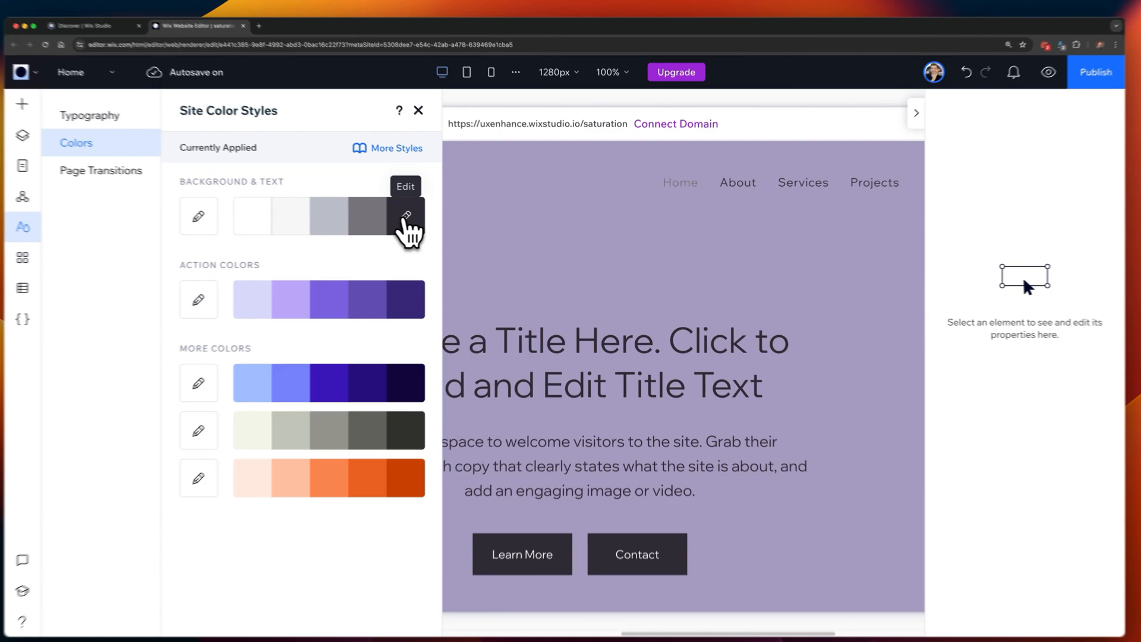
click(405, 215)
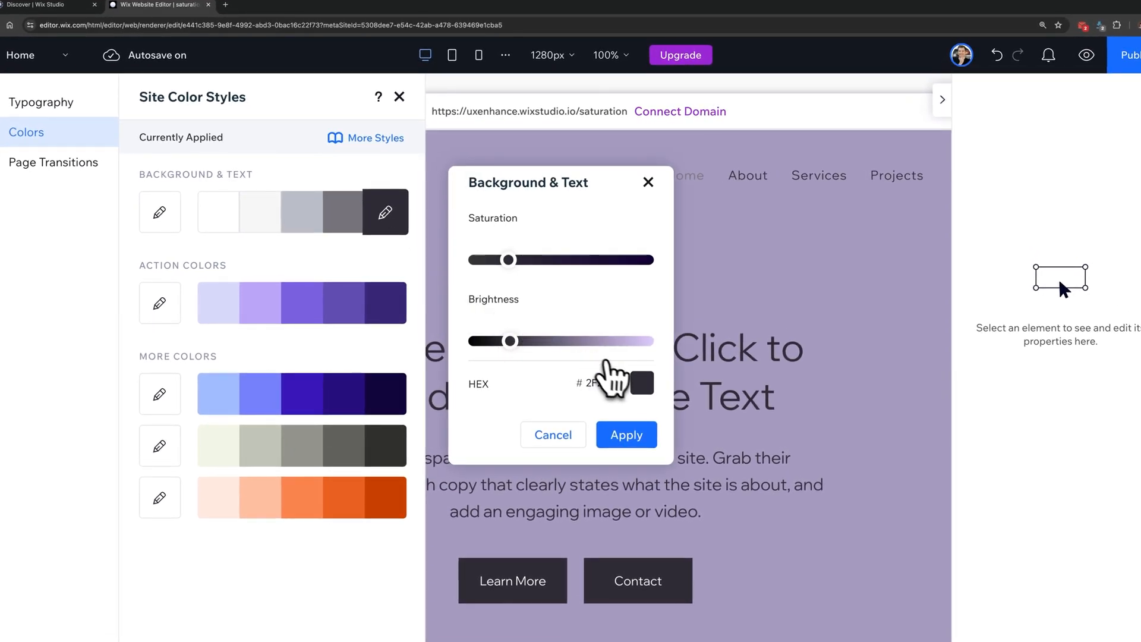
click(639, 383)
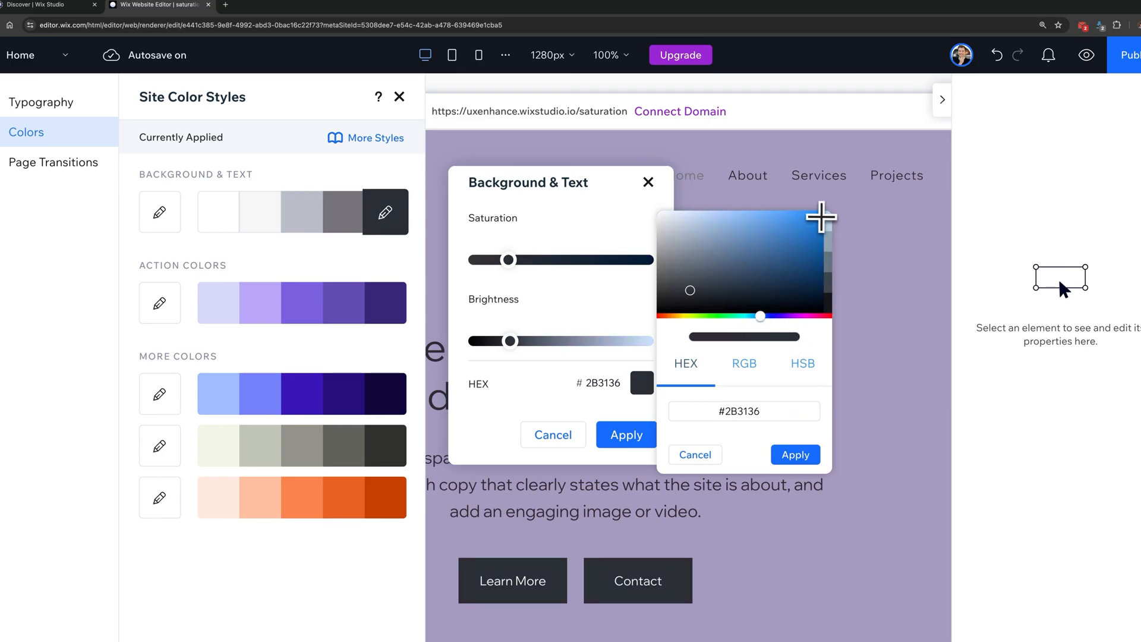
click(821, 218)
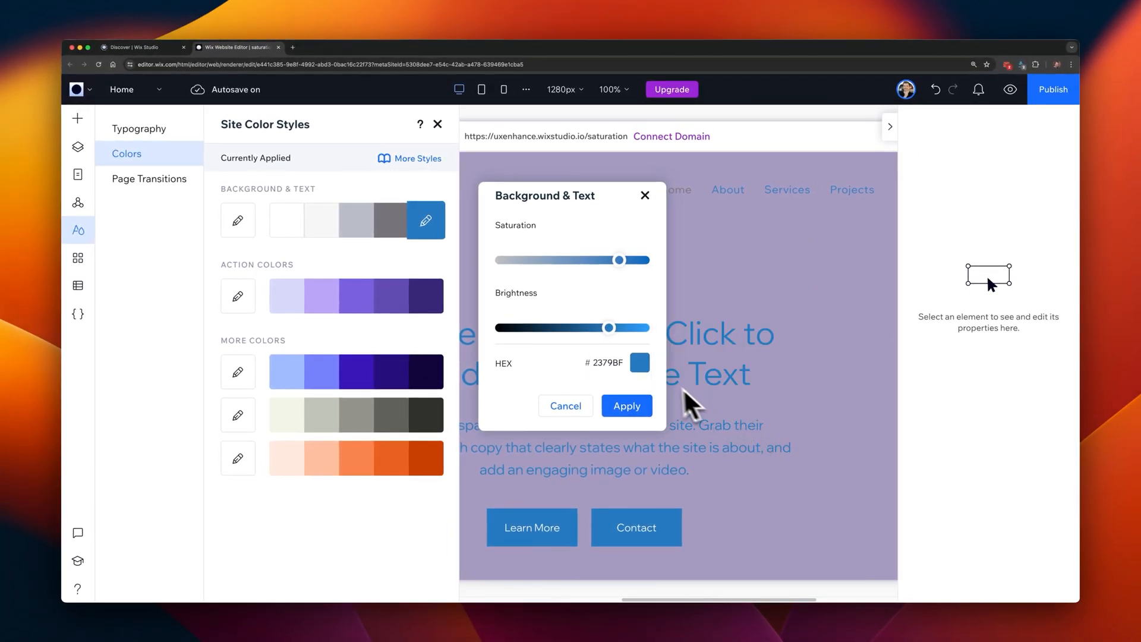
click(626, 406)
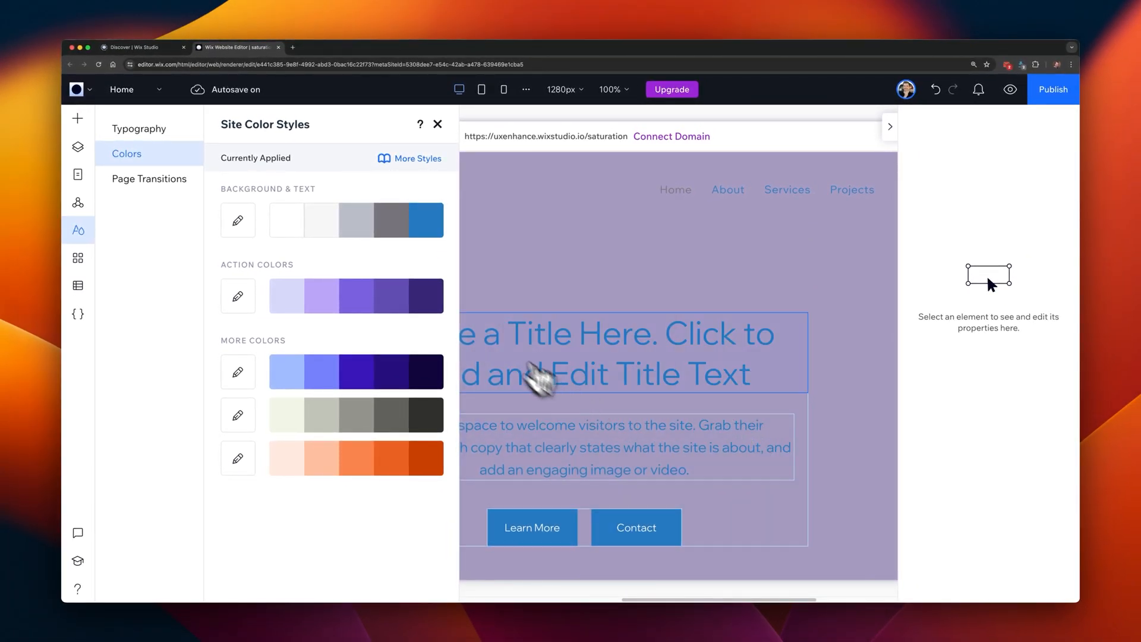
Review the new blue shade and start editing the dark grey Background & Text shade.
click(391, 220)
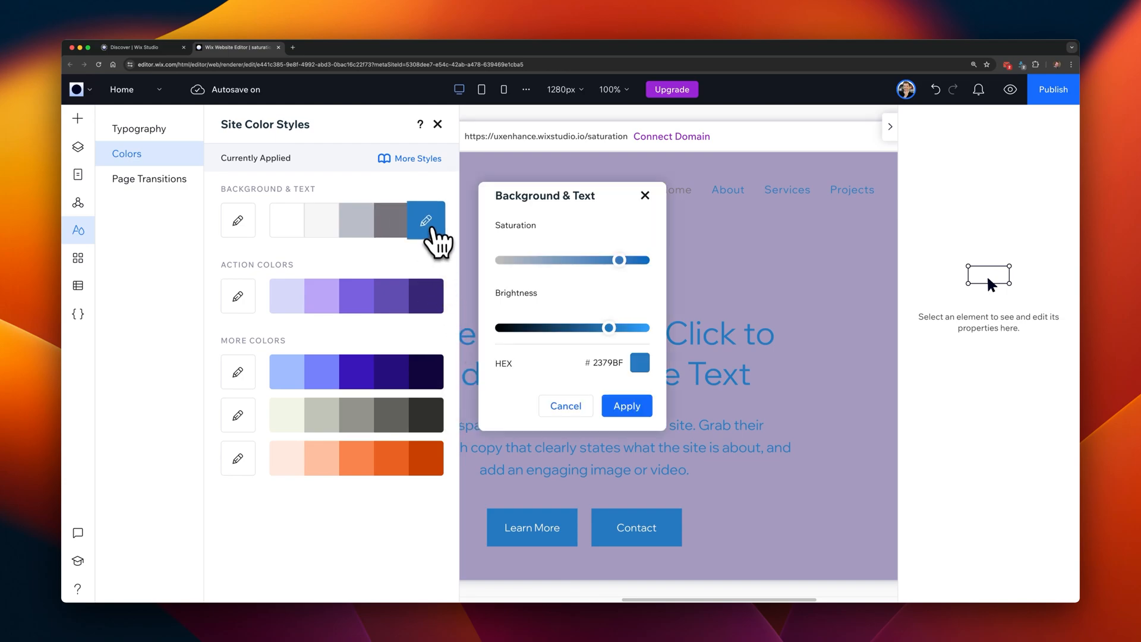
mouse_move(607, 410)
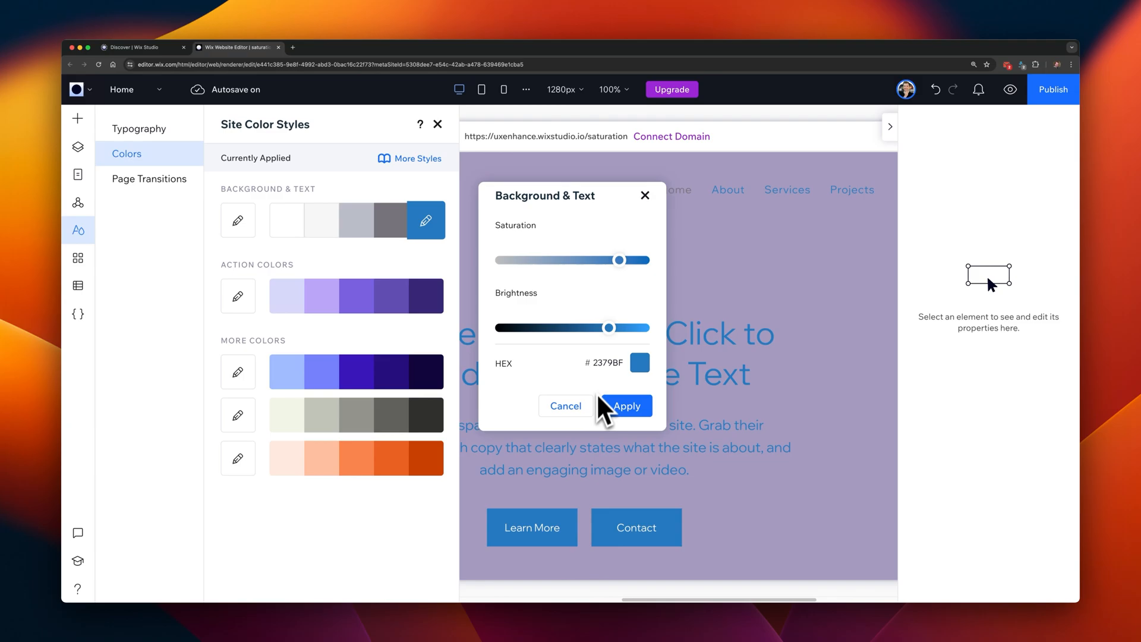
click(636, 362)
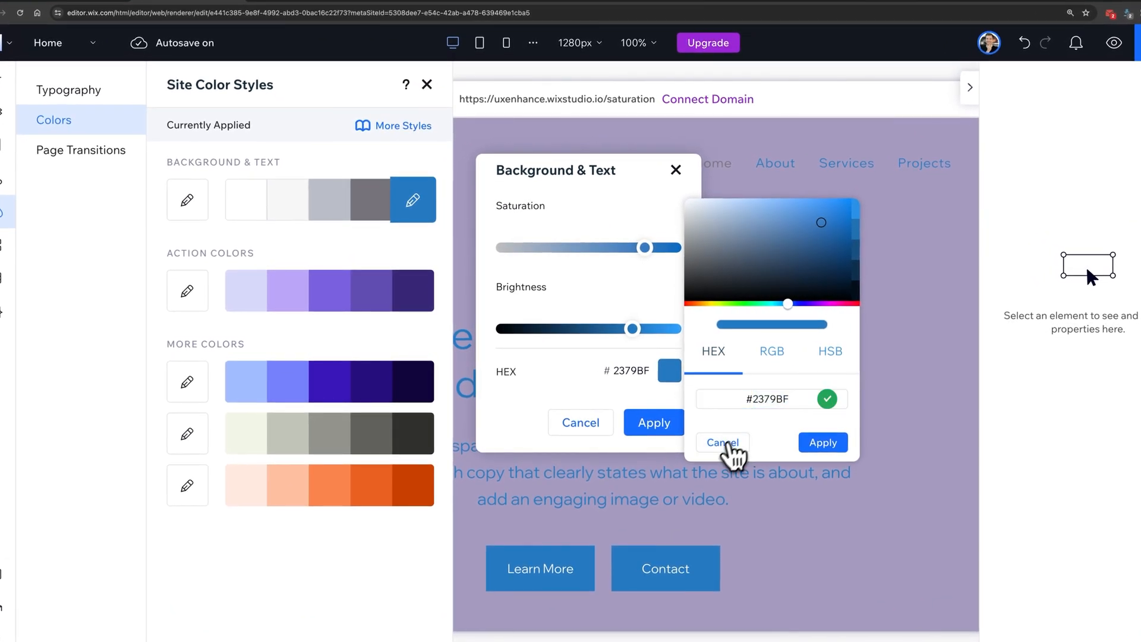
click(721, 442)
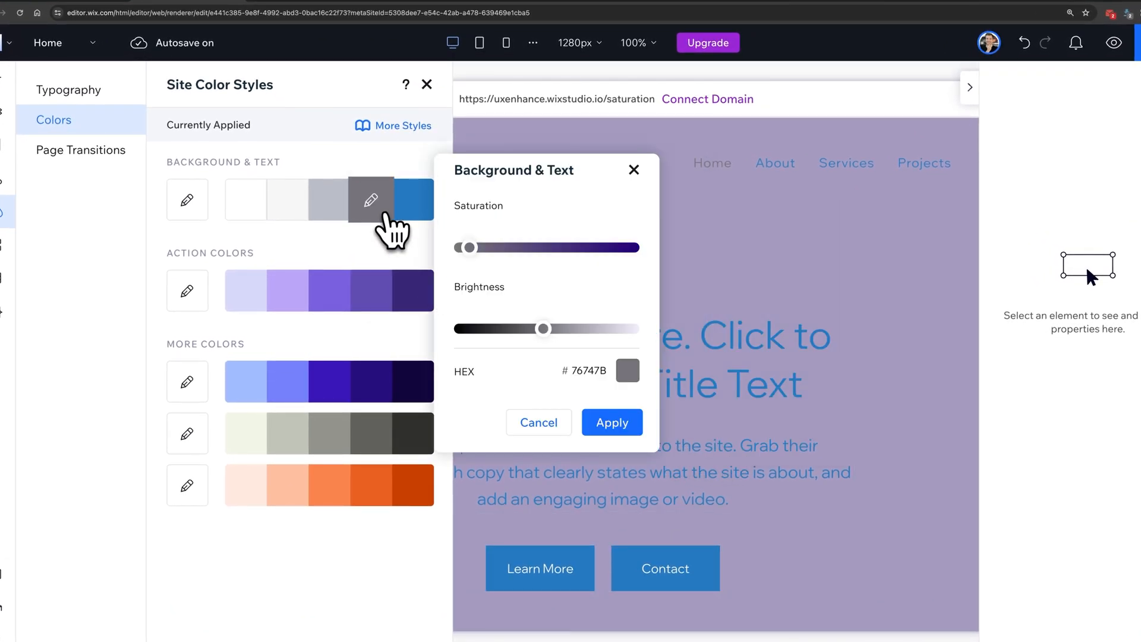
click(628, 371)
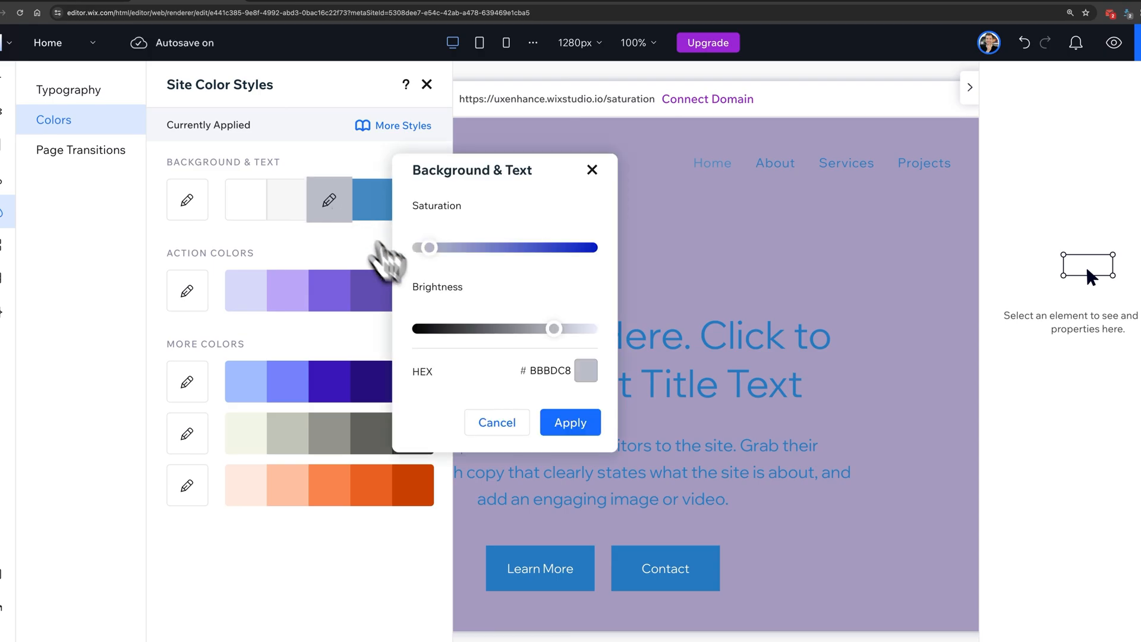
Make the lightest shade a bright pale blue and the second shade a mid blue.
click(586, 370)
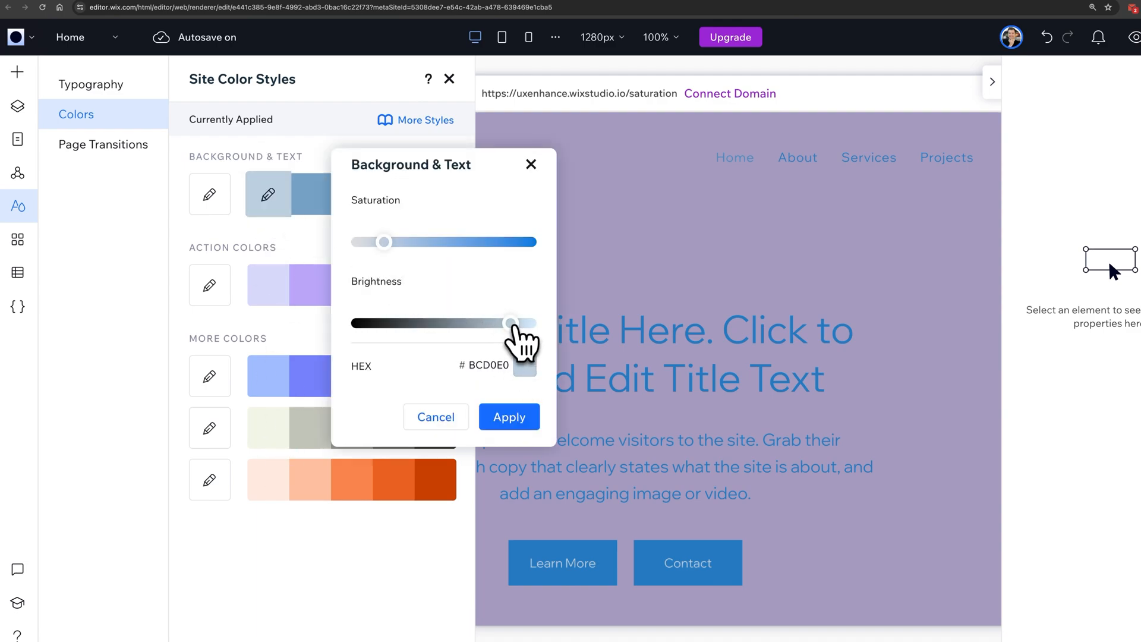
drag(384, 242, 373, 242)
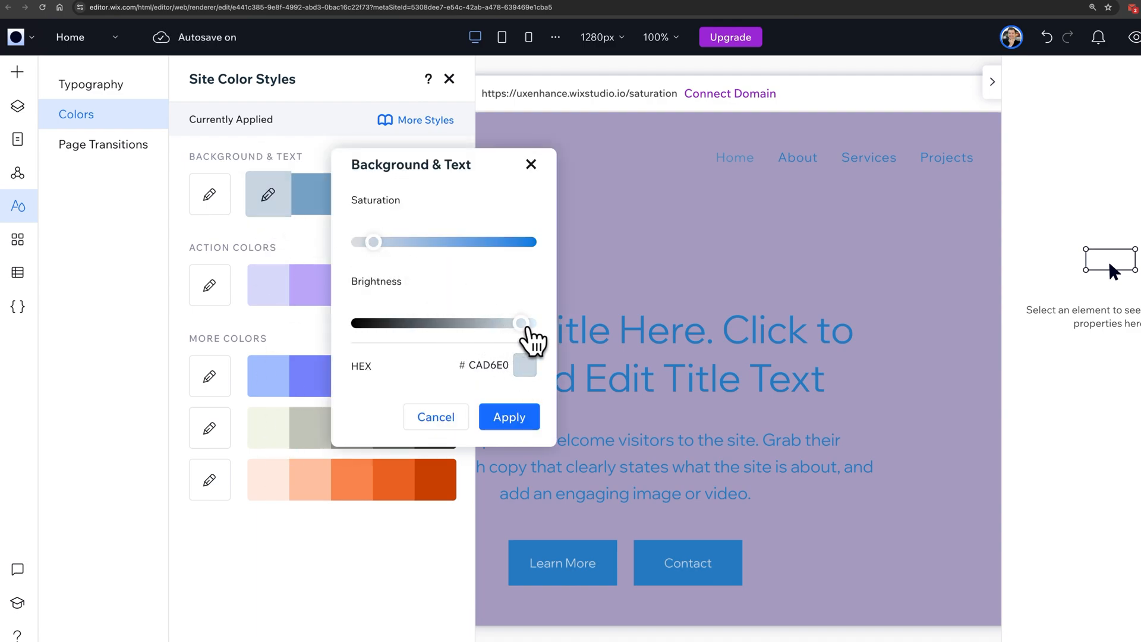
drag(373, 241, 467, 242)
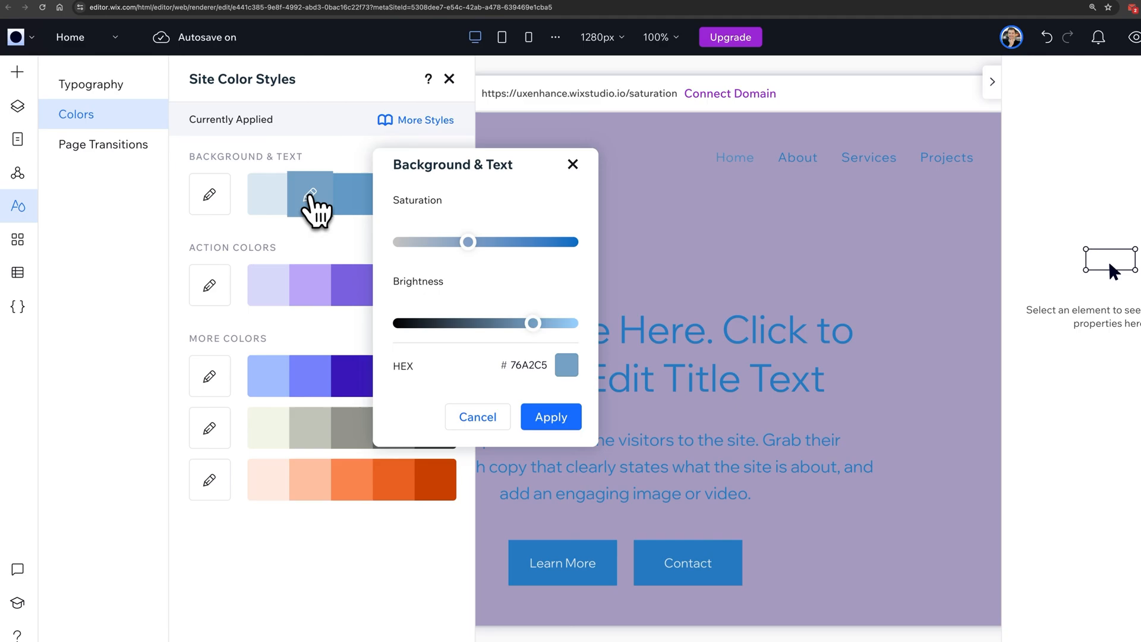
drag(467, 241, 438, 241)
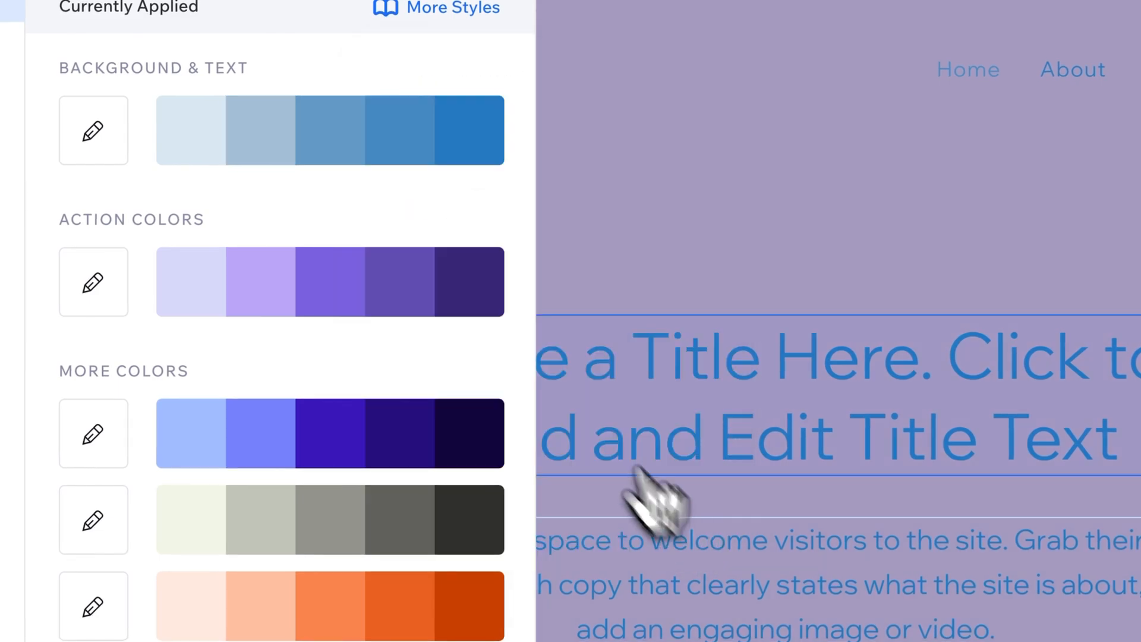
click(328, 130)
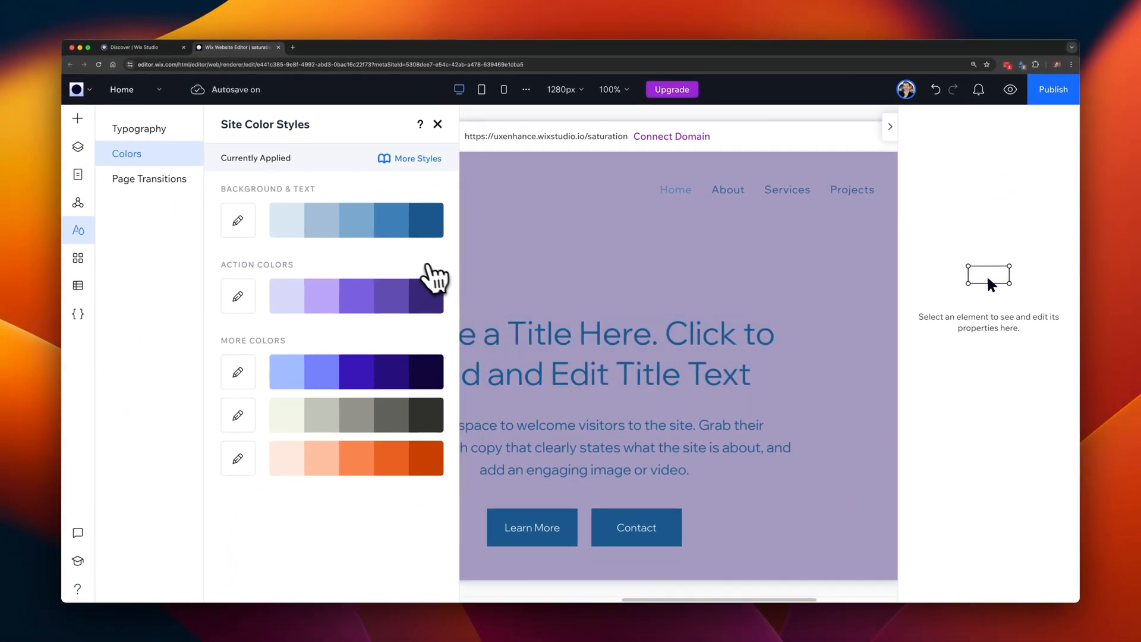
mouse_move(433, 273)
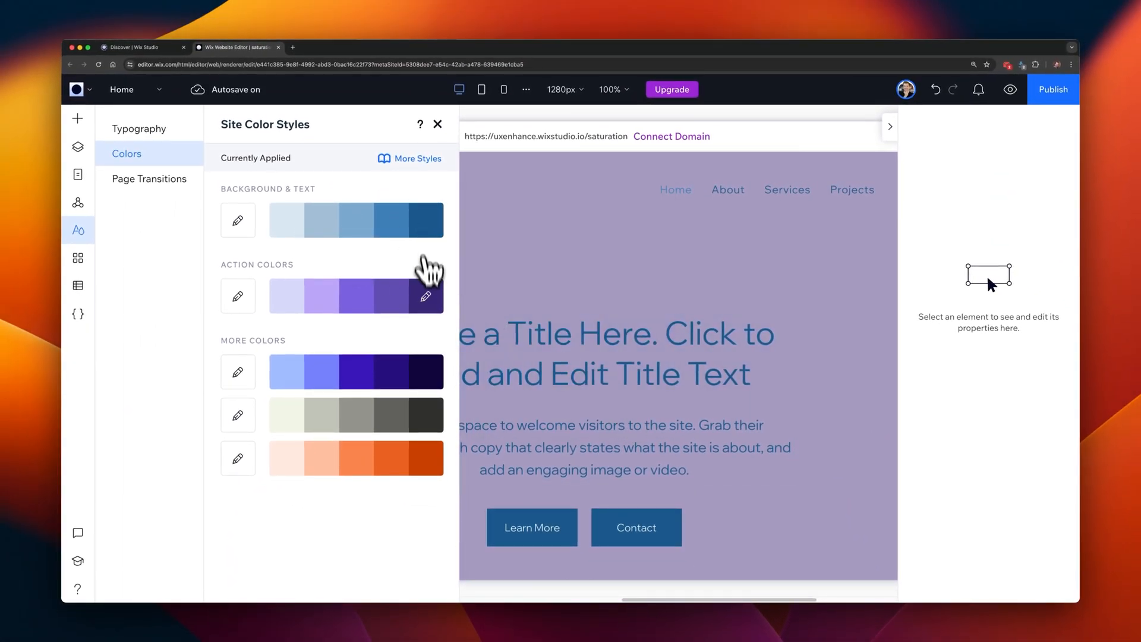
Preview blue #2379BF in the picker for the darkest Action Colors shade.
click(425, 295)
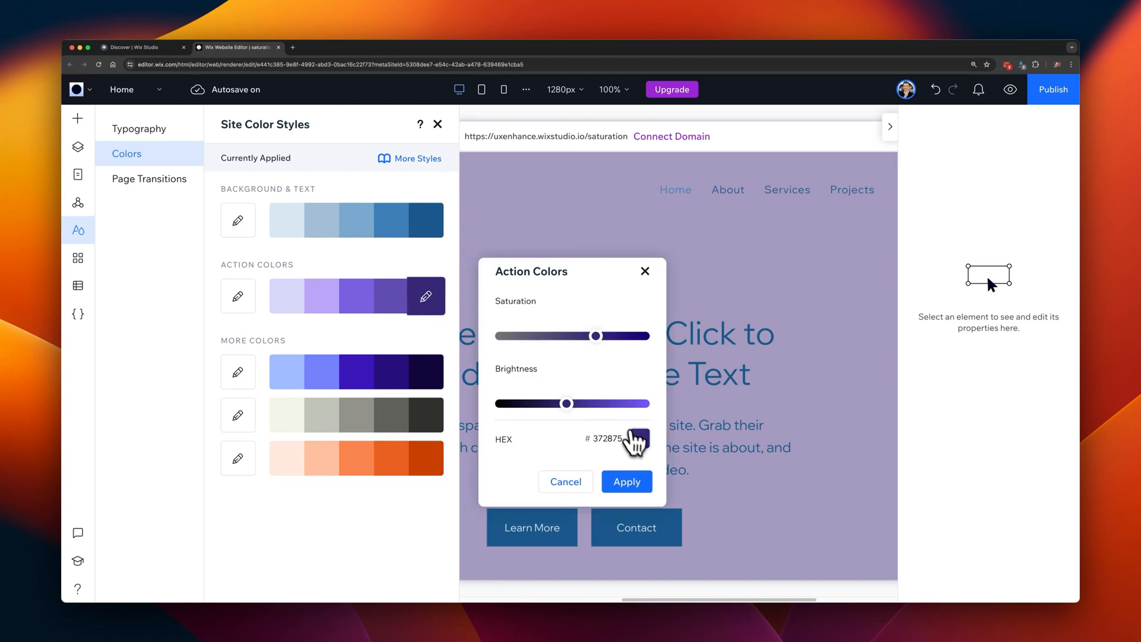
click(636, 438)
text(#2379BF)
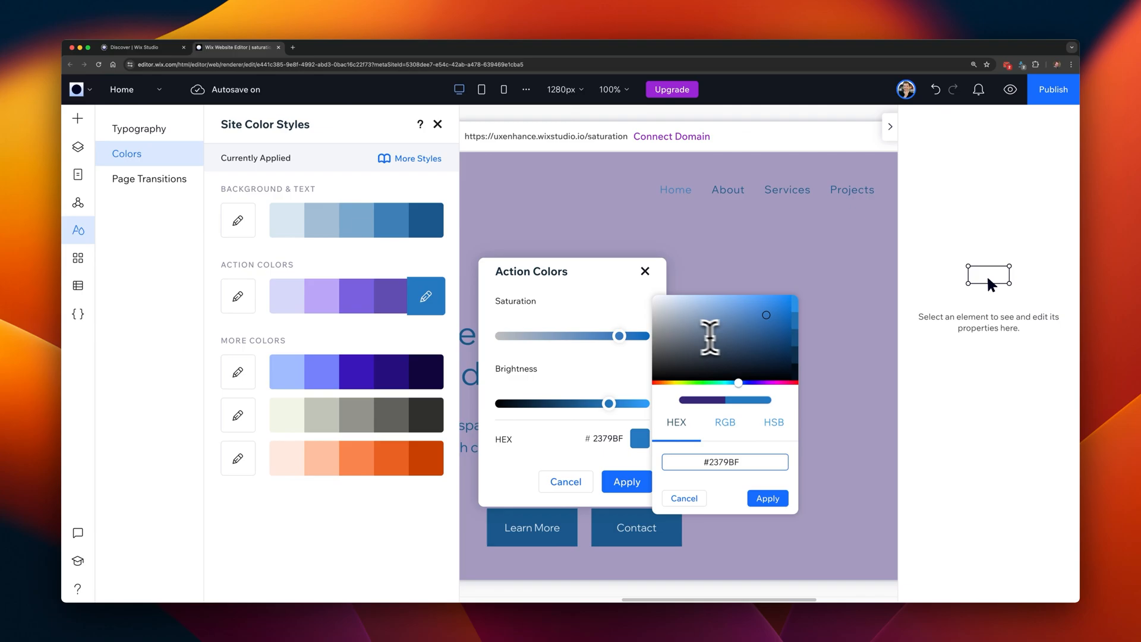
mouse_move(432, 133)
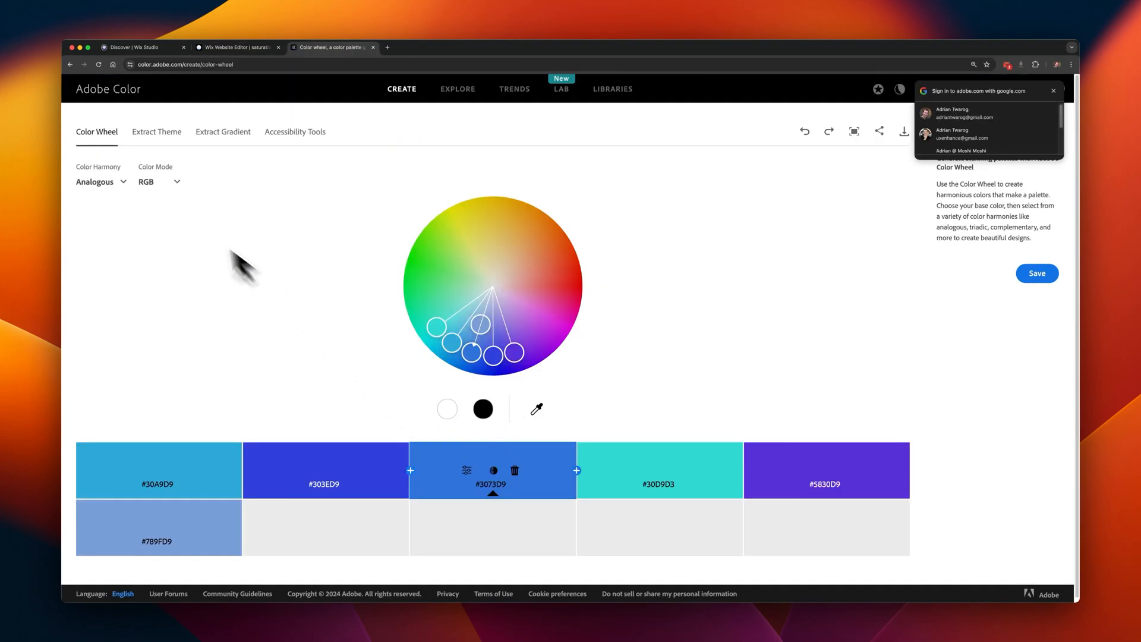
In Adobe Color, switch the colour harmony rule to Monochromatic.
click(98, 181)
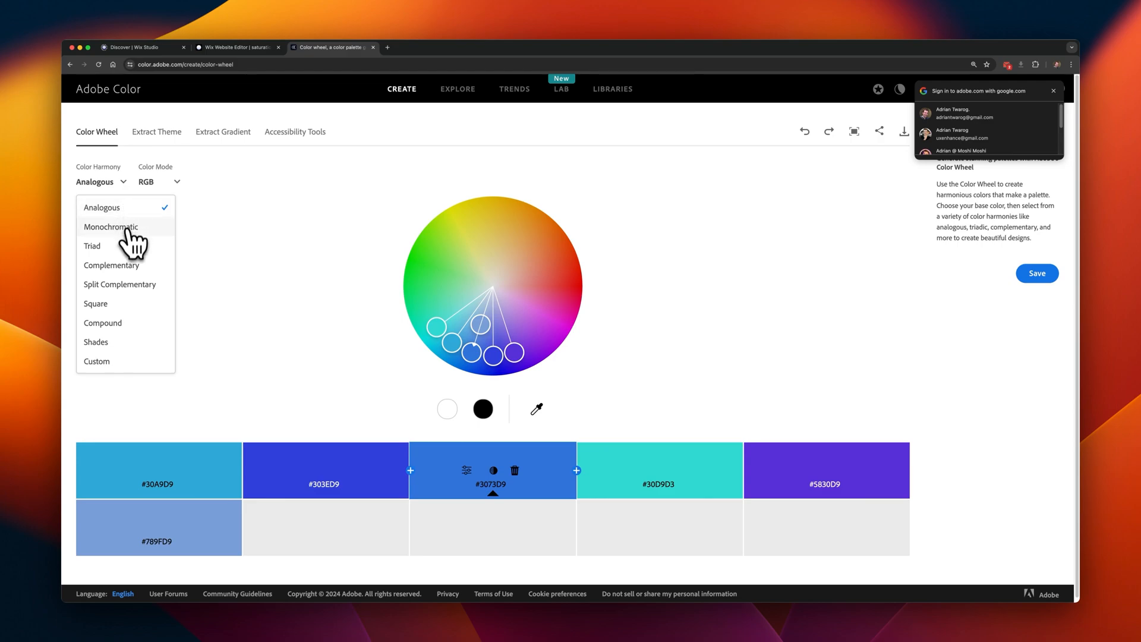
click(110, 263)
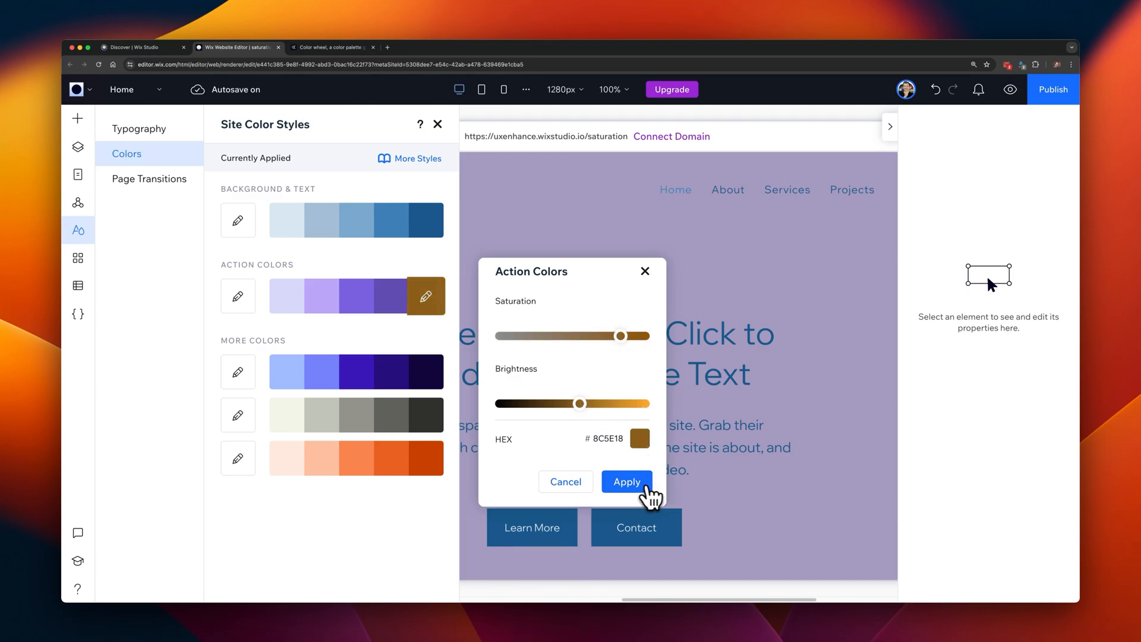
Apply brown #8C5E18 to the darkest action shade and set the next one to DB9937.
click(636, 438)
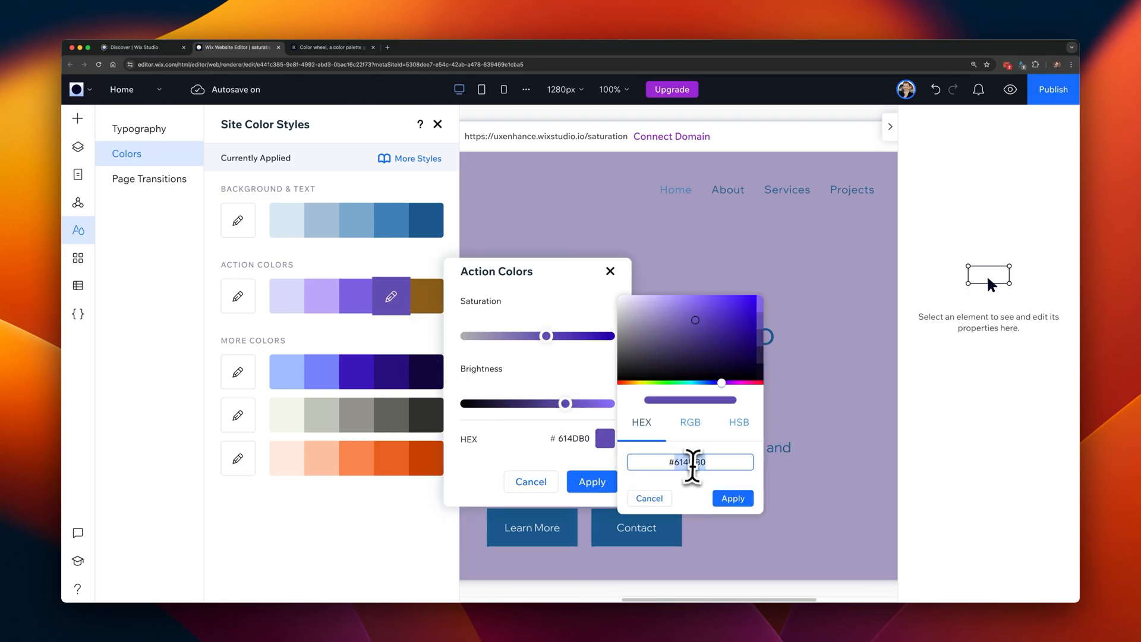
text(DB9937)
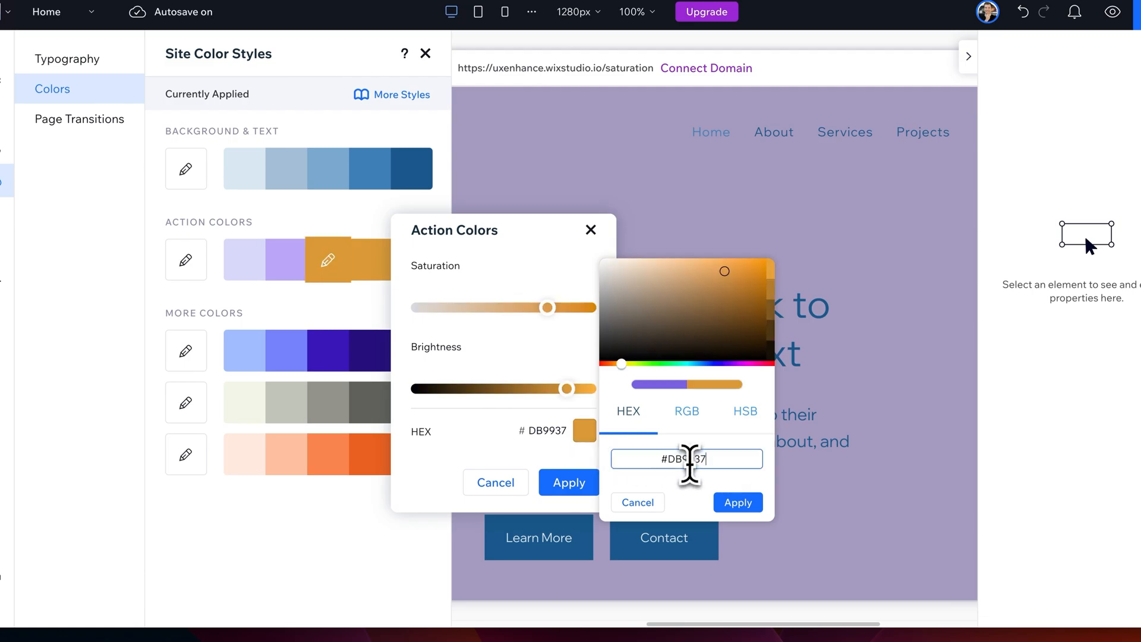
click(736, 502)
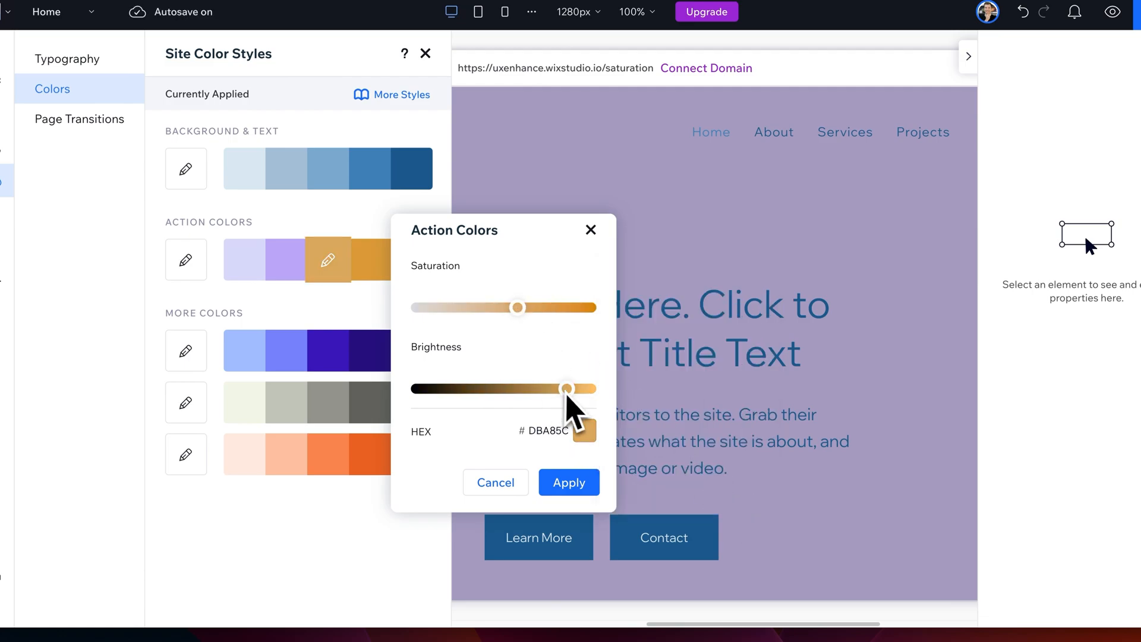
Soften the lighter action shades into tans, ending with pale ECE0CD for the lightest.
click(581, 431)
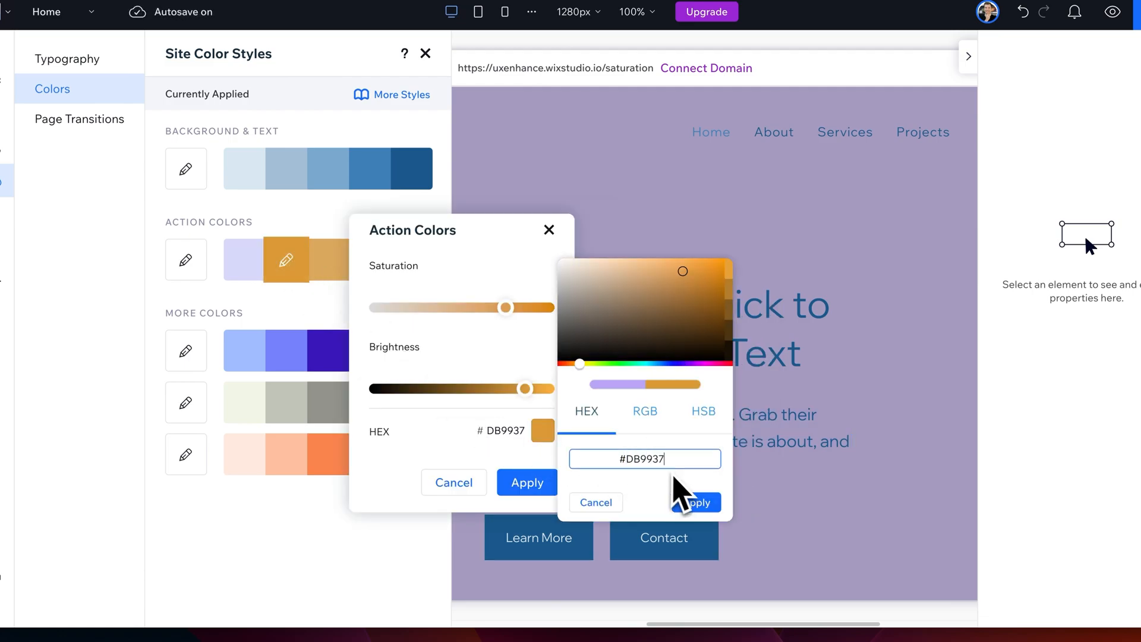
click(695, 502)
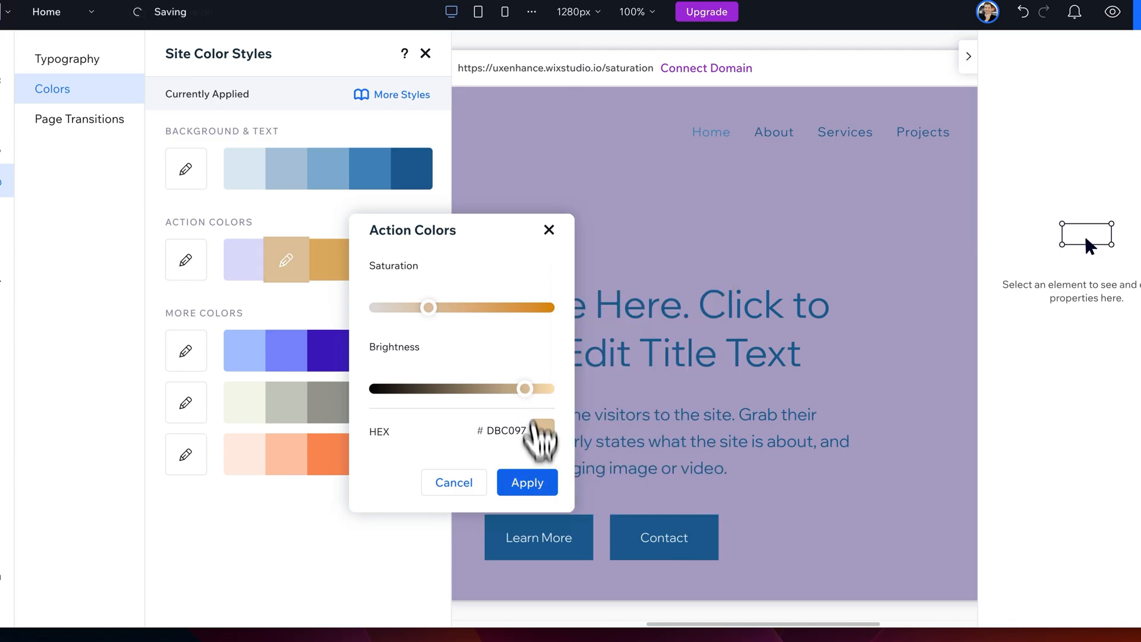
click(542, 431)
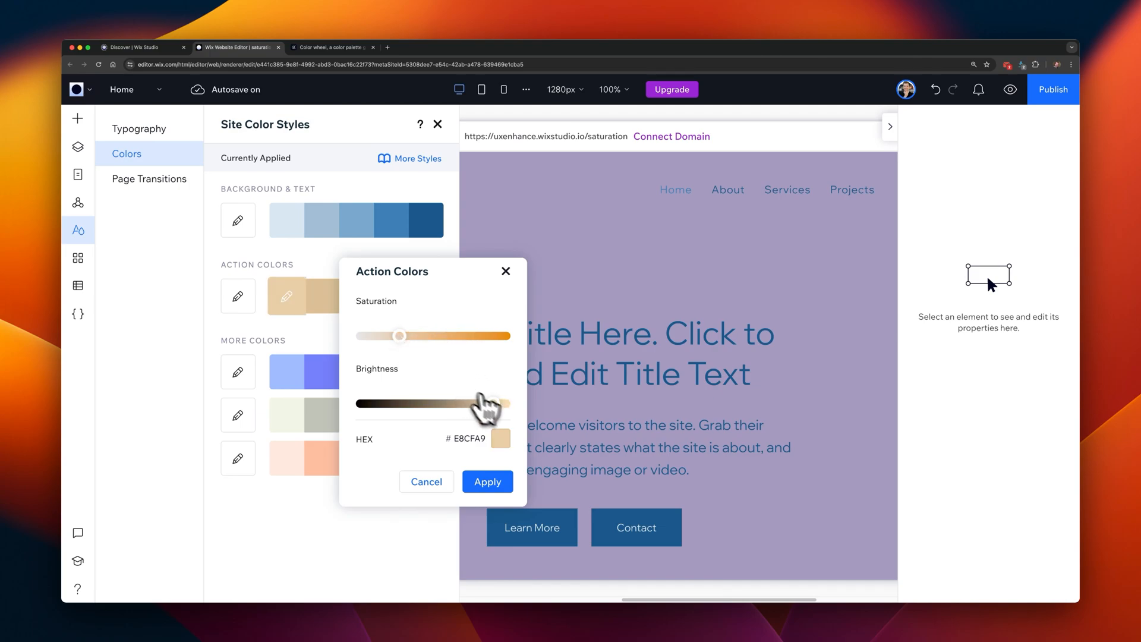
click(499, 438)
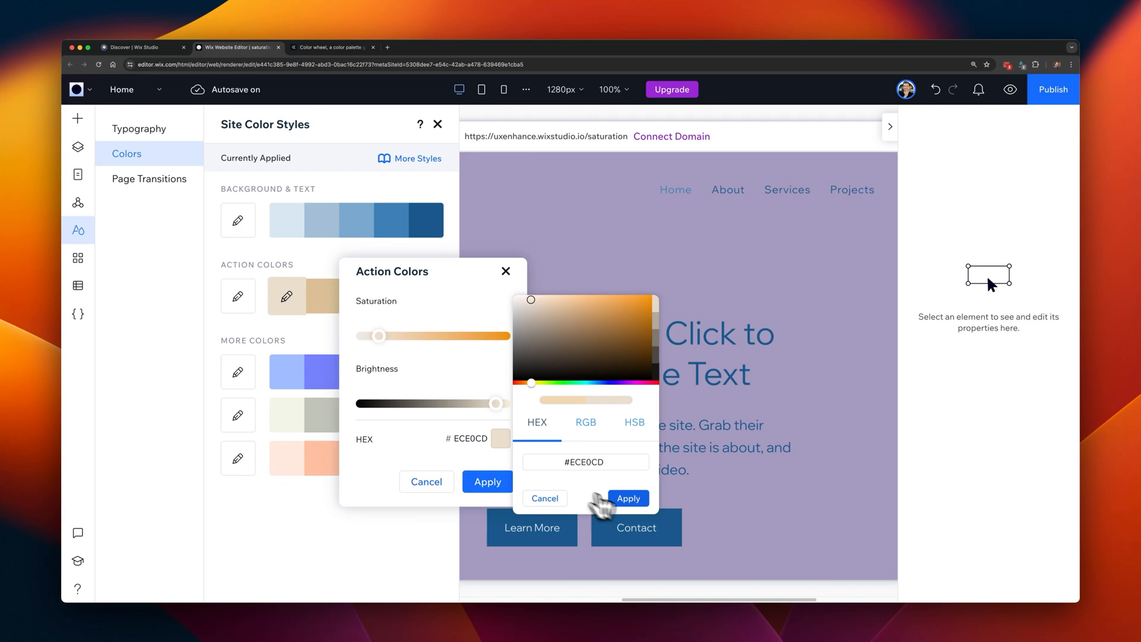
click(628, 499)
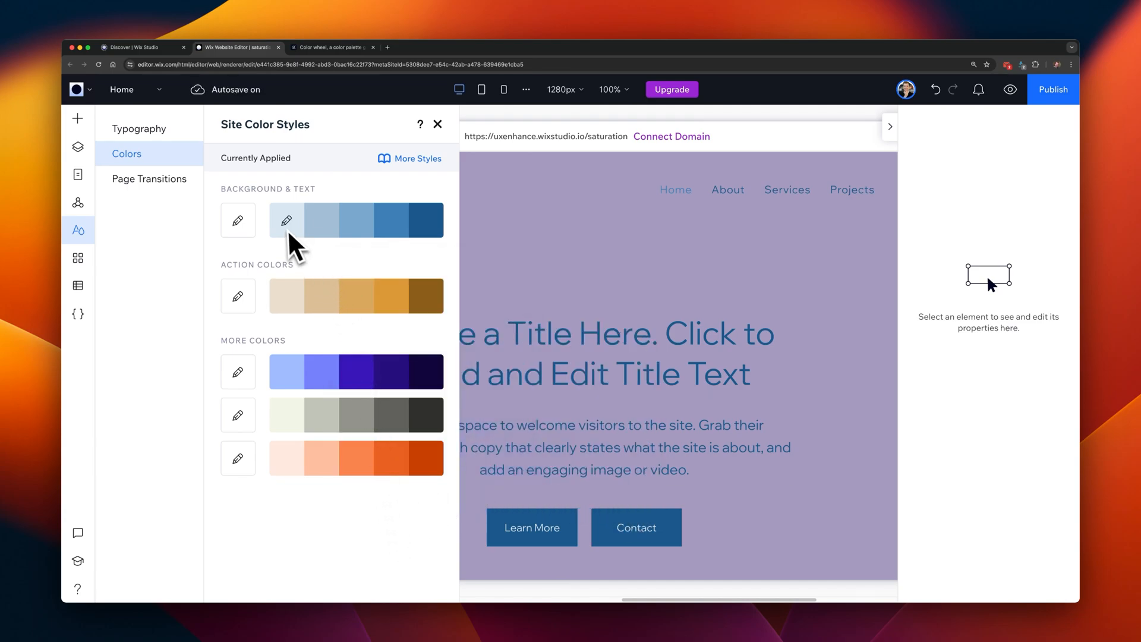
mouse_move(425, 313)
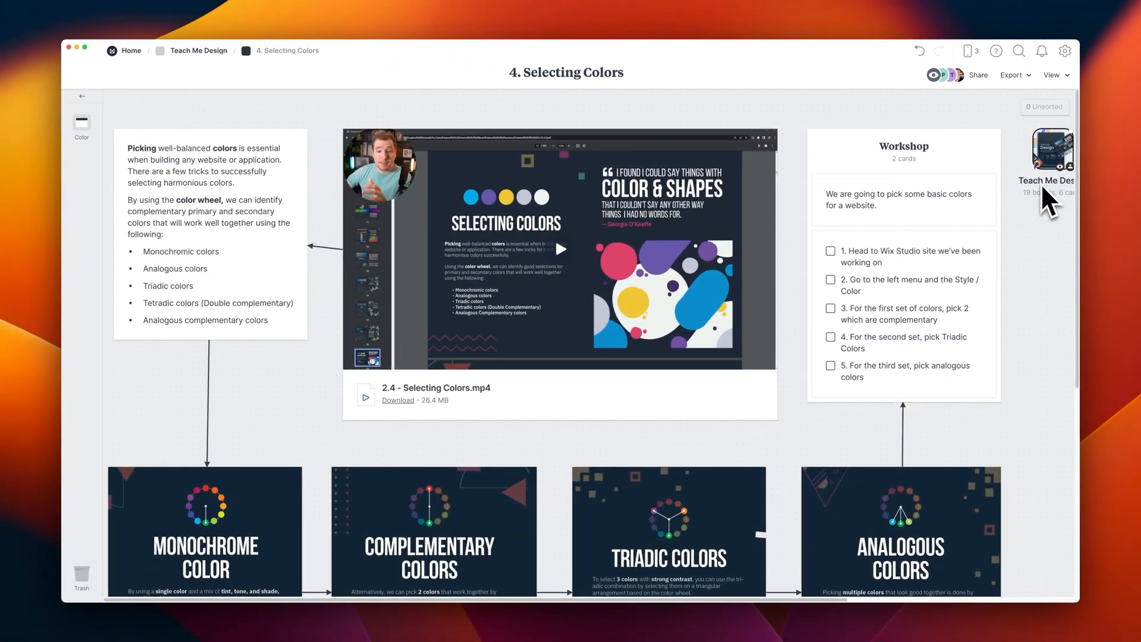
From Teach Me Design, glance through '5. Color Psychology', then bring up the Design For Developers board.
click(198, 50)
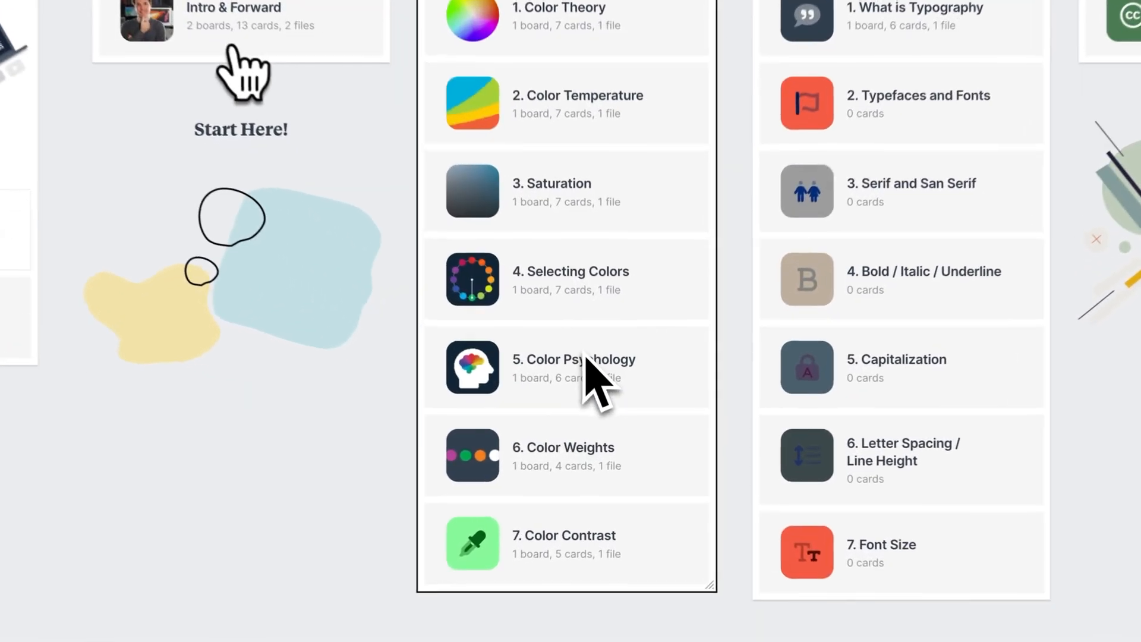
click(573, 366)
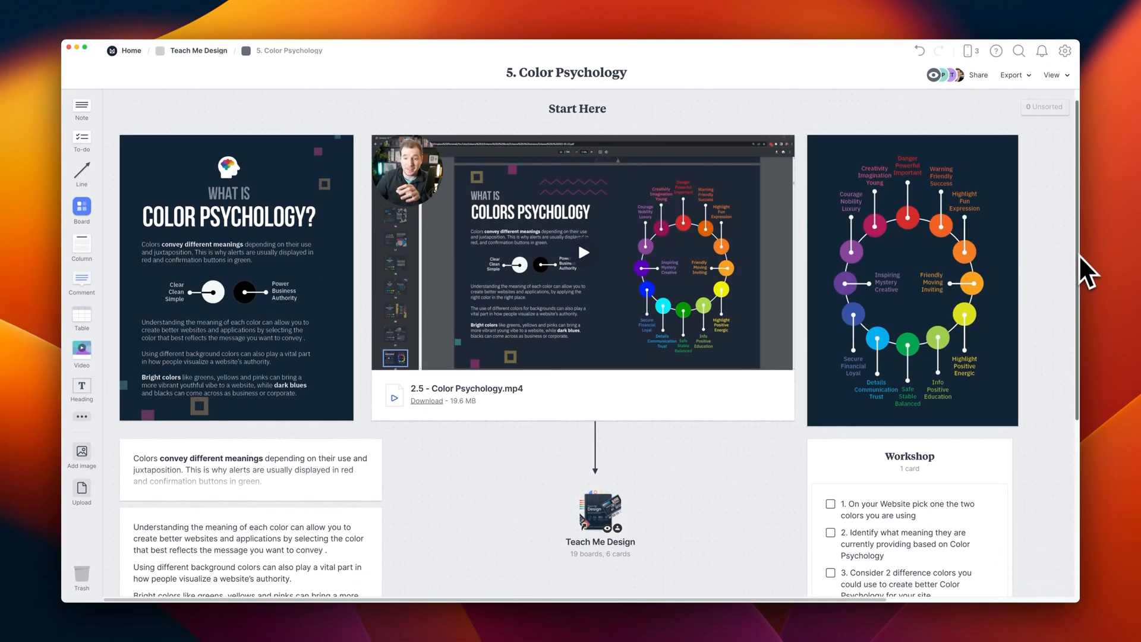
scroll(down, 3)
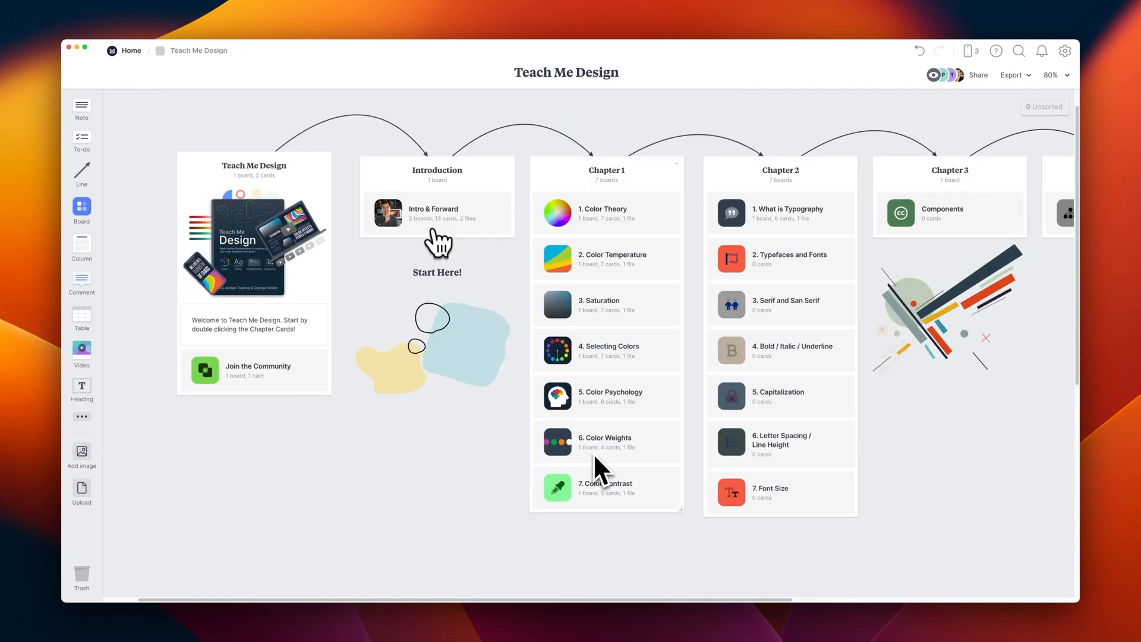
mouse_move(727, 351)
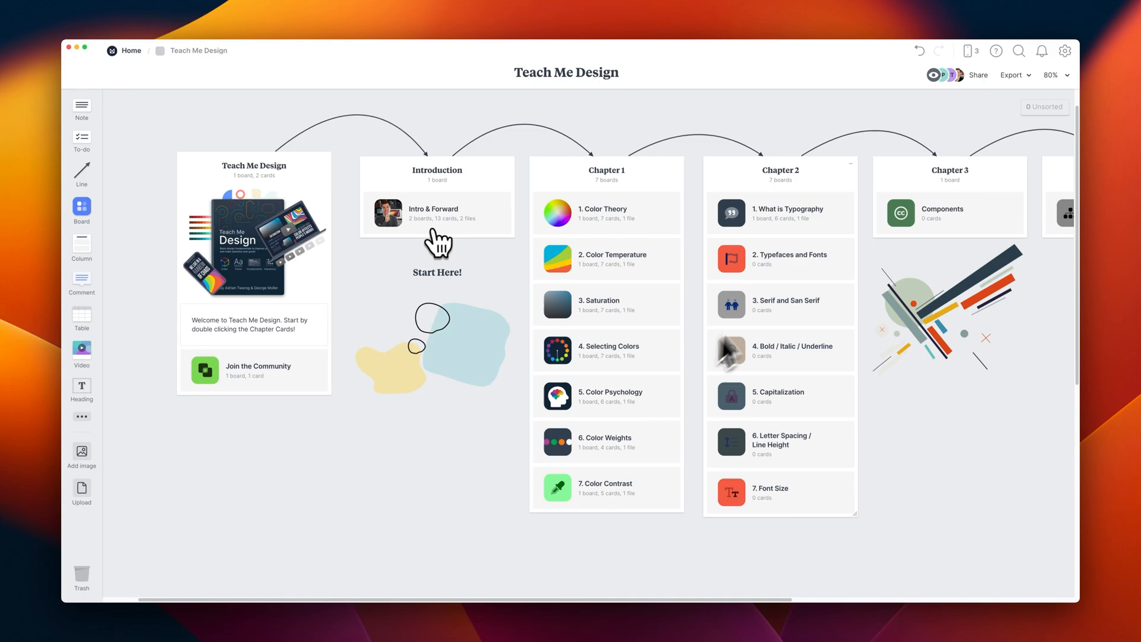
click(977, 75)
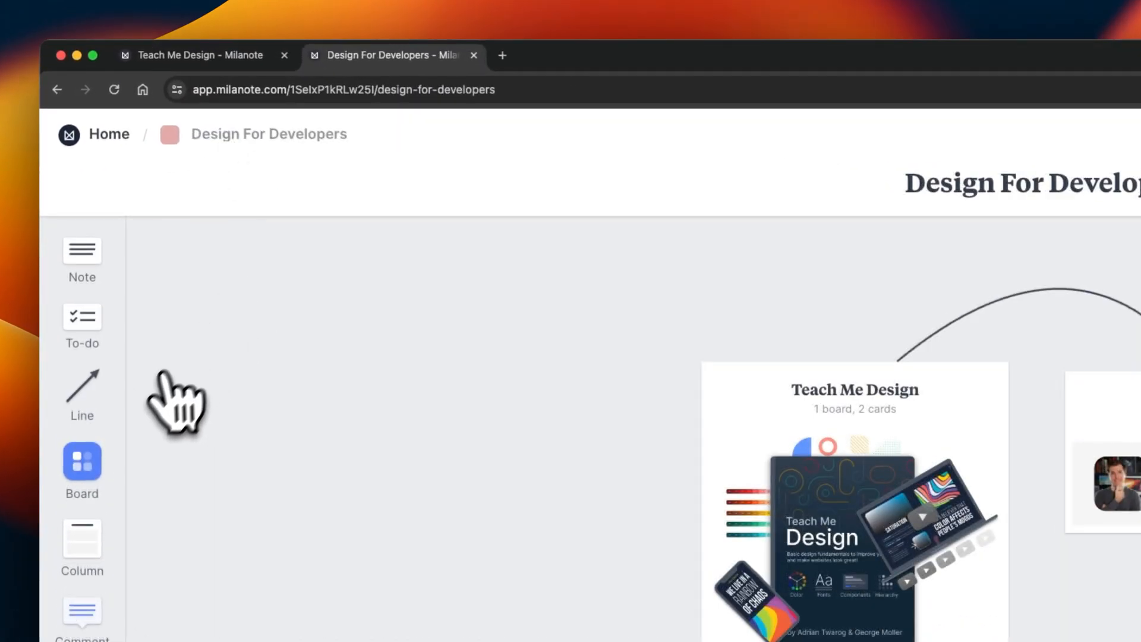
Fill the Web Proposal board with the Website Plan template, keeping example content.
click(82, 461)
text(Web Proposal)
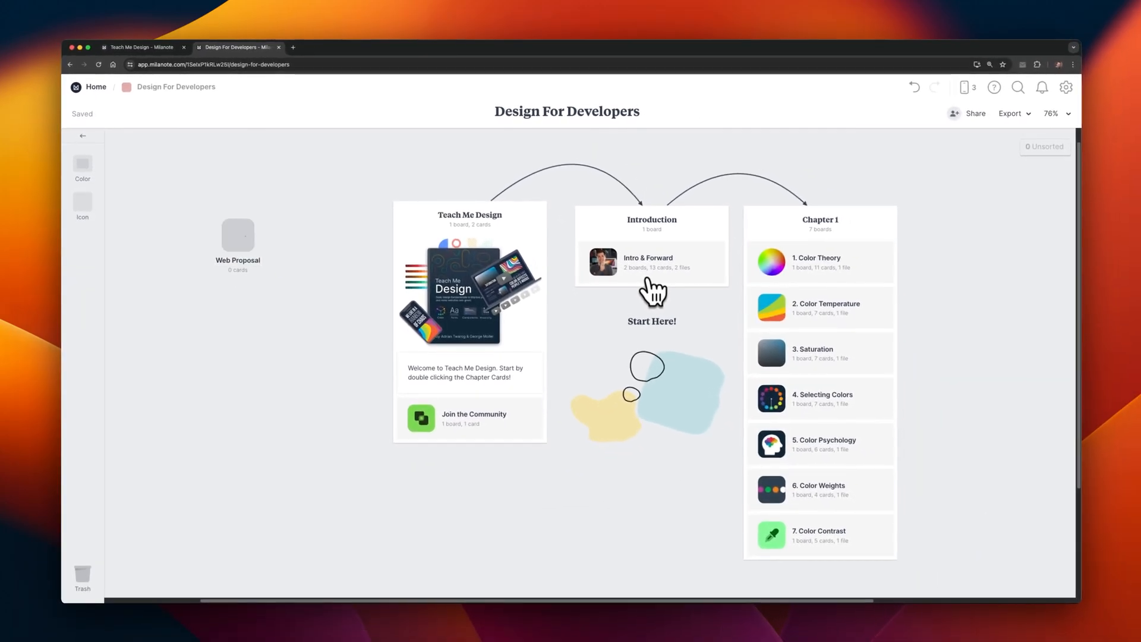
double_click(237, 234)
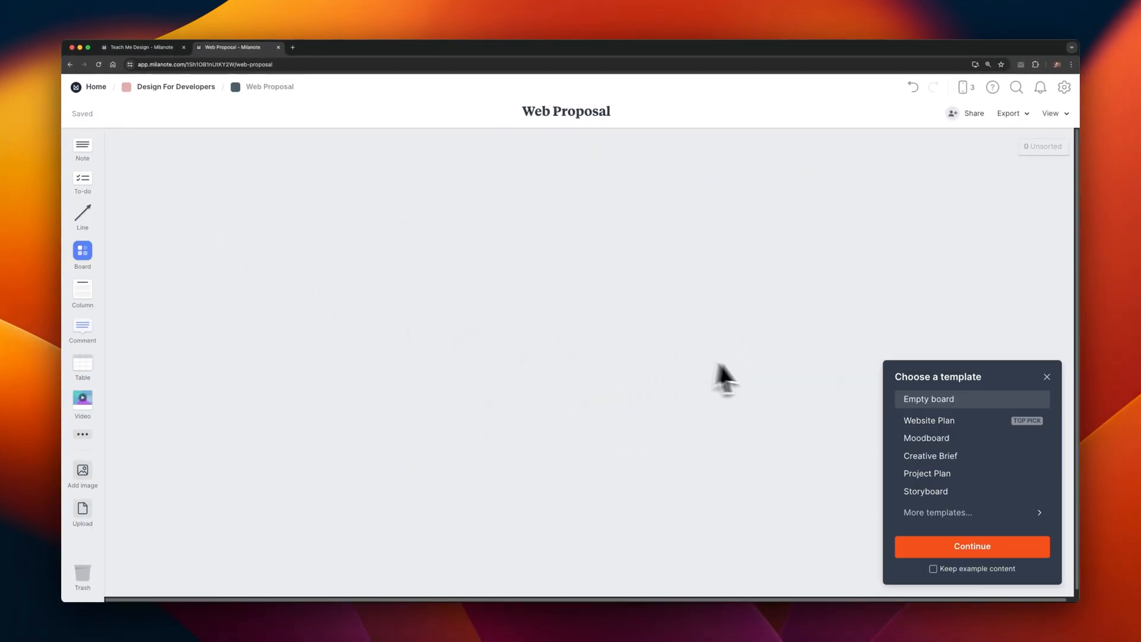
click(928, 420)
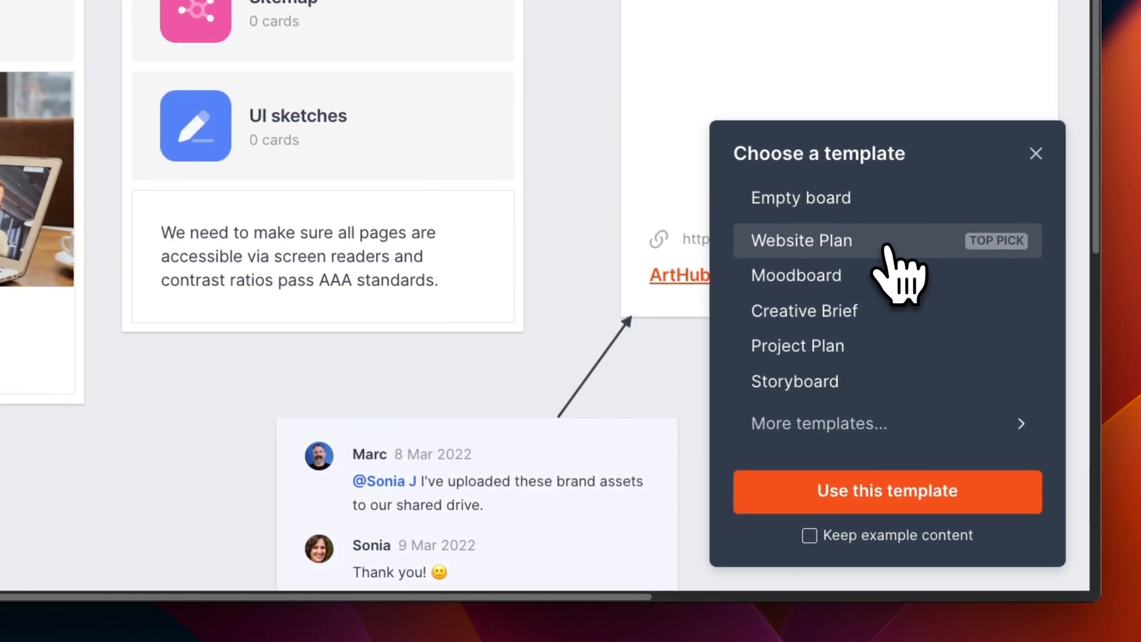
click(808, 534)
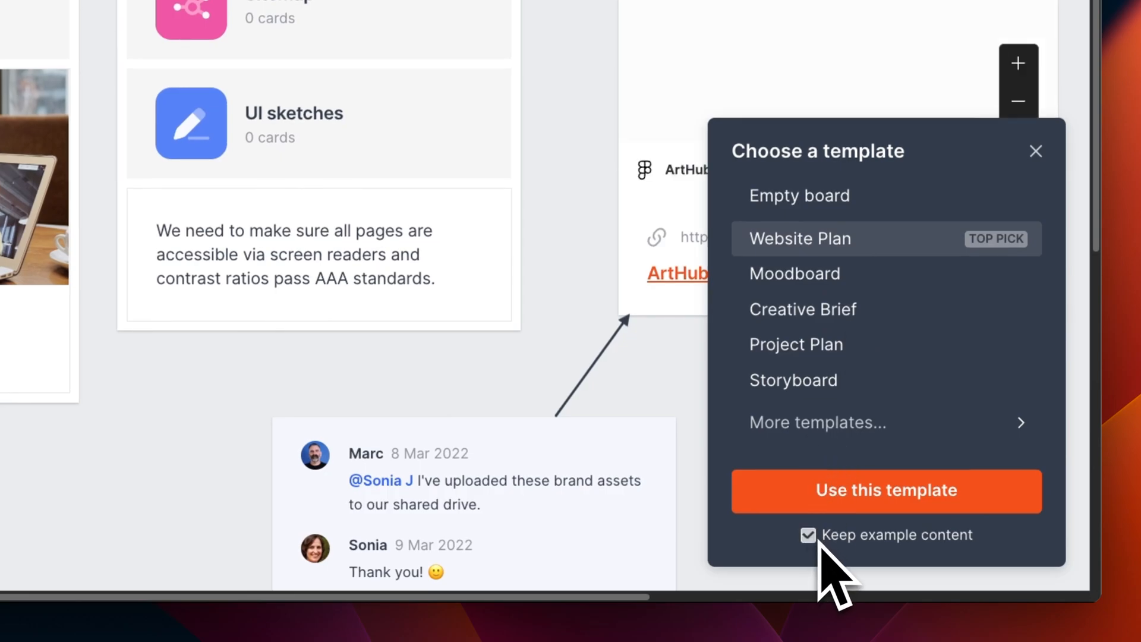
click(885, 491)
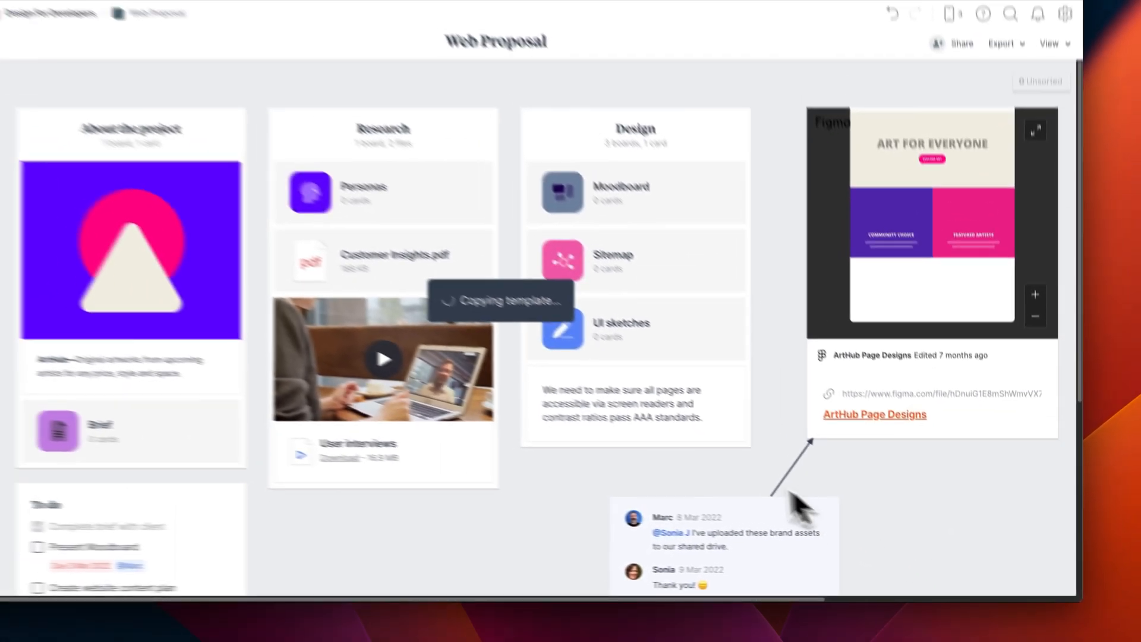